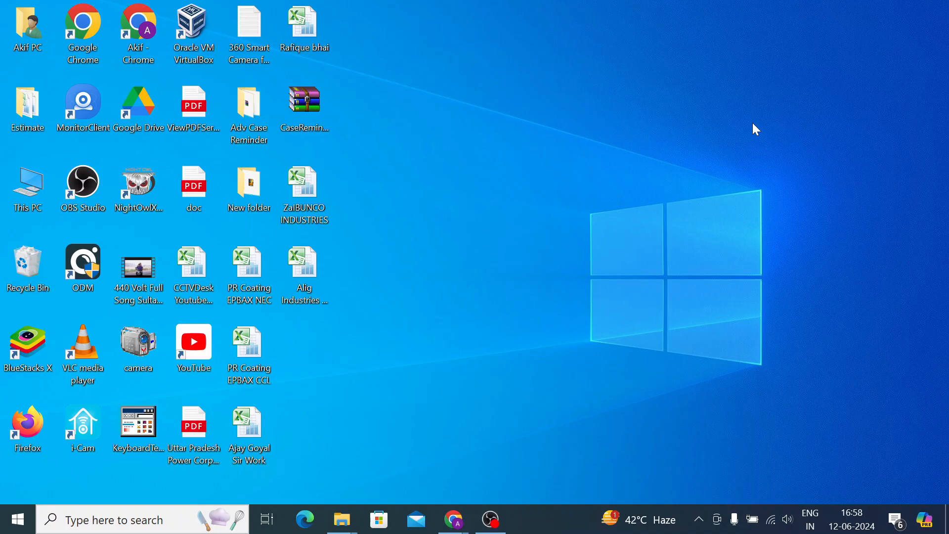
# Step: Launch Google Chrome with the chosen profile and start a new search
pyautogui.click(304, 108)
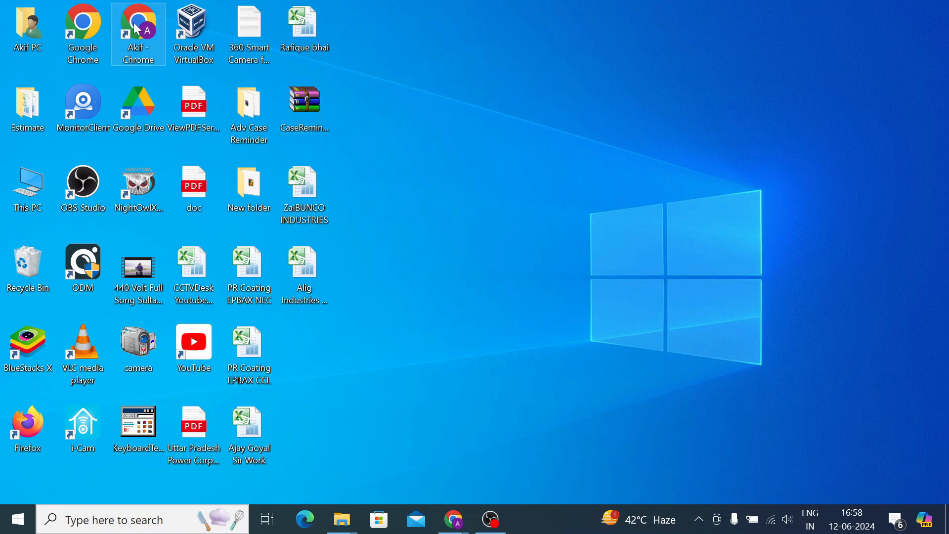
pyautogui.doubleClick(137, 29)
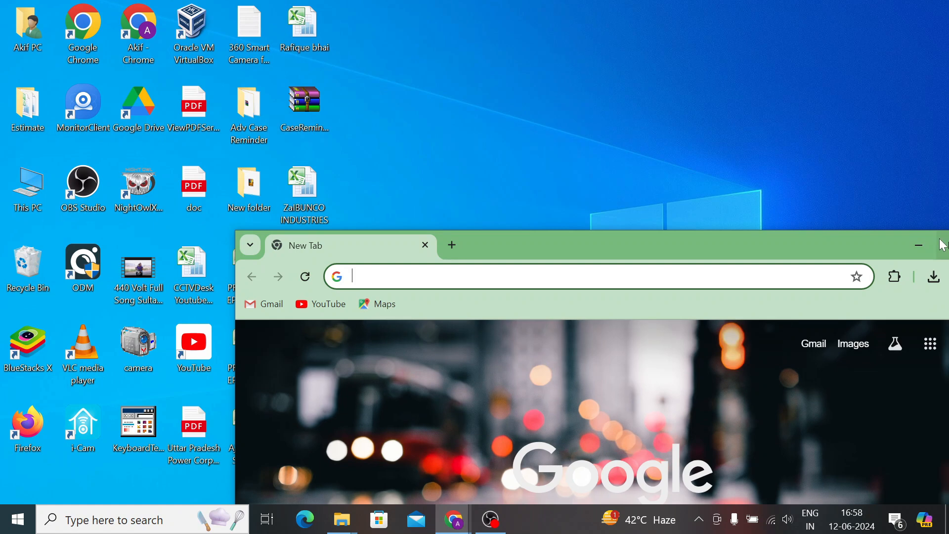
pyautogui.moveTo(875, 246)
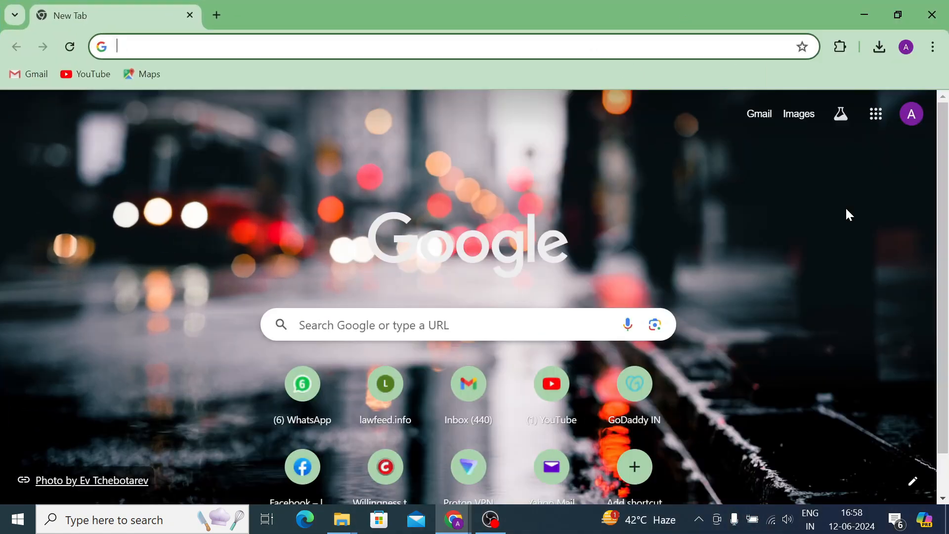
pyautogui.click(424, 46)
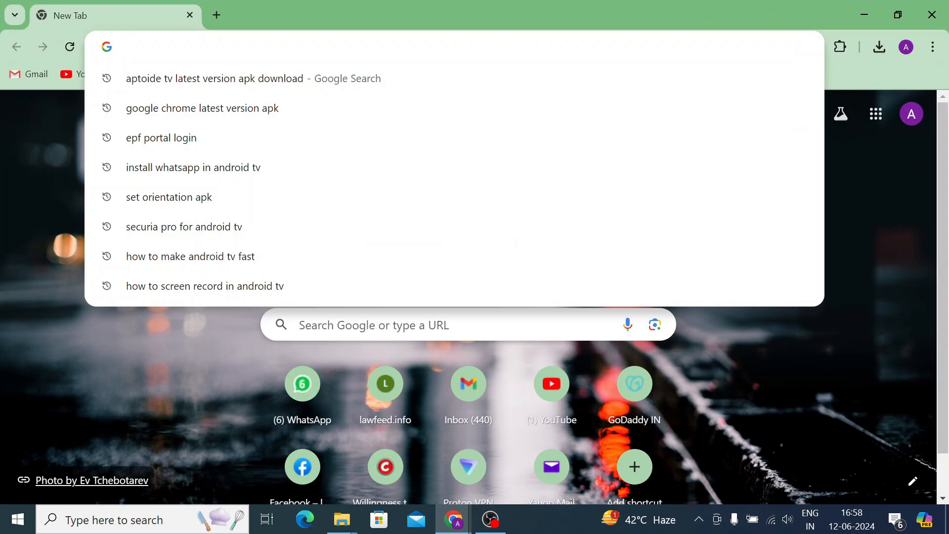
# Step: Search Google for 'firefox latest version apk'
pyautogui.write('fire')
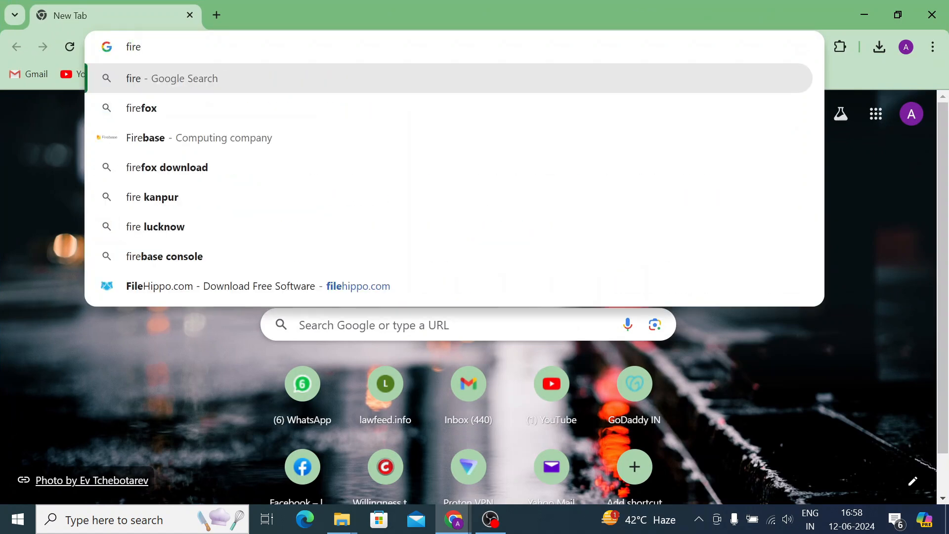
pyautogui.write('fox latest version')
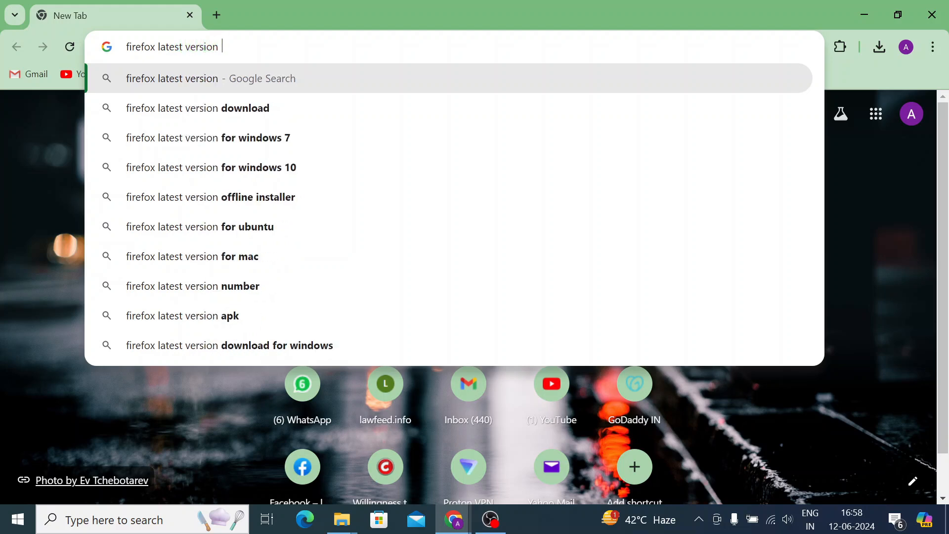
pyautogui.click(181, 315)
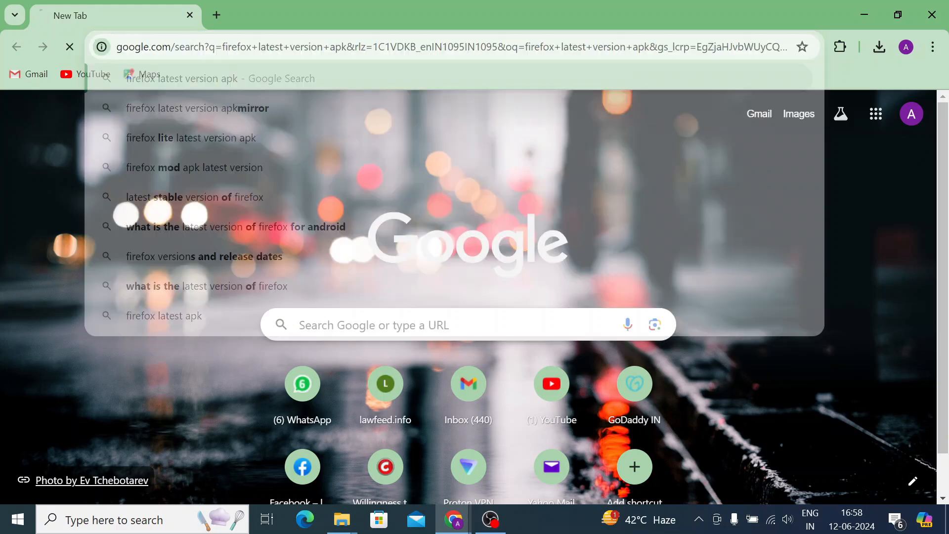
pyautogui.press('Return')
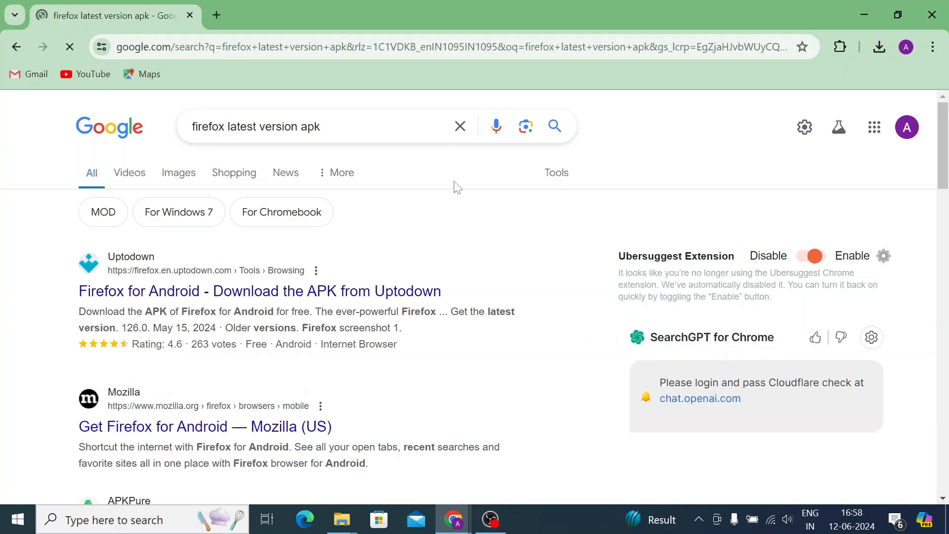
pyautogui.moveTo(293, 302)
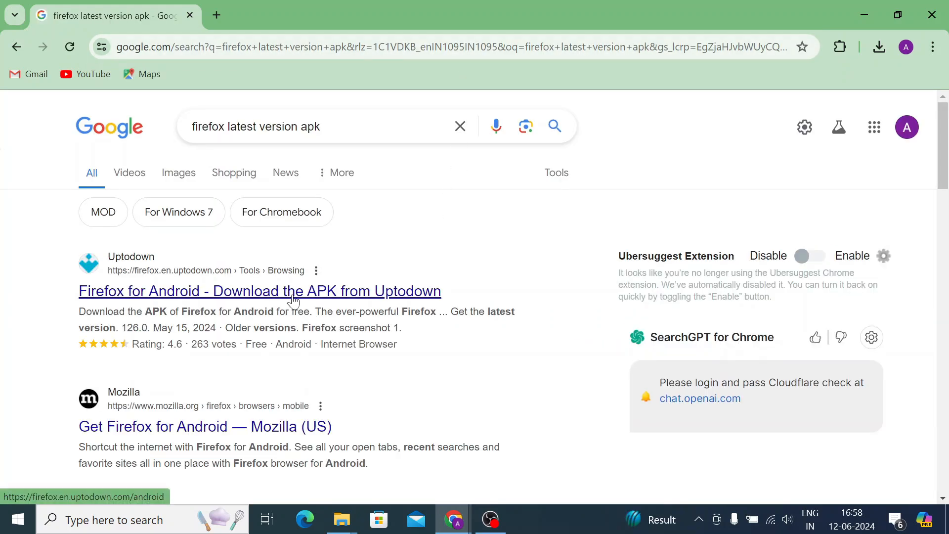
# Step: Open the Uptodown Firefox for Android page and go to its download page
pyautogui.click(259, 291)
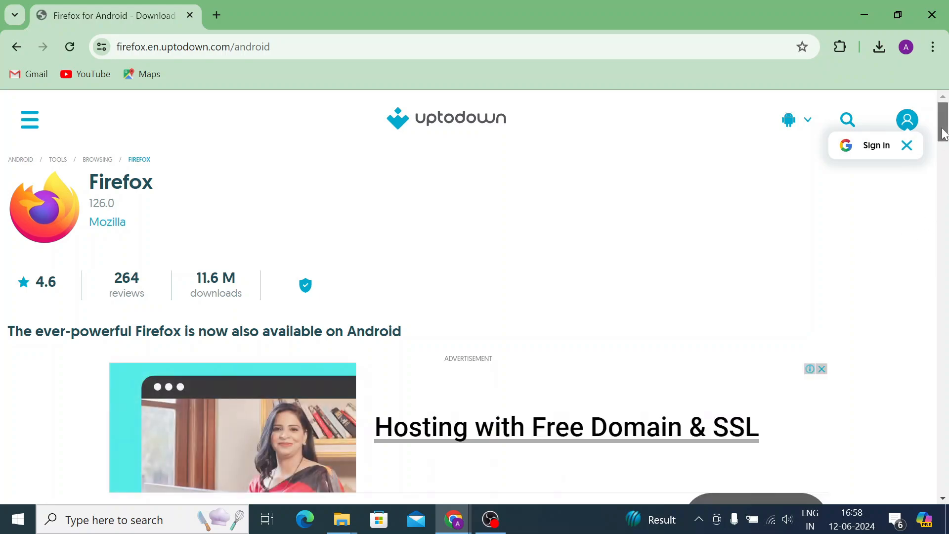
pyautogui.scroll(-3)
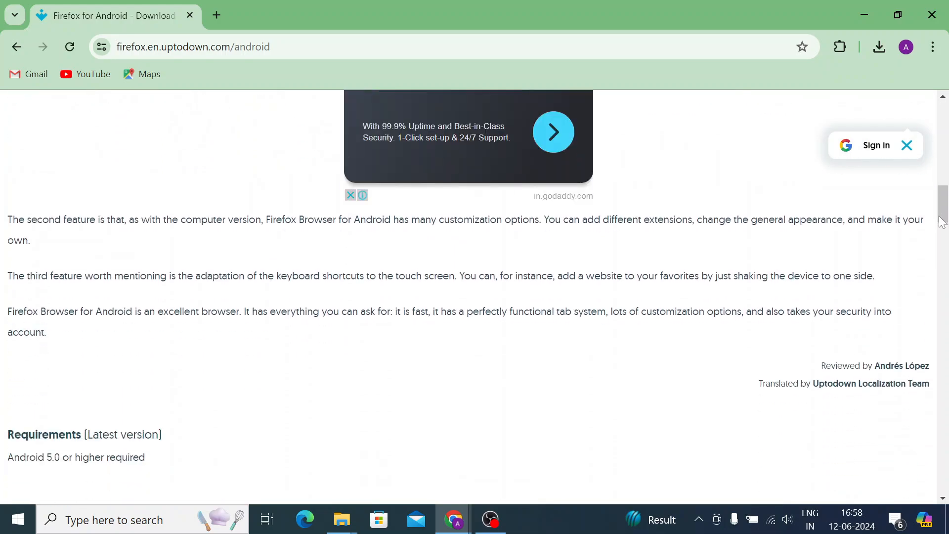
pyautogui.scroll(3)
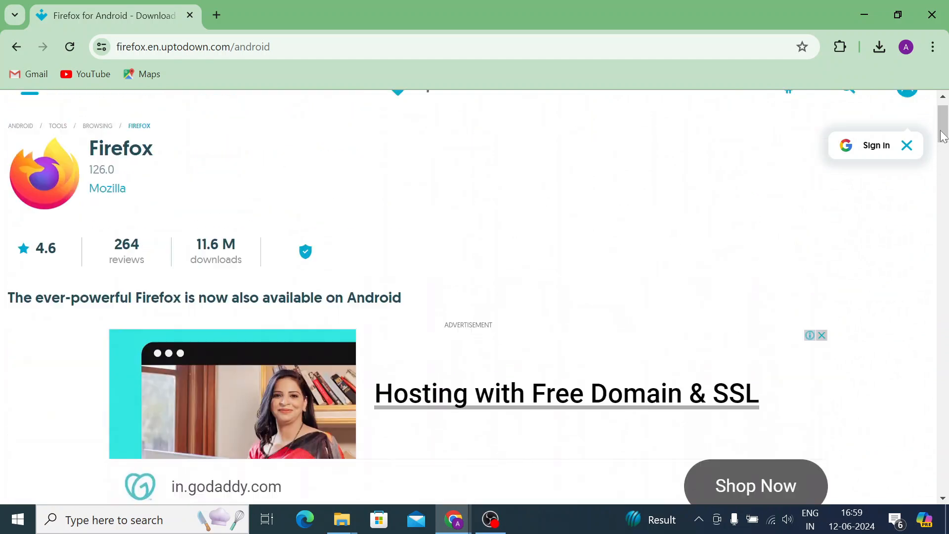
pyautogui.scroll(3)
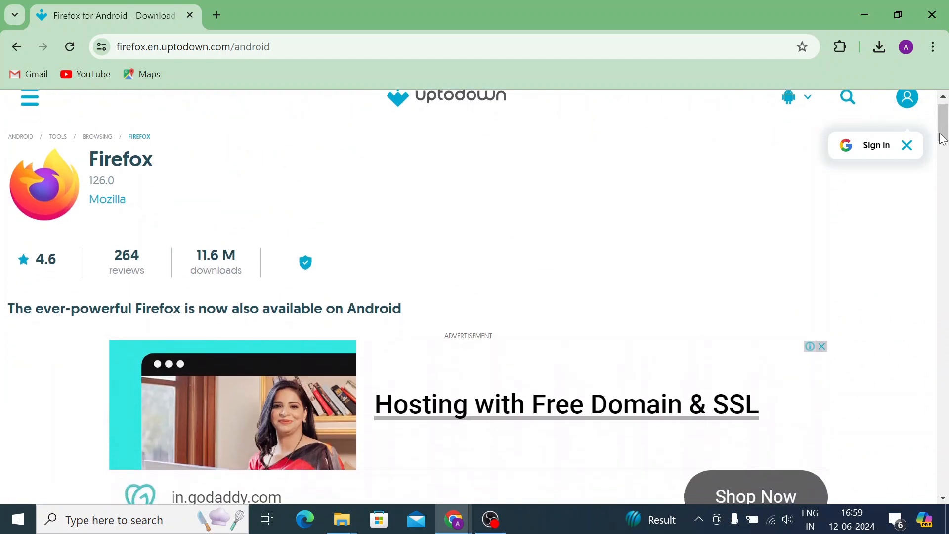
pyautogui.scroll(-3)
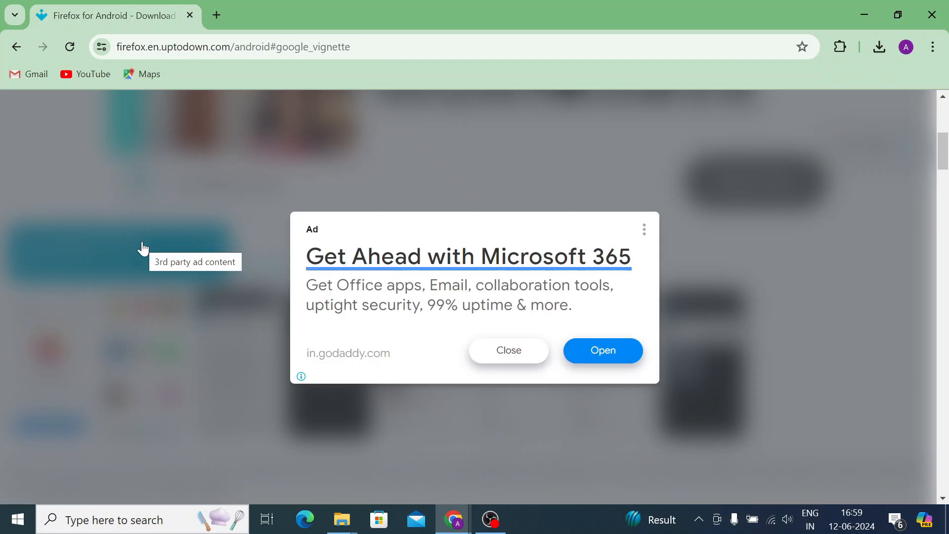
pyautogui.click(508, 350)
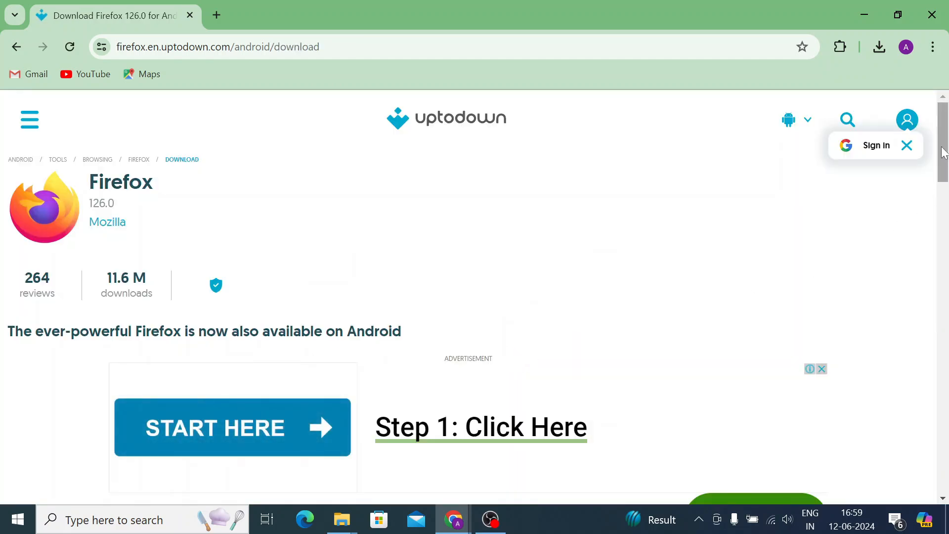
# Step: Start the Firefox 126.0 APK download with the green Download button
pyautogui.scroll(-3)
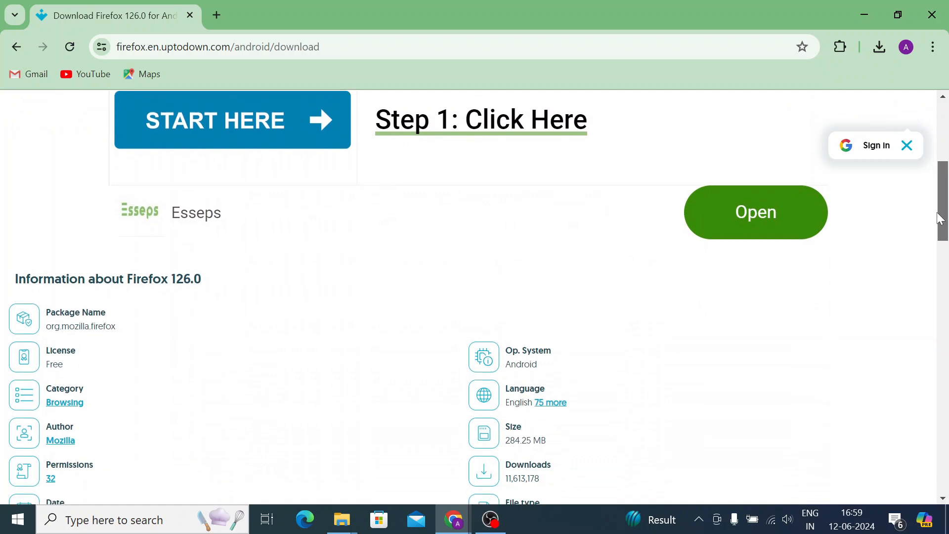
pyautogui.scroll(-3)
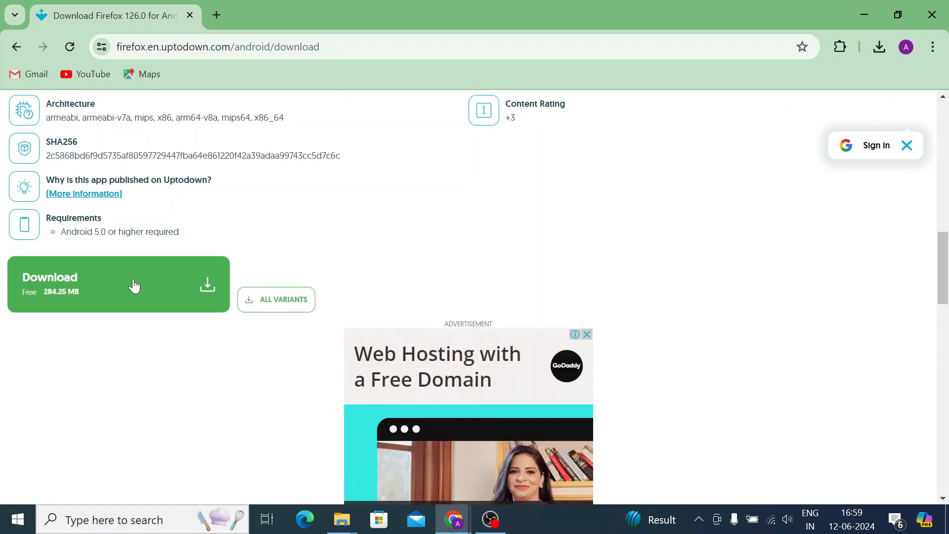
pyautogui.click(118, 285)
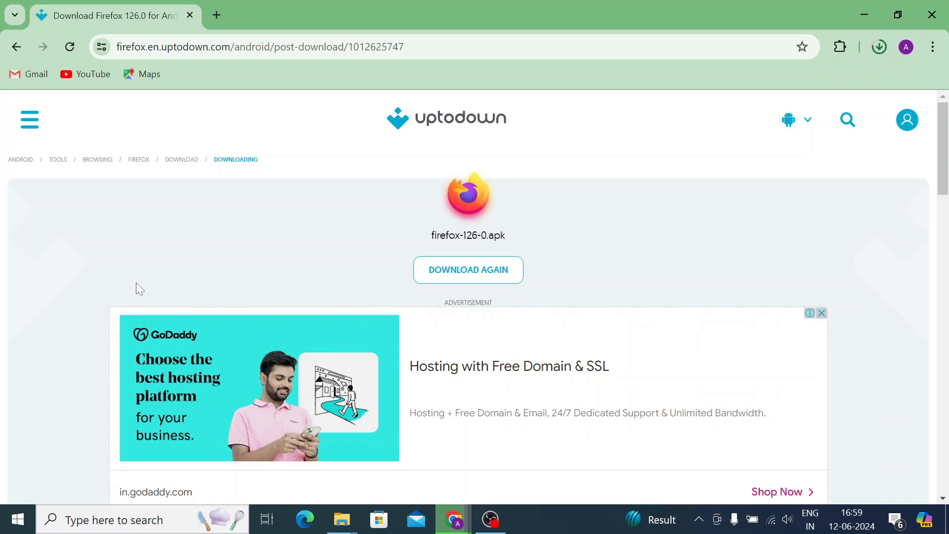
pyautogui.moveTo(700, 72)
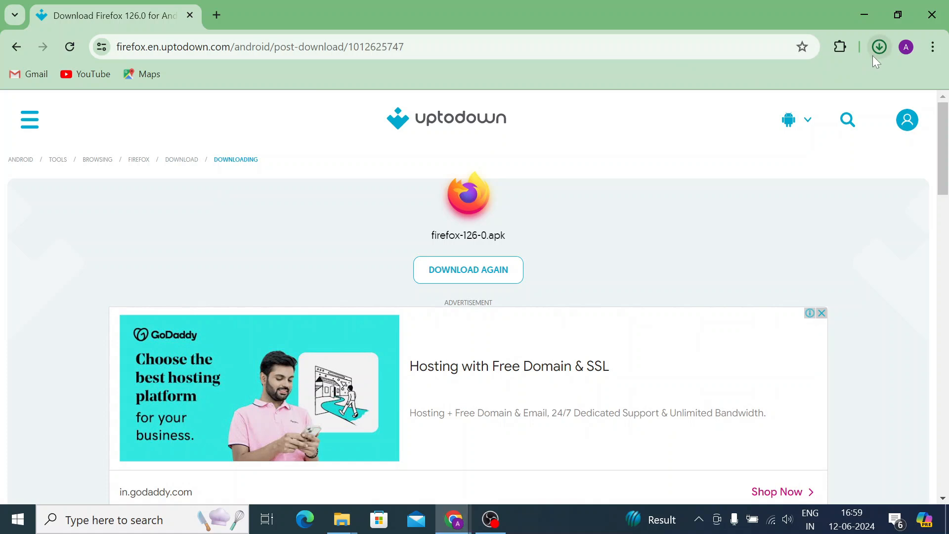
# Step: Reveal firefox-126-0.apk in Downloads and send it to USB Drive (E:)
pyautogui.click(879, 46)
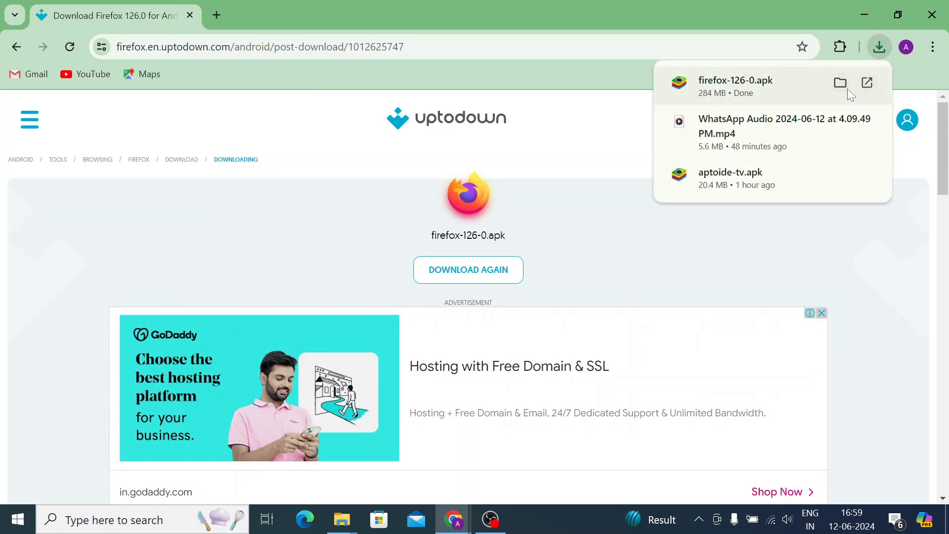
pyautogui.click(840, 83)
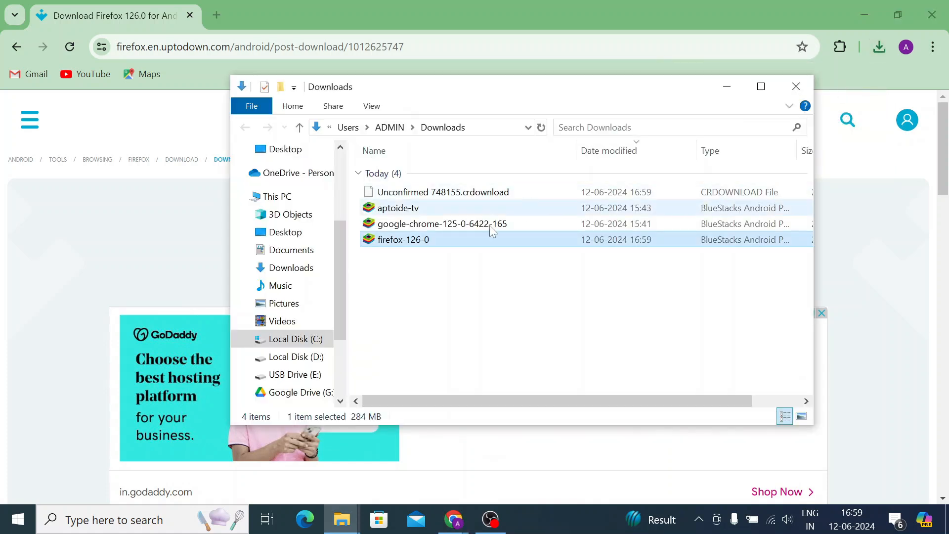
pyautogui.rightClick(403, 239)
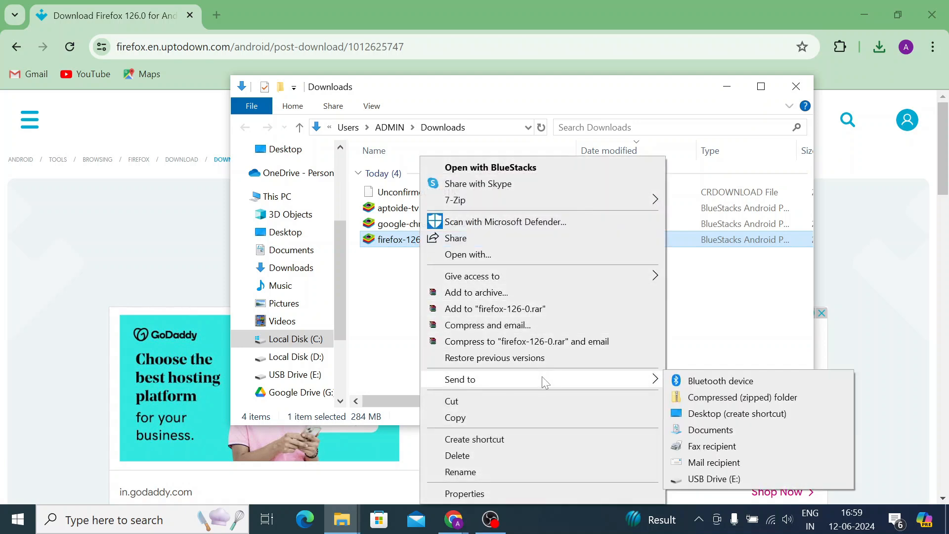
pyautogui.moveTo(712, 478)
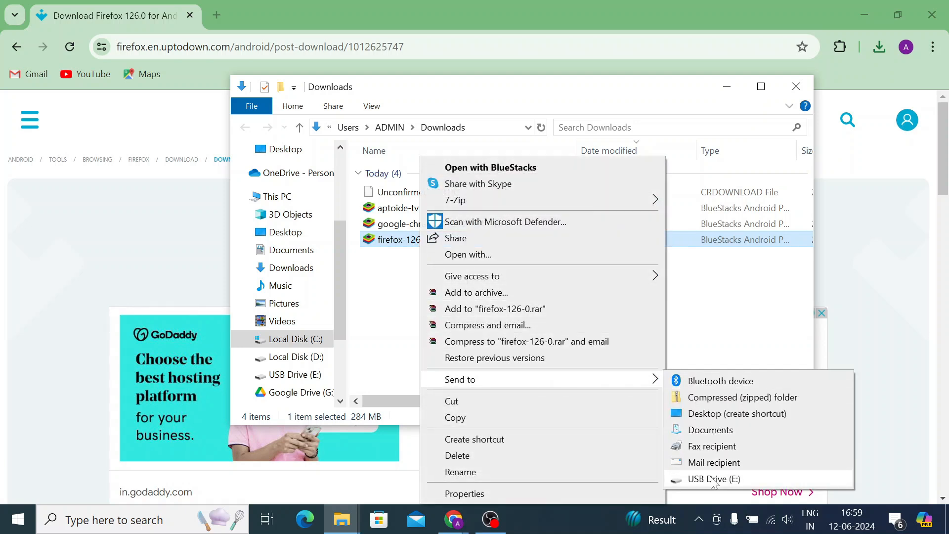
pyautogui.click(714, 478)
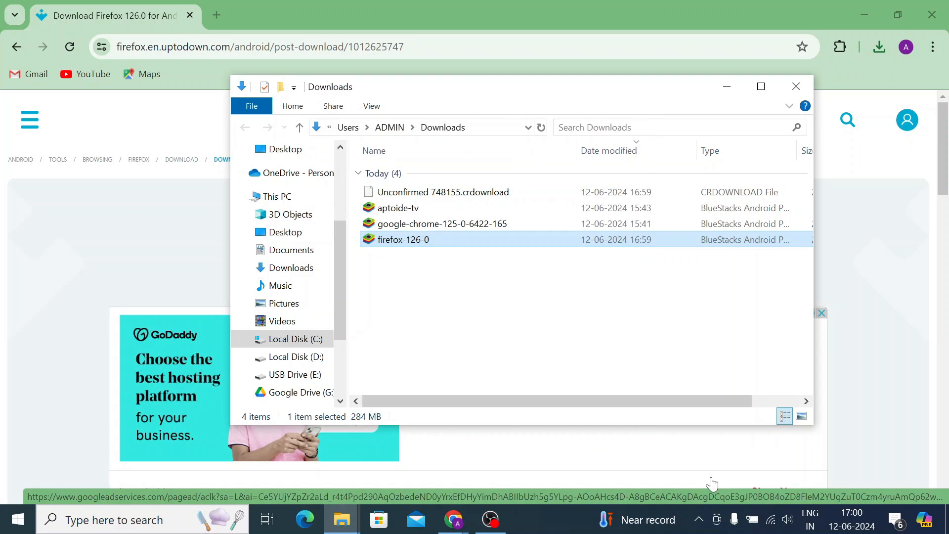
pyautogui.moveTo(839, 185)
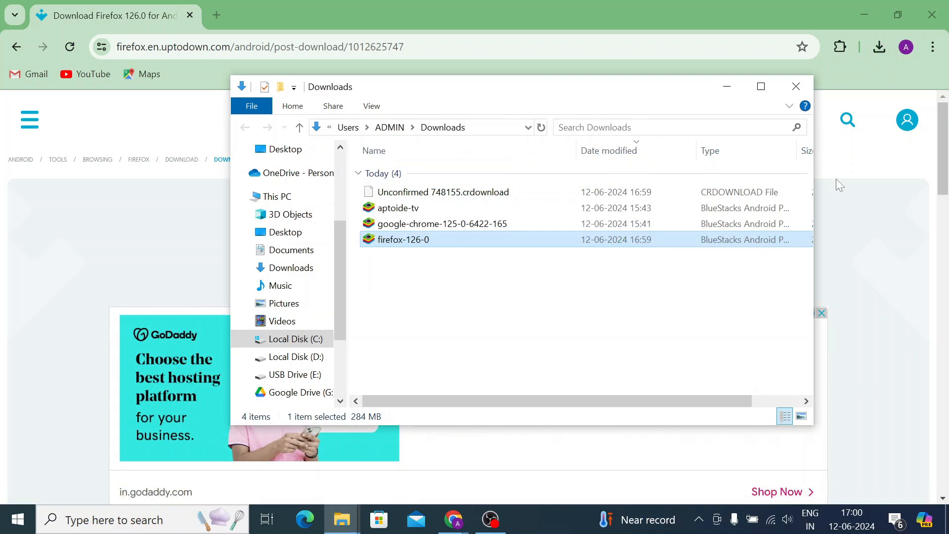
# Step: Close the Downloads folder and launch Google Play Store on Android TV
pyautogui.click(795, 86)
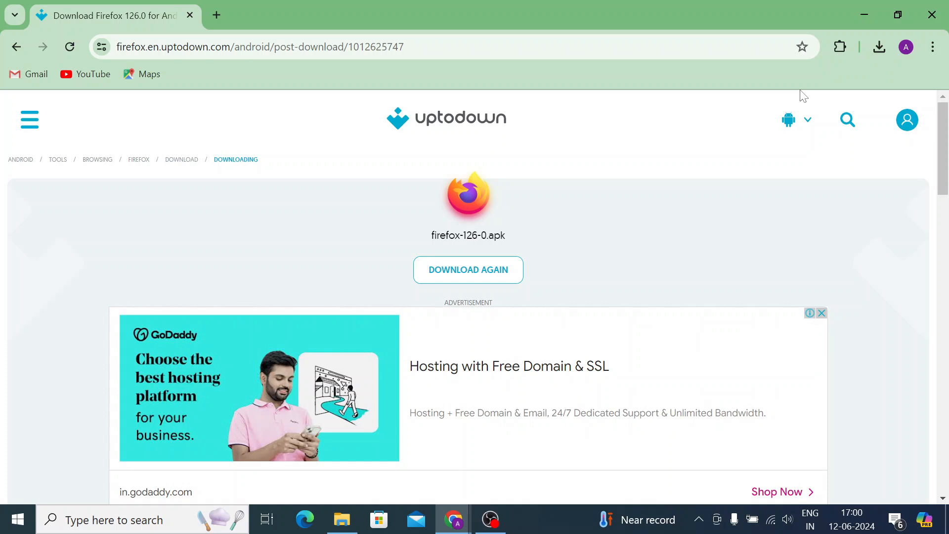
pyautogui.moveTo(593, 288)
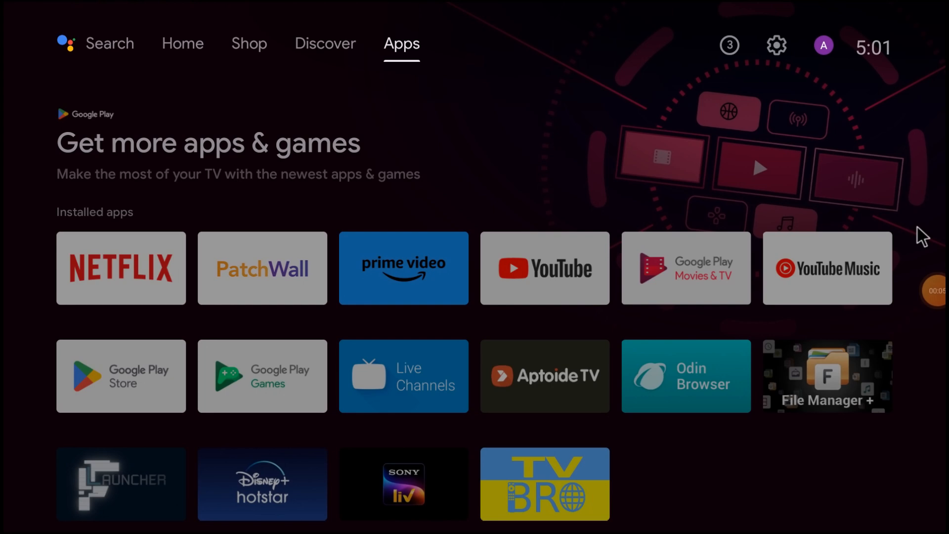
pyautogui.moveTo(378, 60)
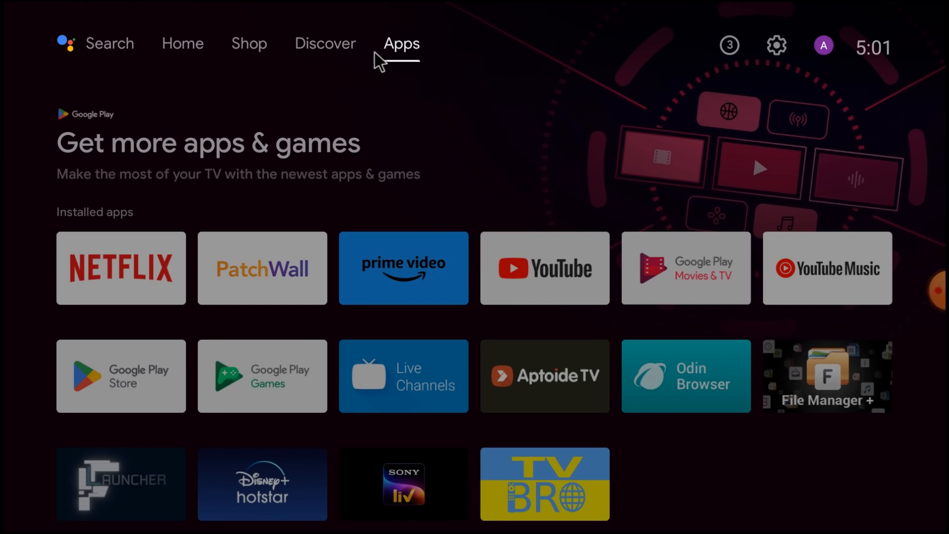
pyautogui.moveTo(481, 169)
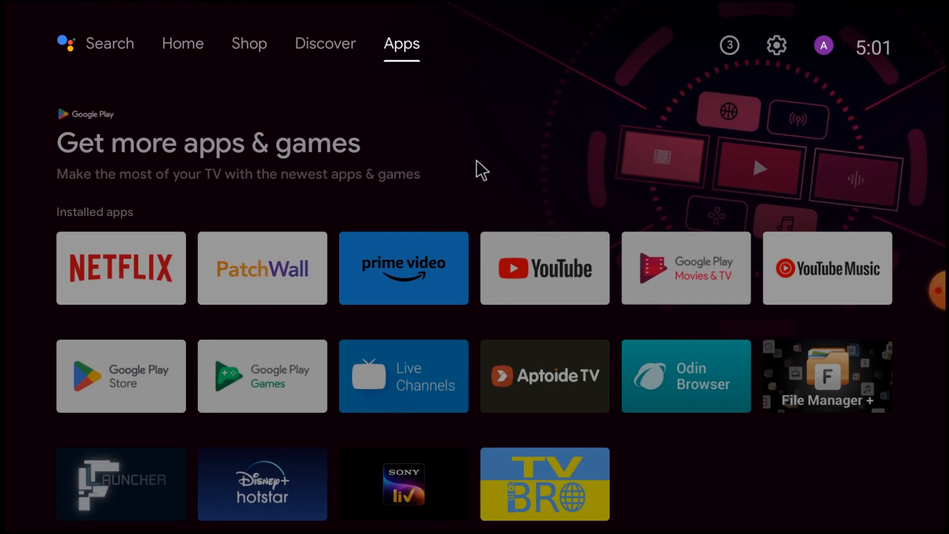
pyautogui.moveTo(452, 125)
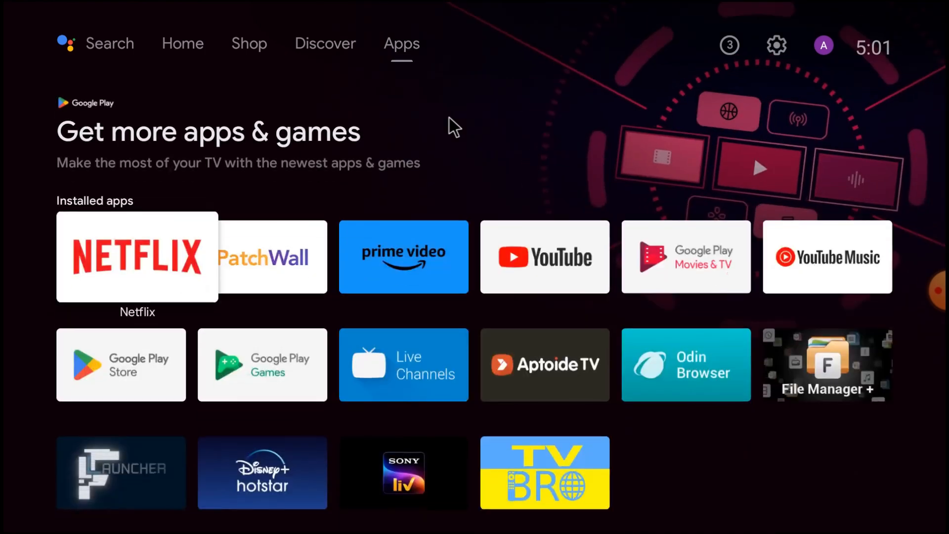
pyautogui.click(120, 364)
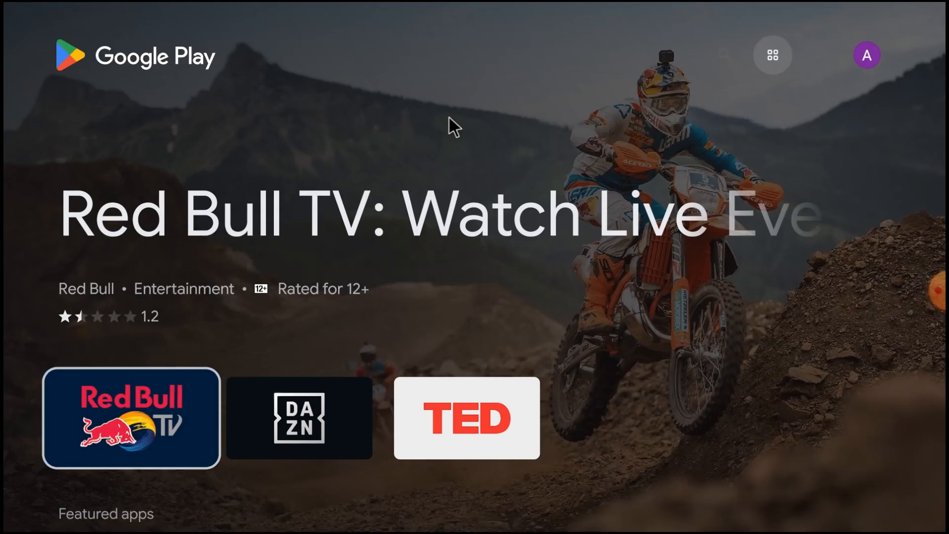
# Step: Search the Play Store for 'fil' and open the File Manager + app page
pyautogui.click(724, 55)
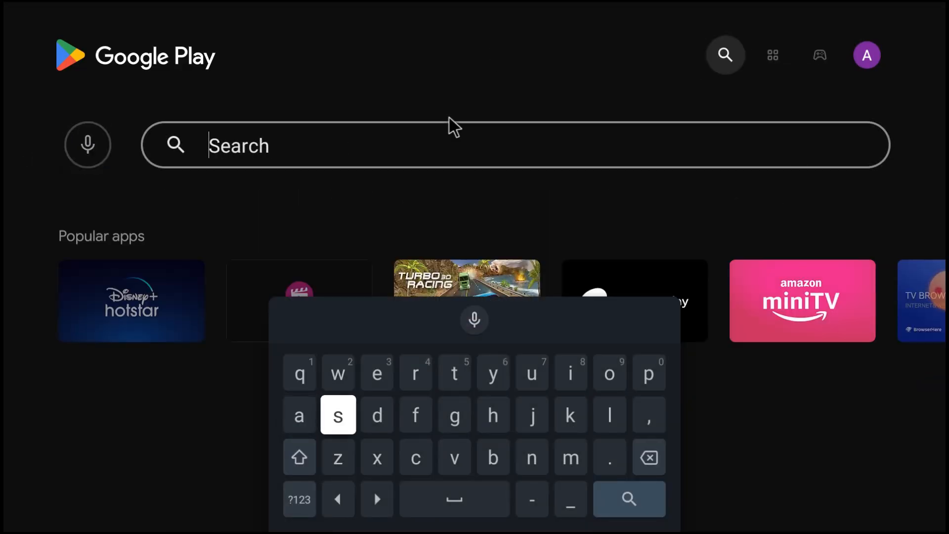
pyautogui.write('f')
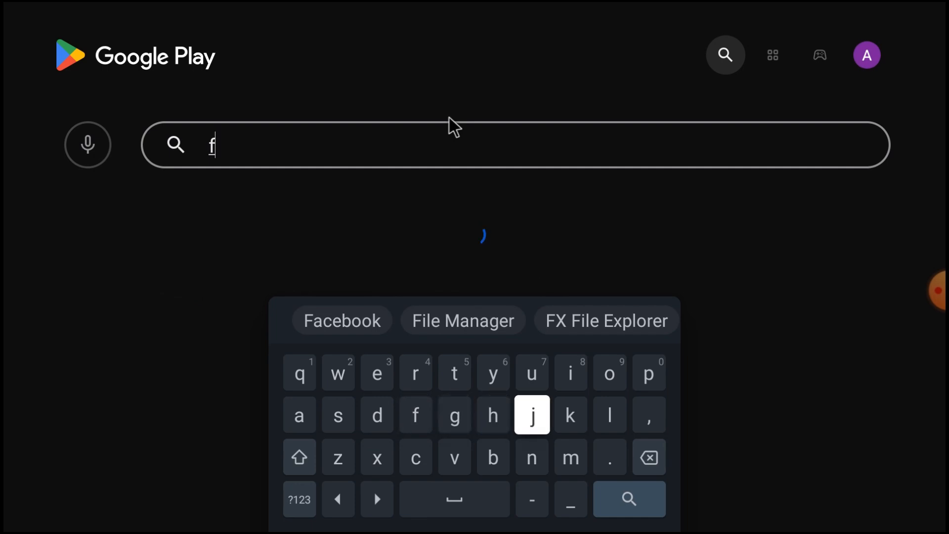
pyautogui.click(570, 373)
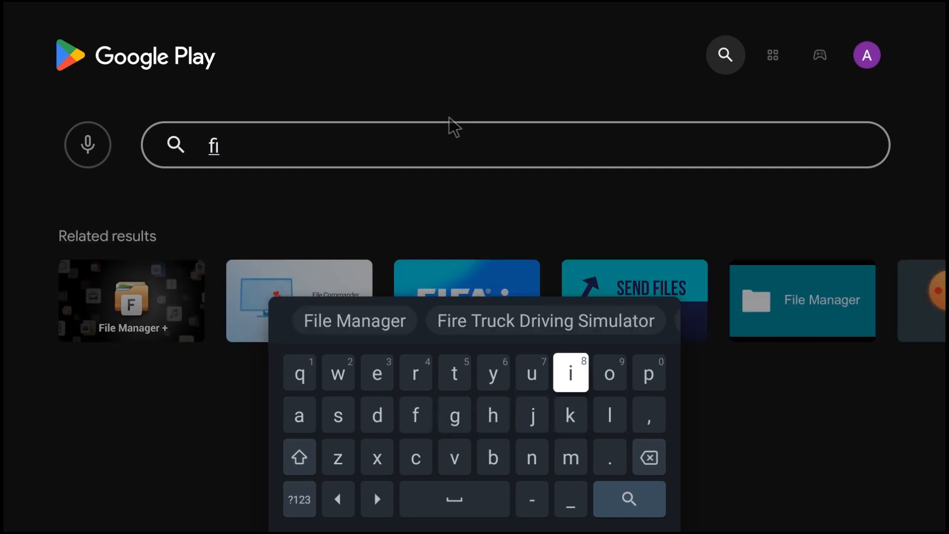
pyautogui.click(608, 415)
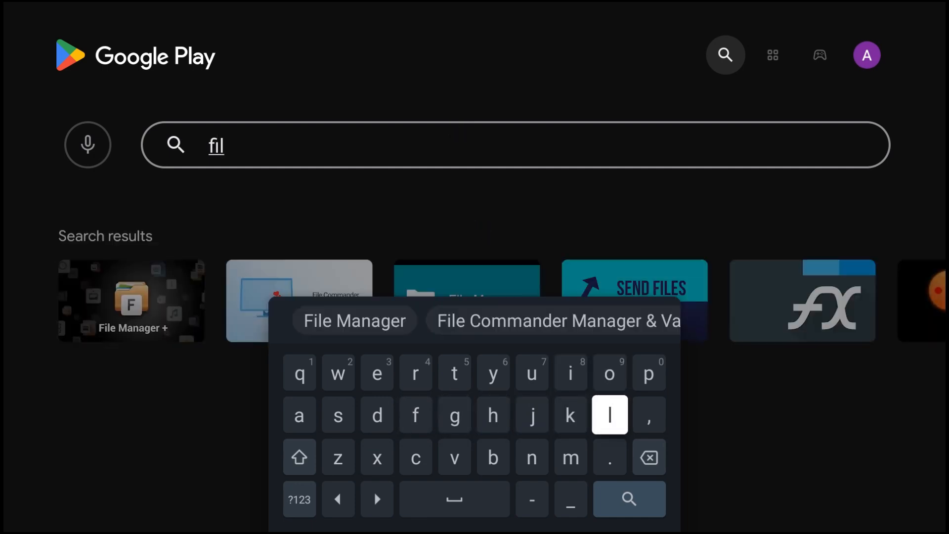
pyautogui.moveTo(375, 414)
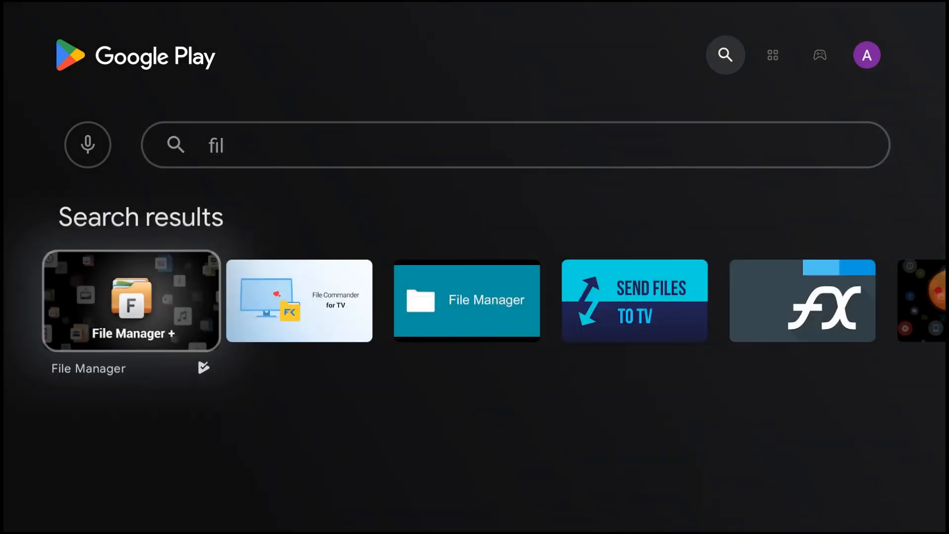
pyautogui.click(131, 301)
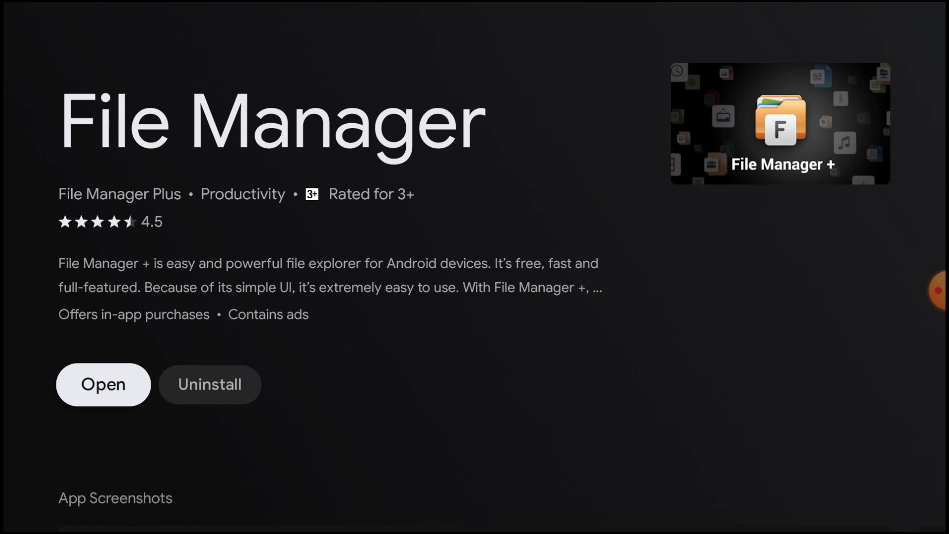
# Step: Return home and open File Manager + details from Recently opened apps
pyautogui.click(103, 384)
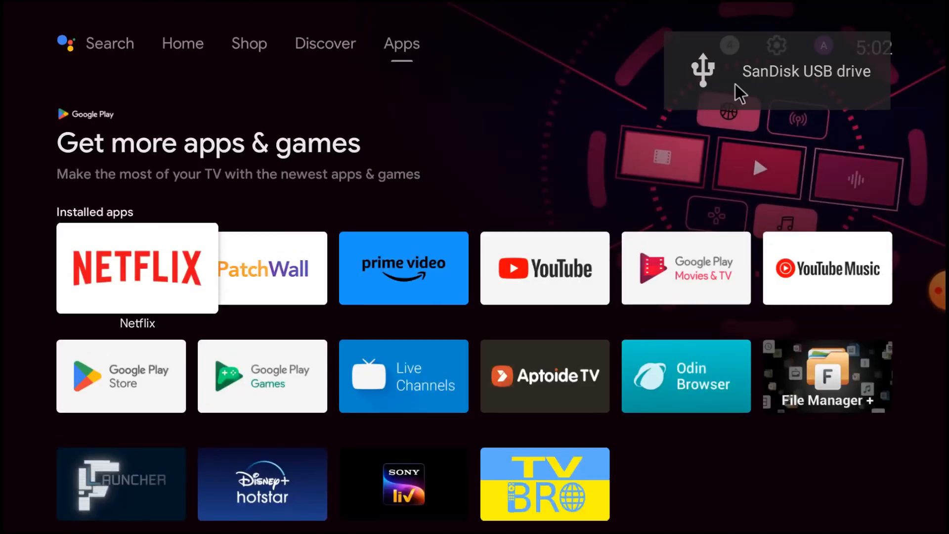
pyautogui.moveTo(777, 51)
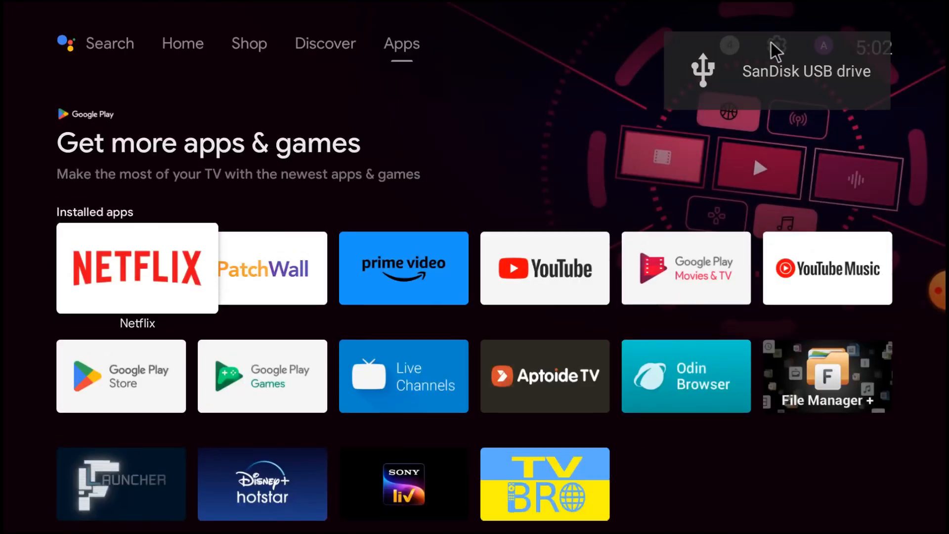
pyautogui.moveTo(570, 66)
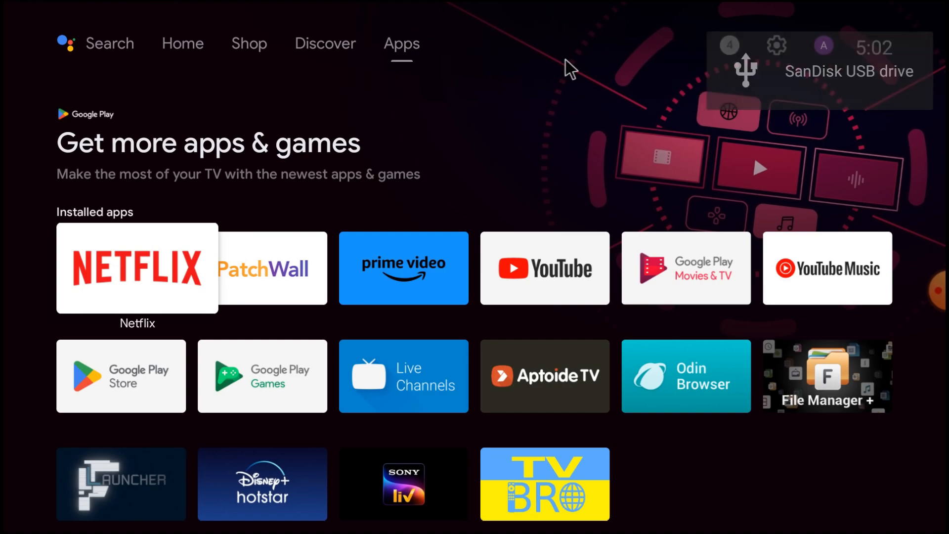
pyautogui.click(775, 46)
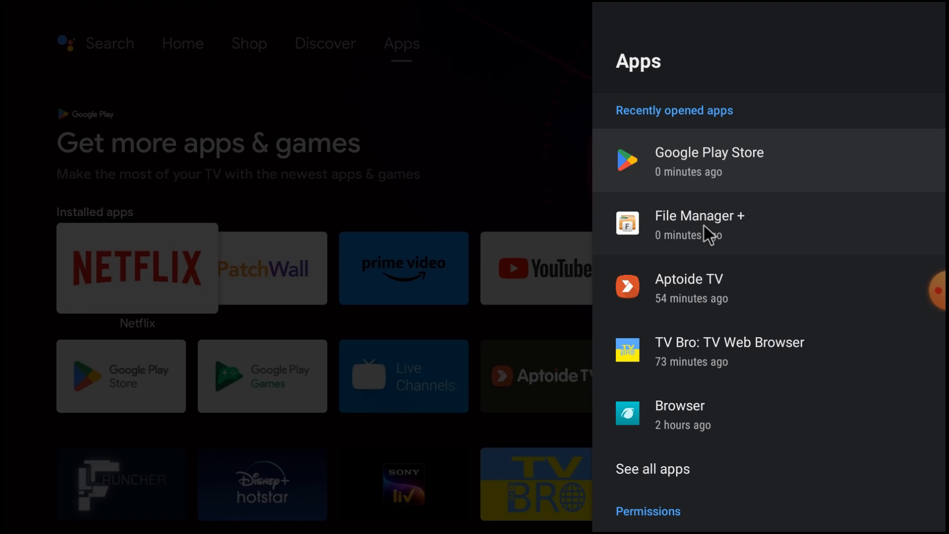
pyautogui.click(699, 226)
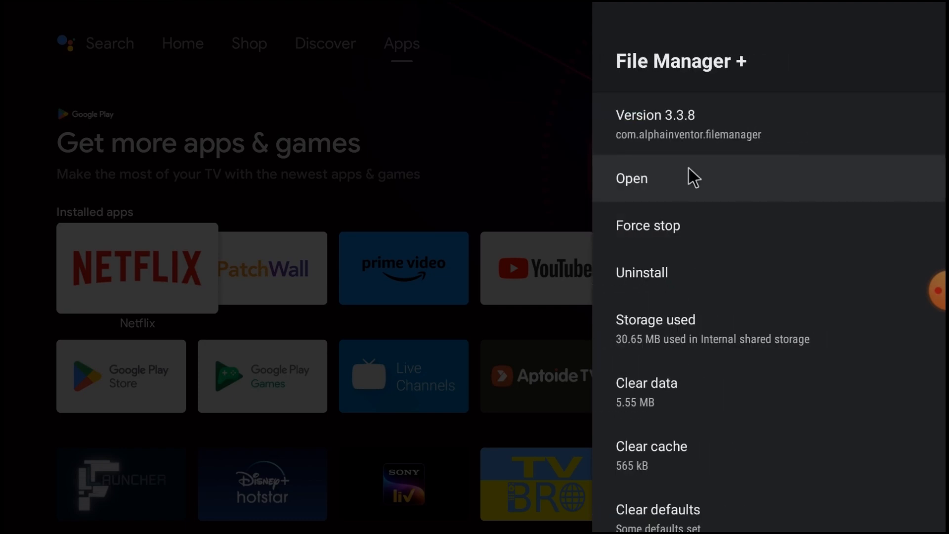
# Step: In File Manager +, open firefox-126-0.apk from USB storage to get its install prompt
pyautogui.click(631, 178)
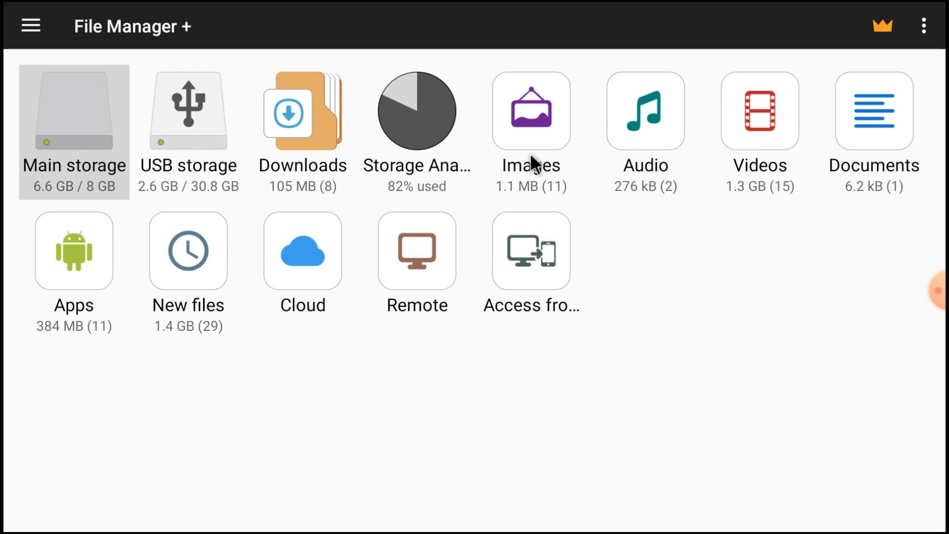
pyautogui.click(187, 121)
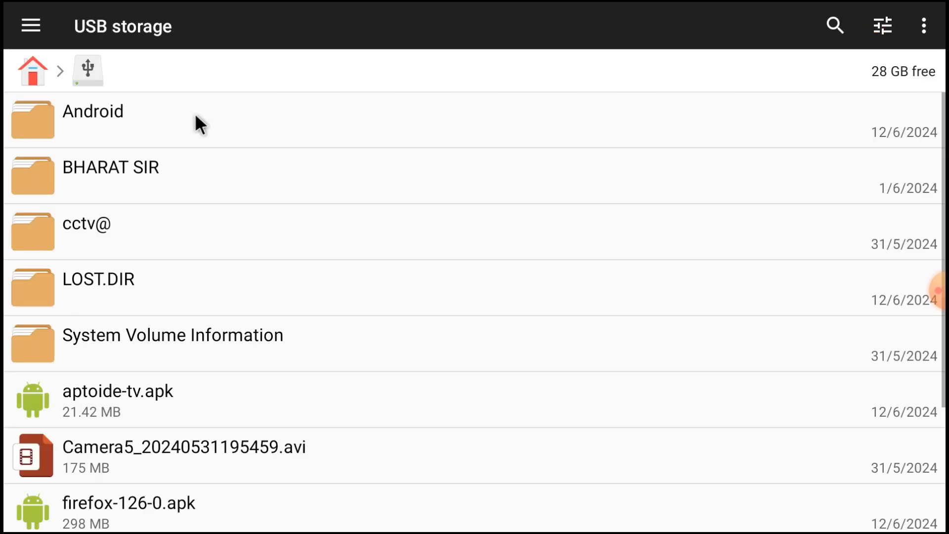
pyautogui.scroll(-3)
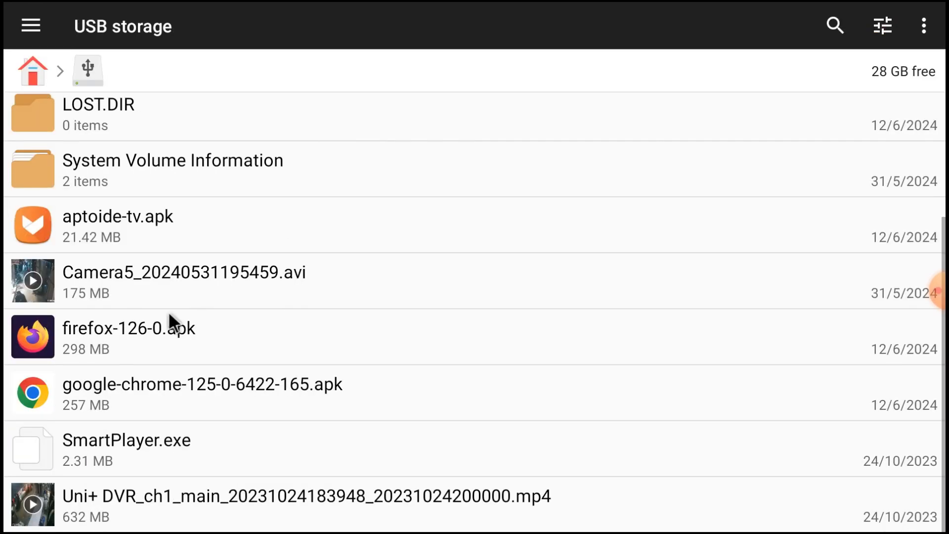
pyautogui.moveTo(174, 338)
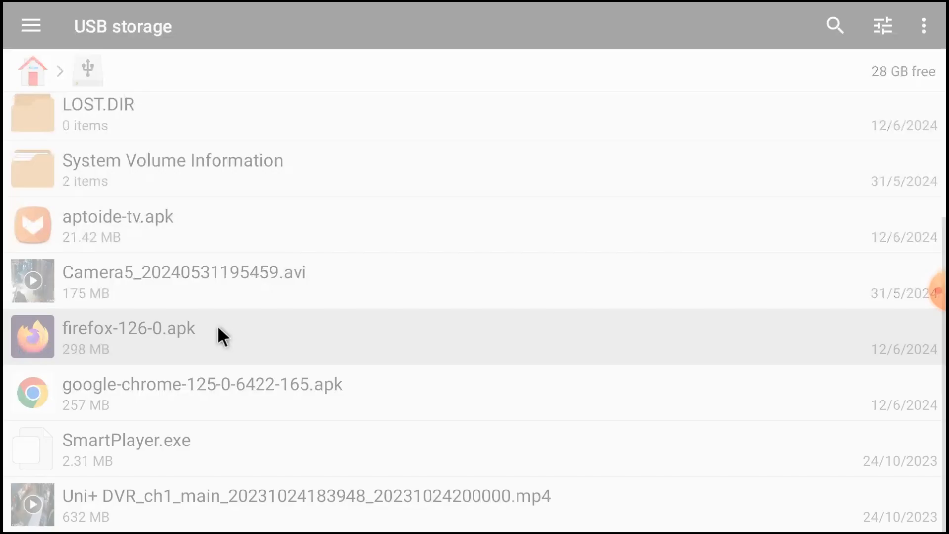
pyautogui.click(128, 335)
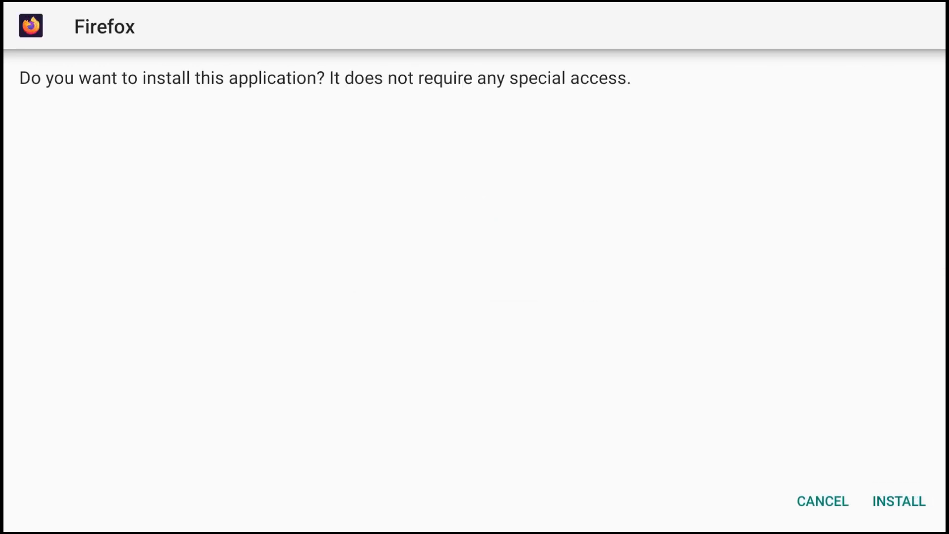
pyautogui.moveTo(809, 356)
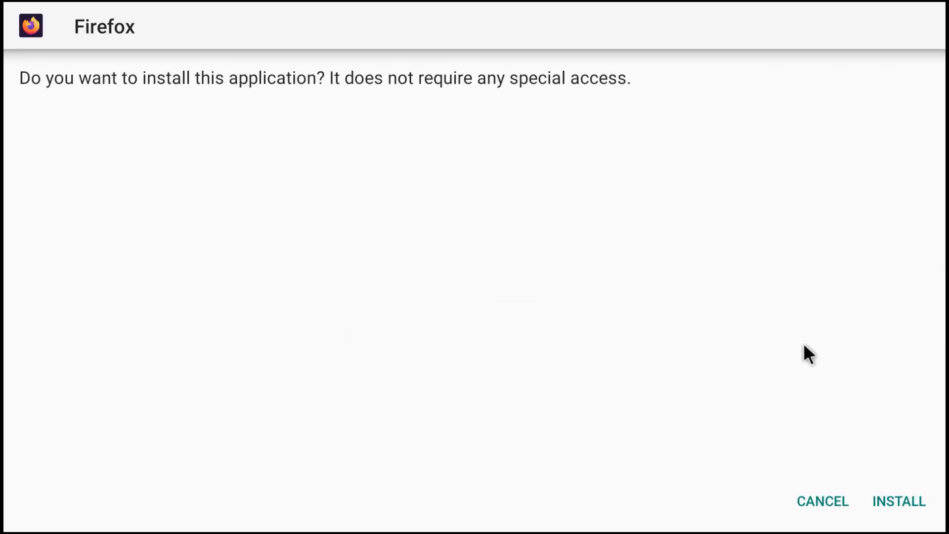
# Step: Confirm INSTALL and wait for Firefox to report 'App installed.'
pyautogui.click(899, 501)
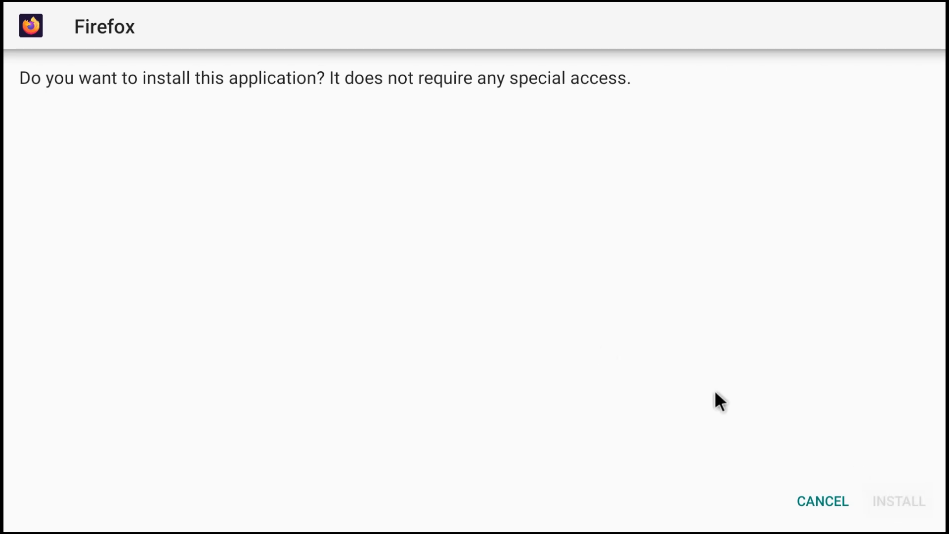
pyautogui.click(898, 501)
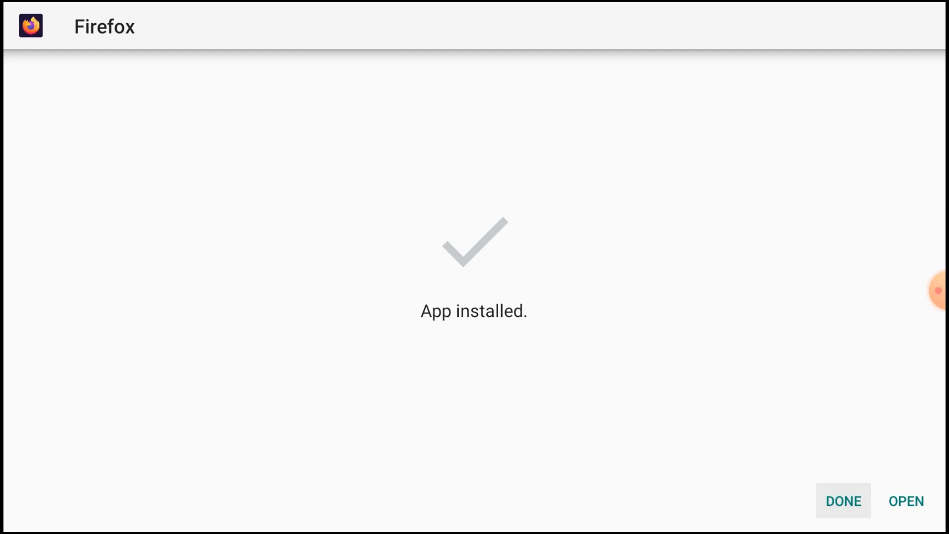
pyautogui.moveTo(904, 492)
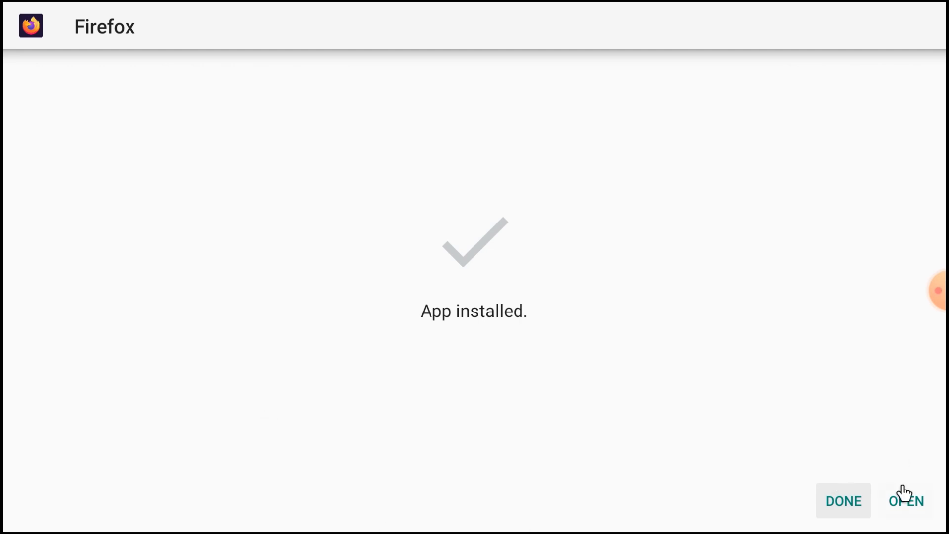
pyautogui.moveTo(901, 508)
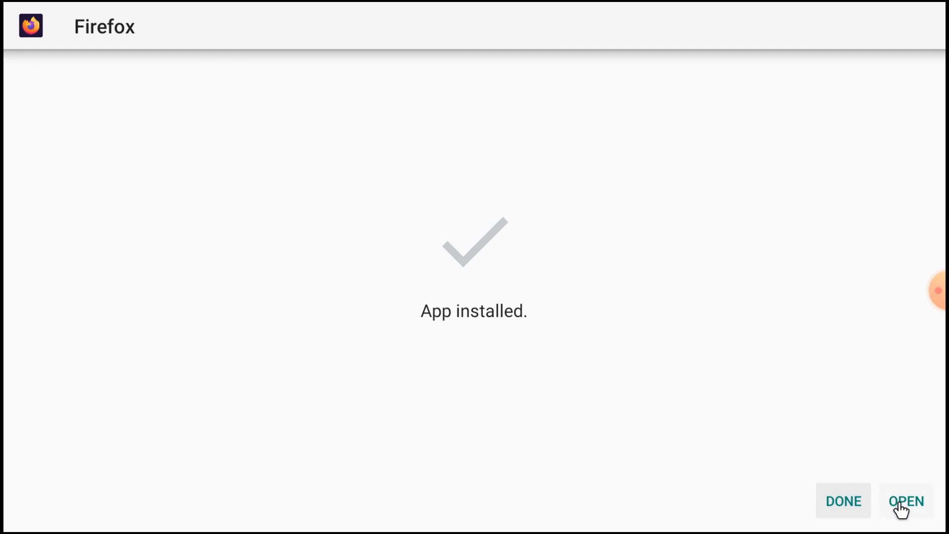
# Step: Launch Firefox and answer 'Not now' to default browser, widget and sign-in prompts
pyautogui.click(908, 500)
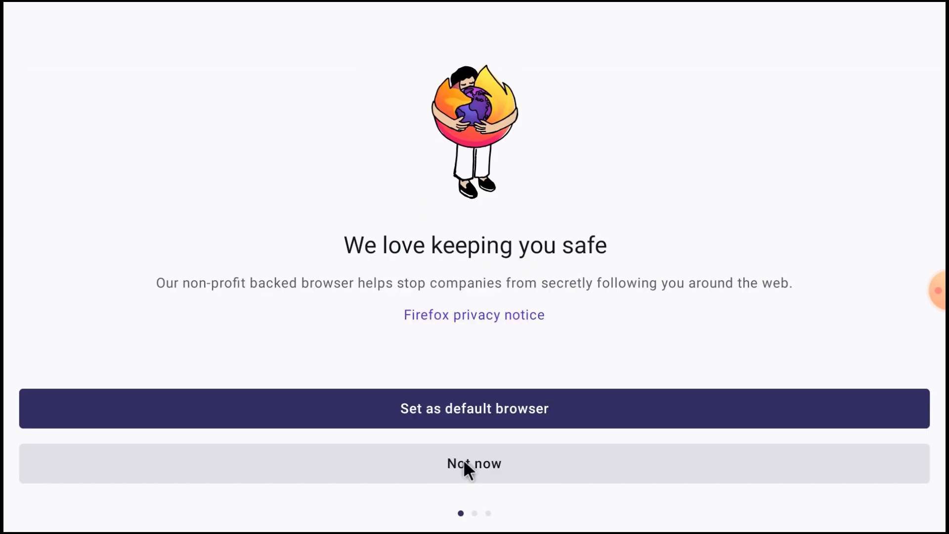
pyautogui.moveTo(424, 359)
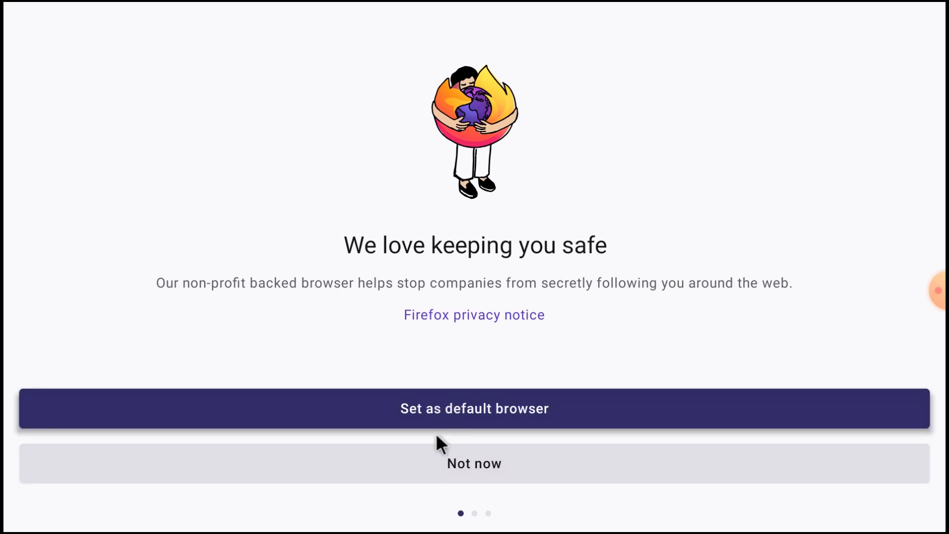
pyautogui.click(473, 462)
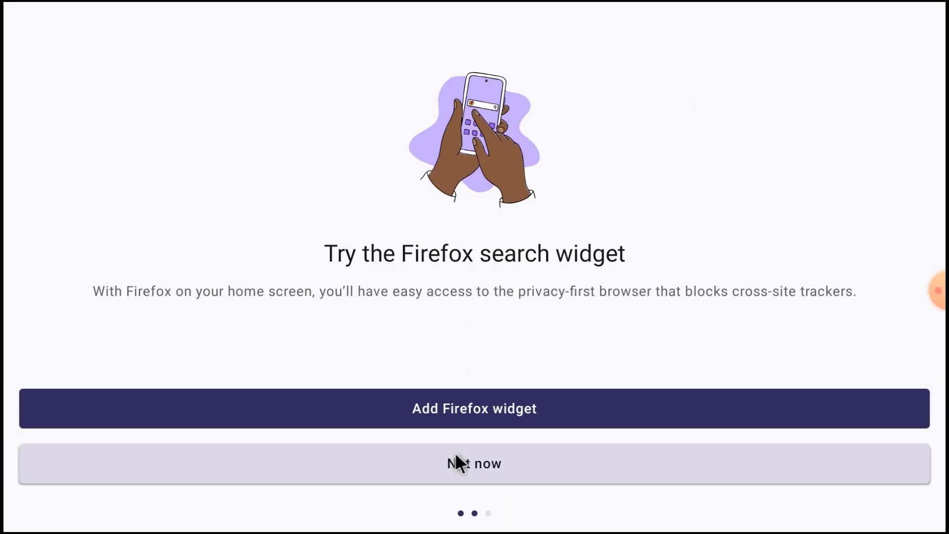
pyautogui.click(473, 462)
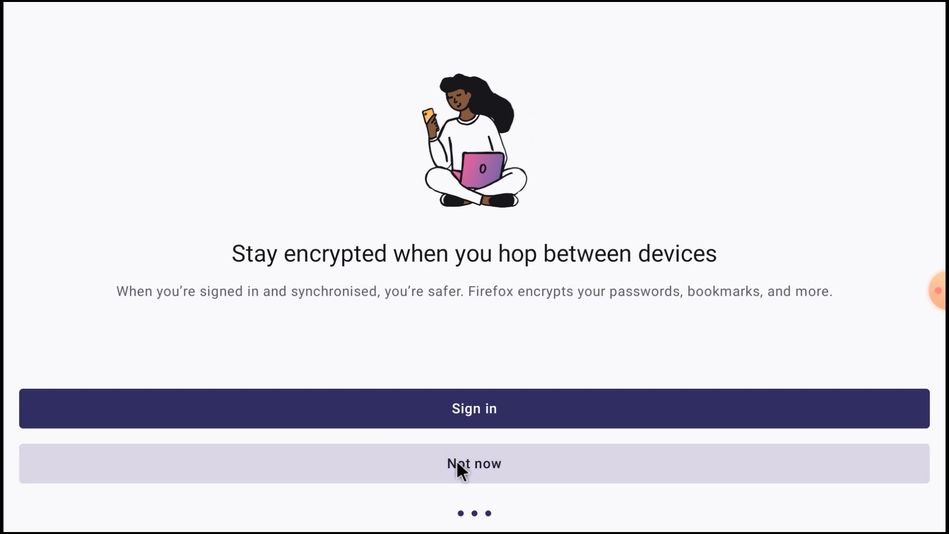
pyautogui.click(473, 463)
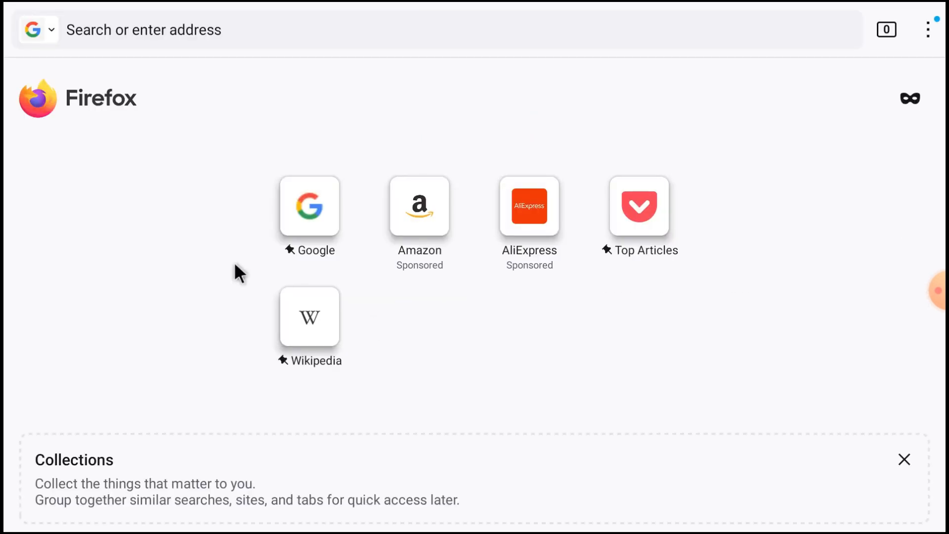
pyautogui.moveTo(68, 248)
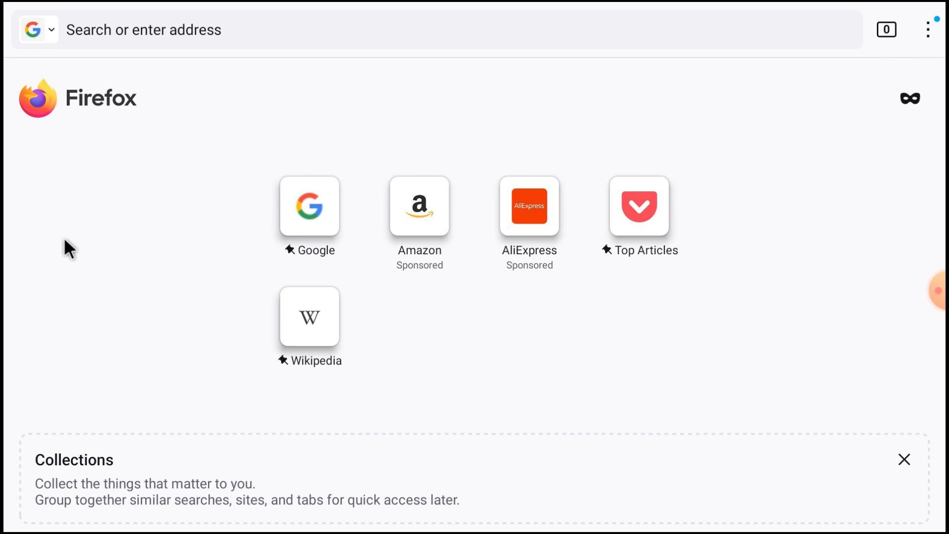
pyautogui.moveTo(909, 101)
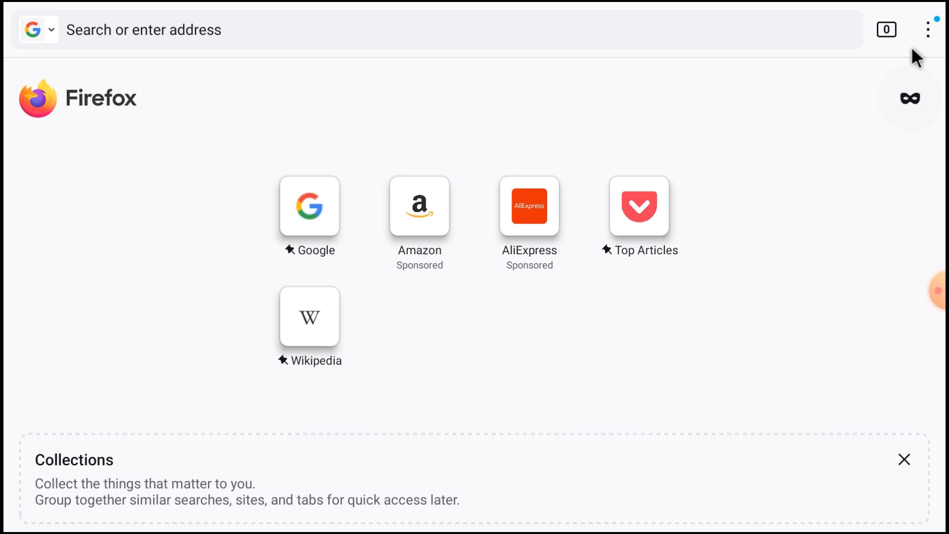
pyautogui.click(928, 29)
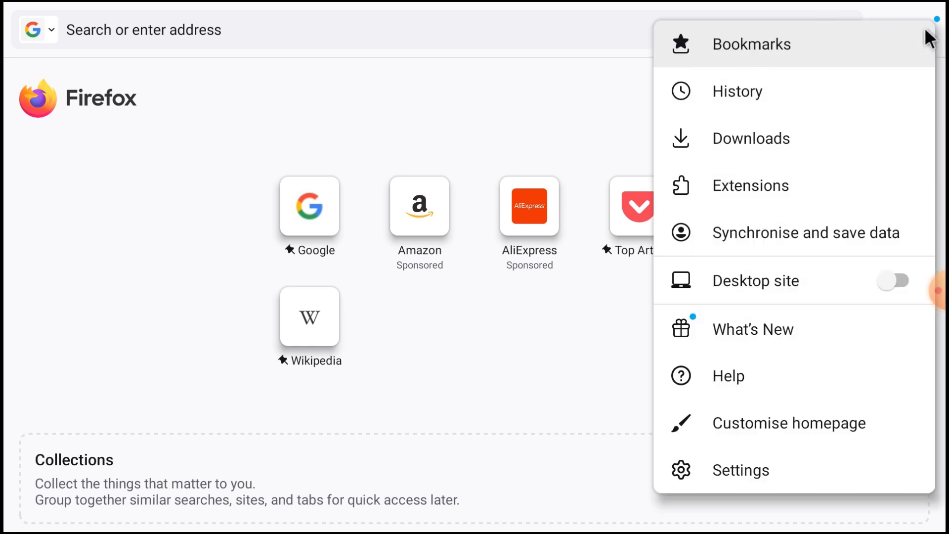
pyautogui.moveTo(702, 446)
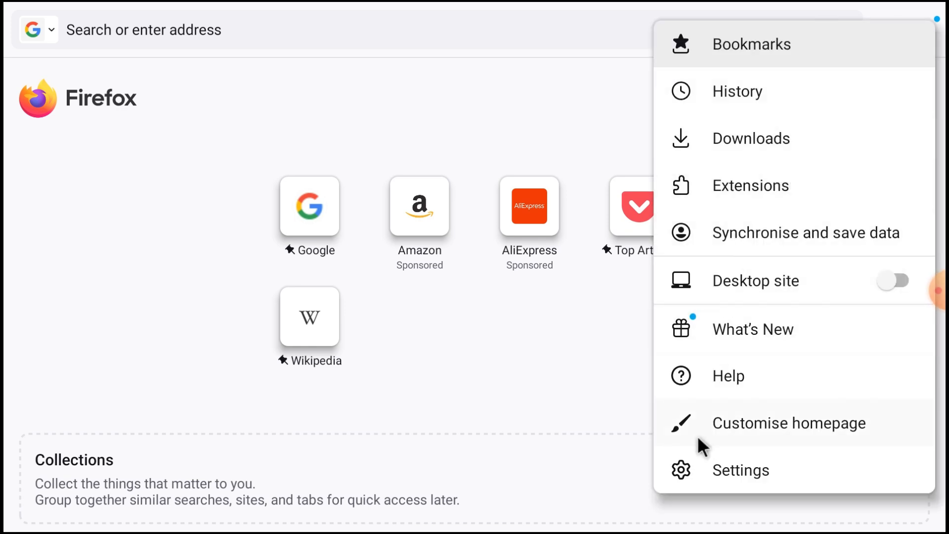
pyautogui.moveTo(540, 350)
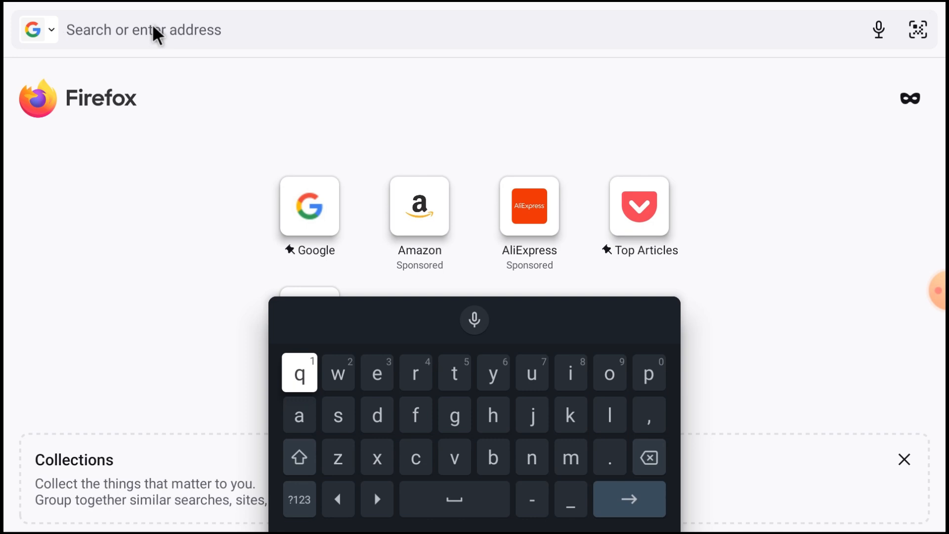
# Step: Load cctvdesk.com in Firefox
pyautogui.write('cc')
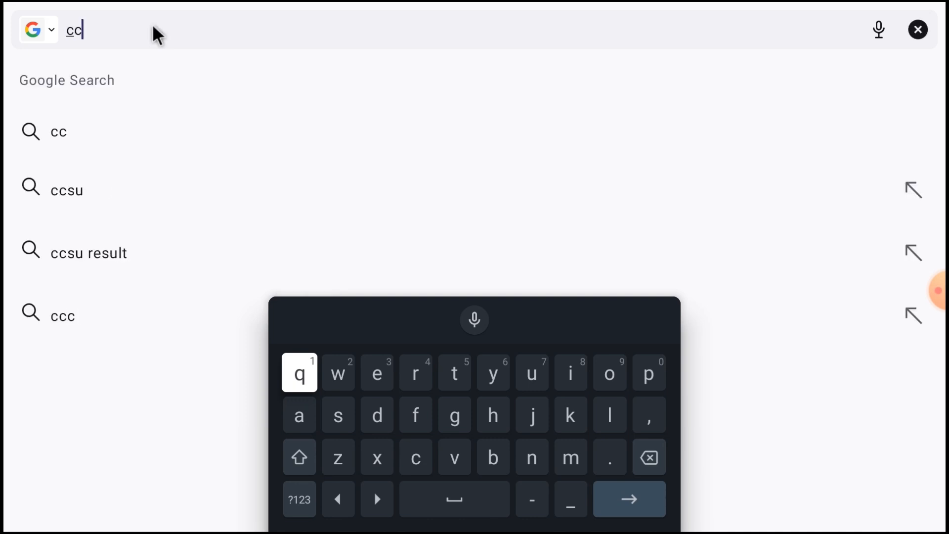
pyautogui.write('tvdesk.')
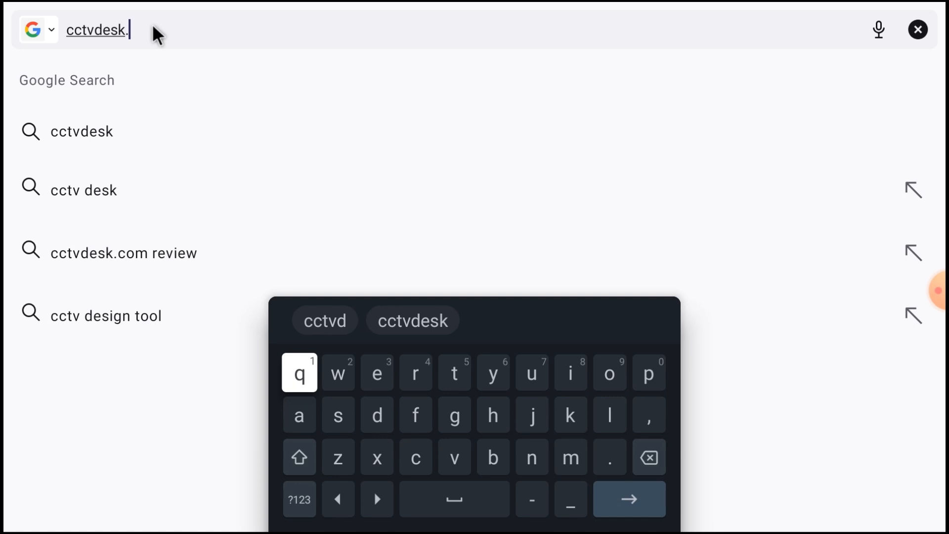
pyautogui.write('com/amp')
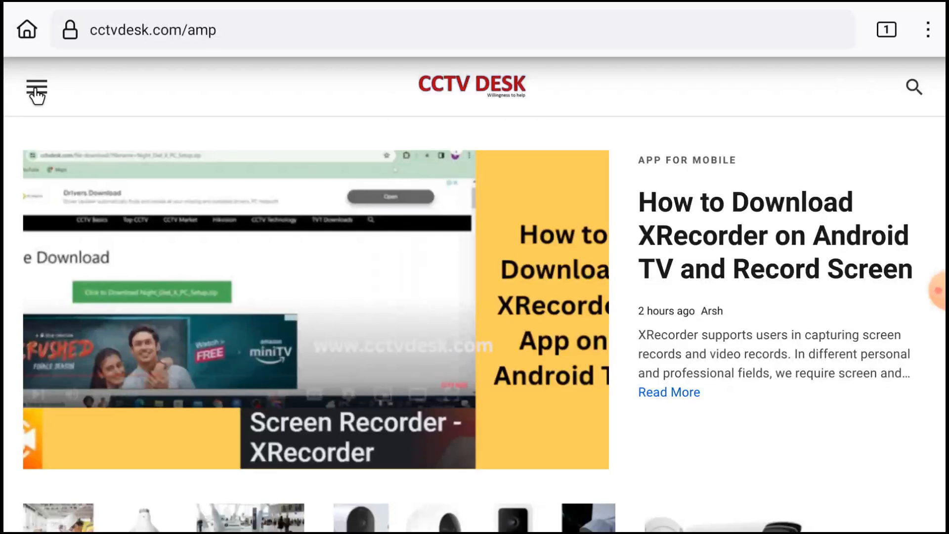
# Step: Browse the CCTV Market category from the site menu, then return to Firefox home
pyautogui.click(36, 89)
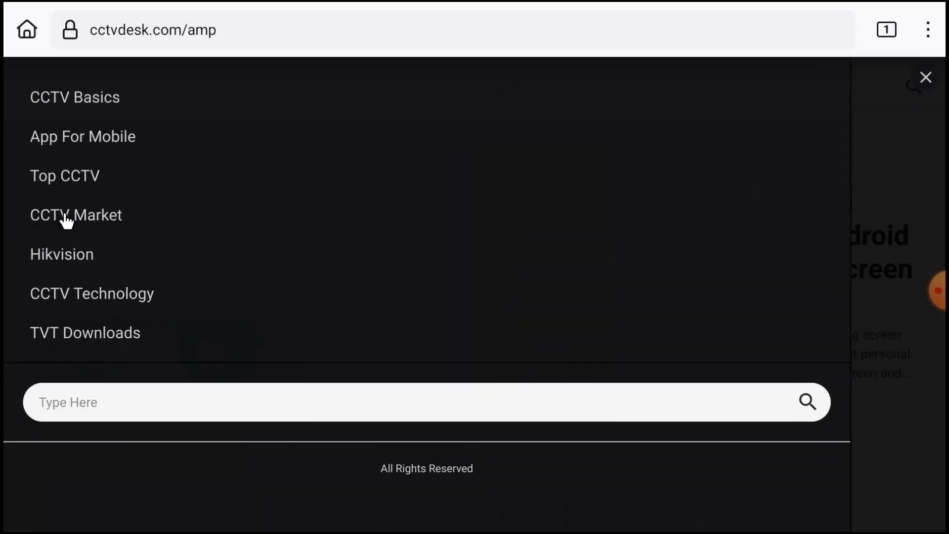
pyautogui.click(76, 214)
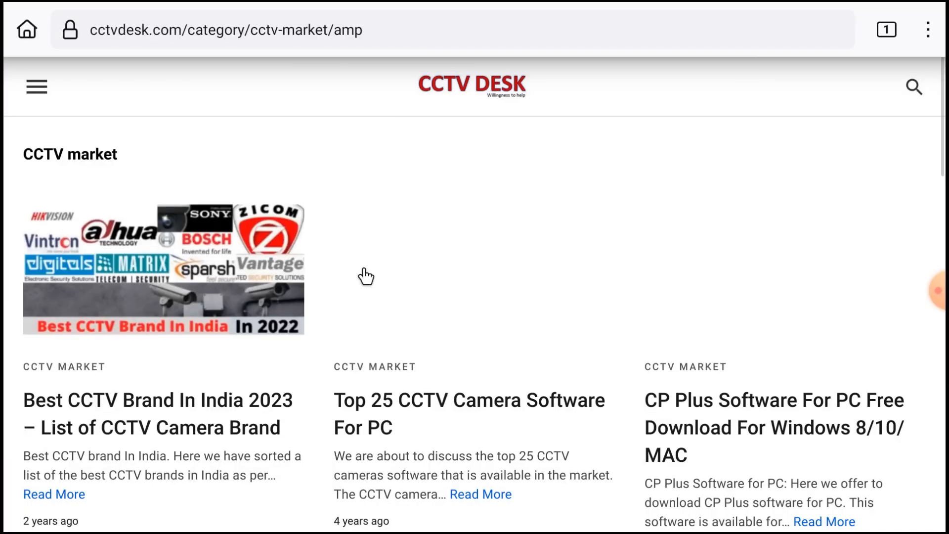
pyautogui.scroll(-3)
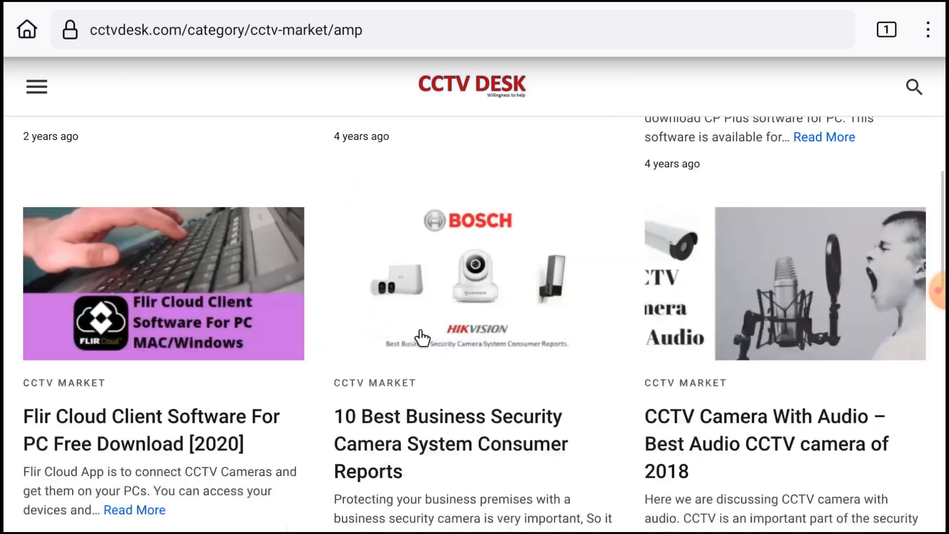
pyautogui.scroll(-3)
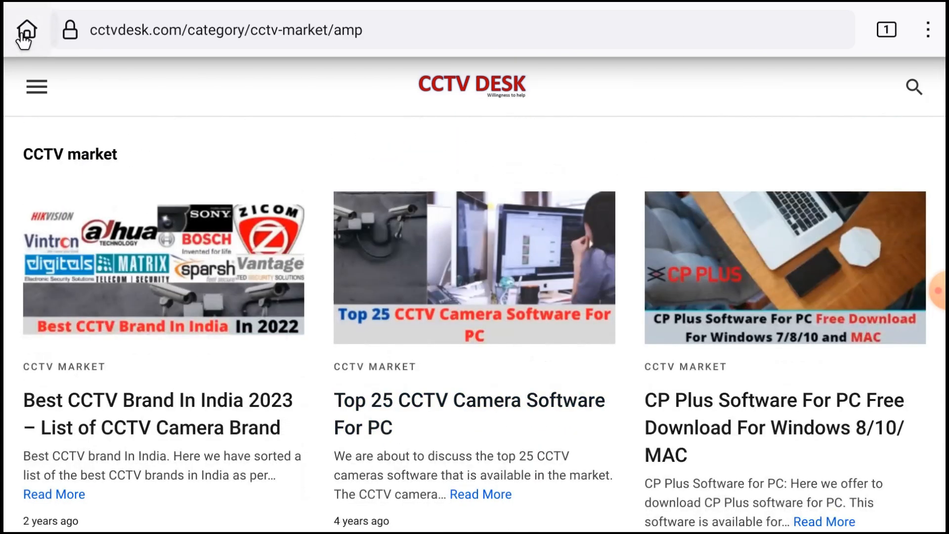
pyautogui.click(25, 30)
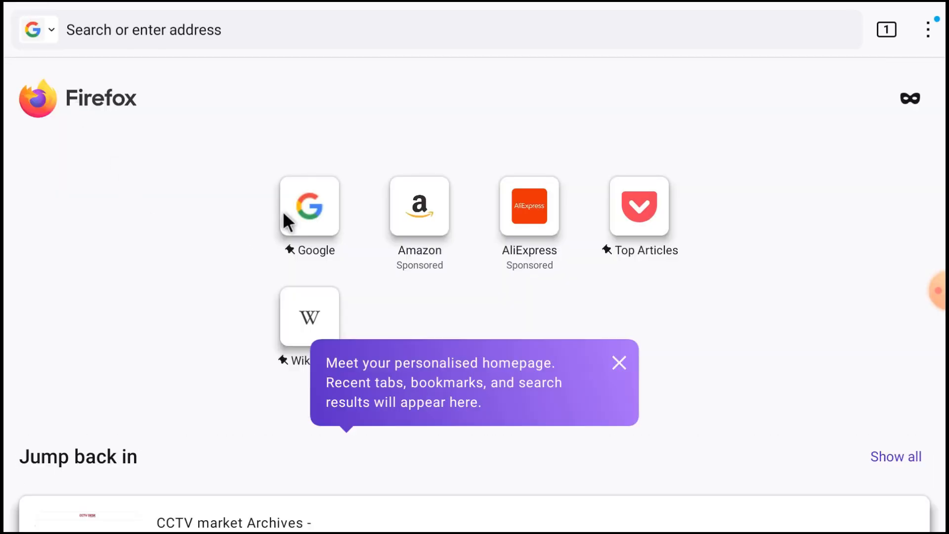
pyautogui.moveTo(307, 217)
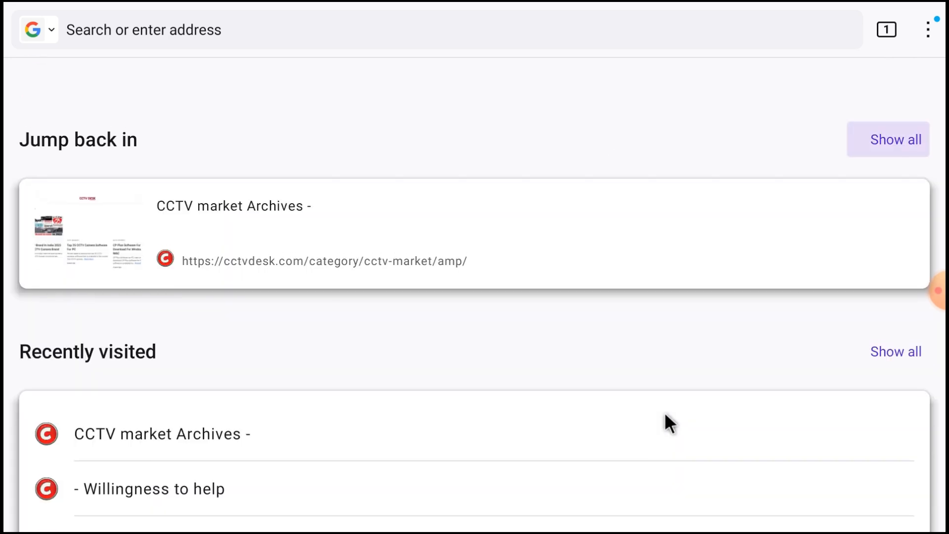
# Step: Open Google from the home-page shortcut tile in a new tab and dismiss the search suggestions
pyautogui.scroll(3)
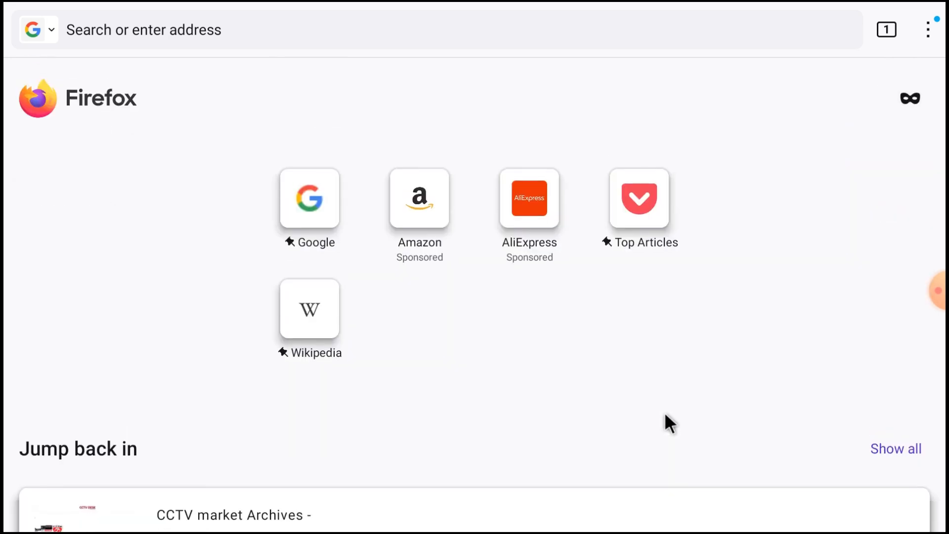
pyautogui.moveTo(896, 449)
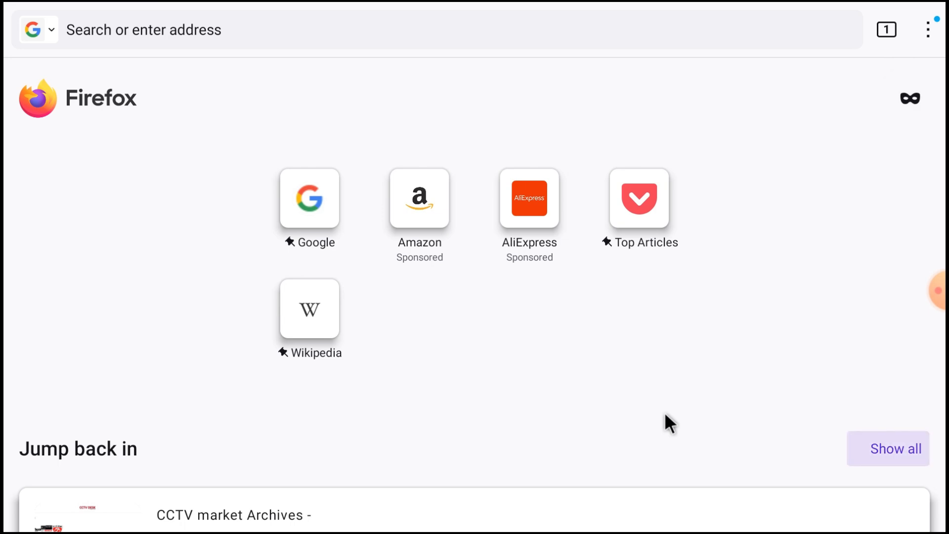
pyautogui.moveTo(414, 214)
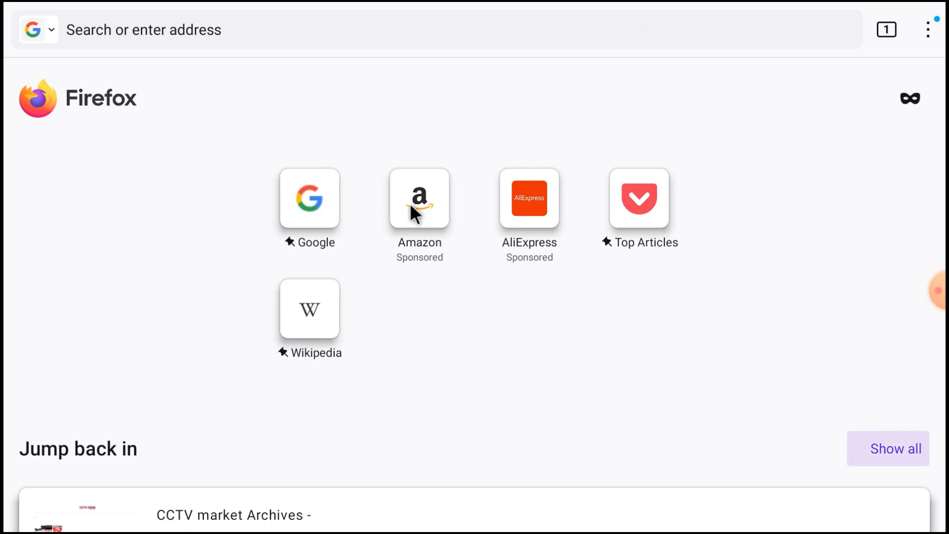
pyautogui.click(309, 197)
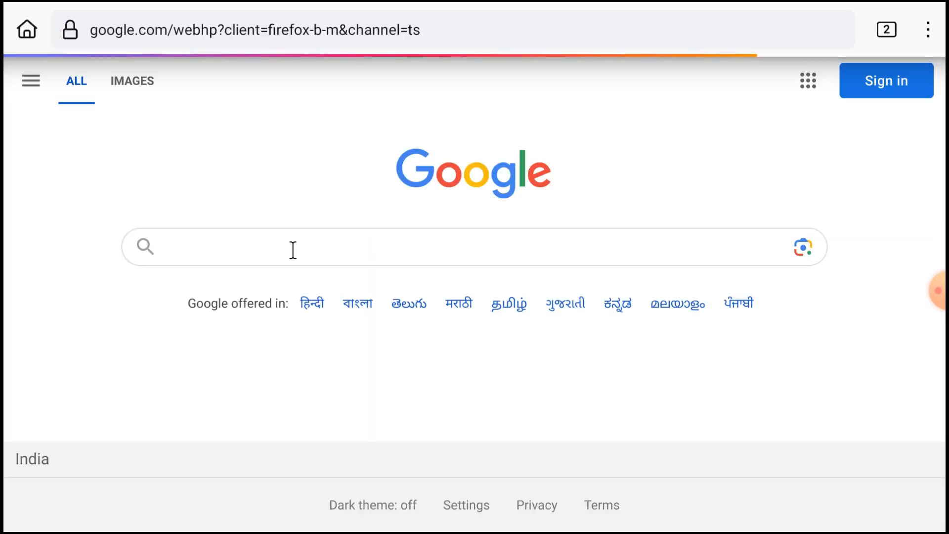
pyautogui.click(424, 247)
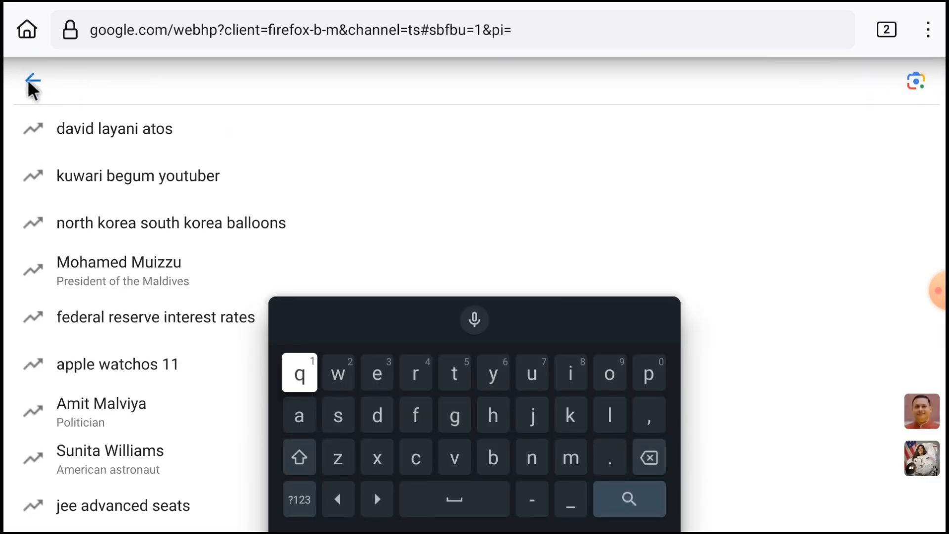
pyautogui.click(32, 82)
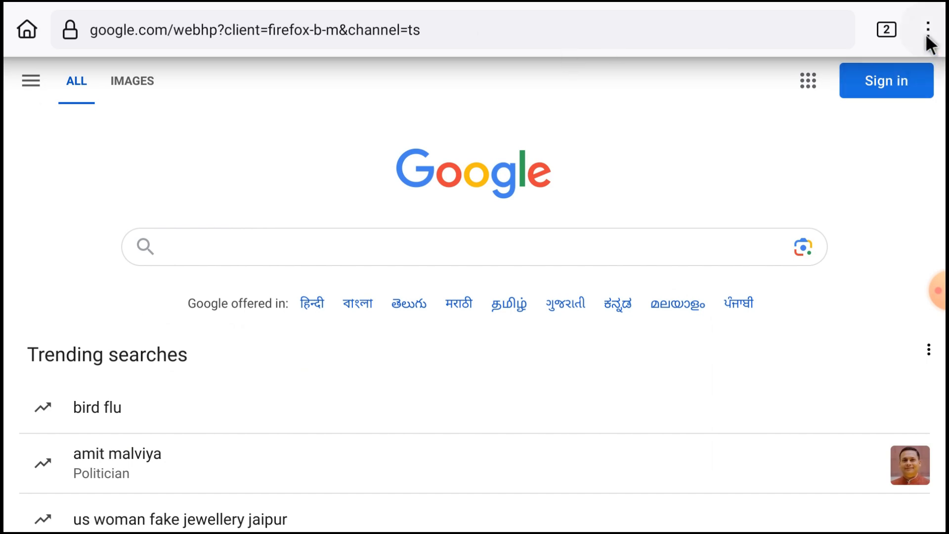
# Step: View the browsing history from the Firefox menu and return to the Google page
pyautogui.click(928, 29)
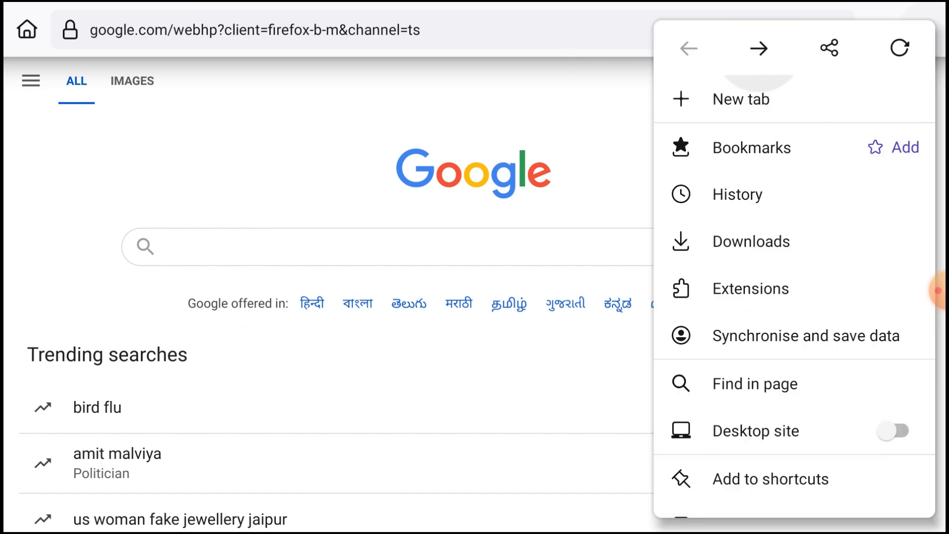
pyautogui.click(736, 193)
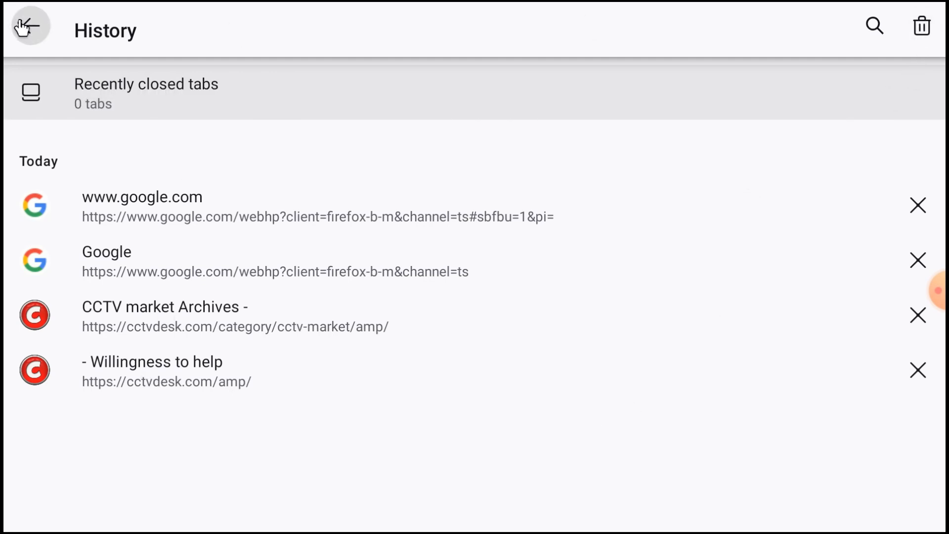
pyautogui.click(29, 26)
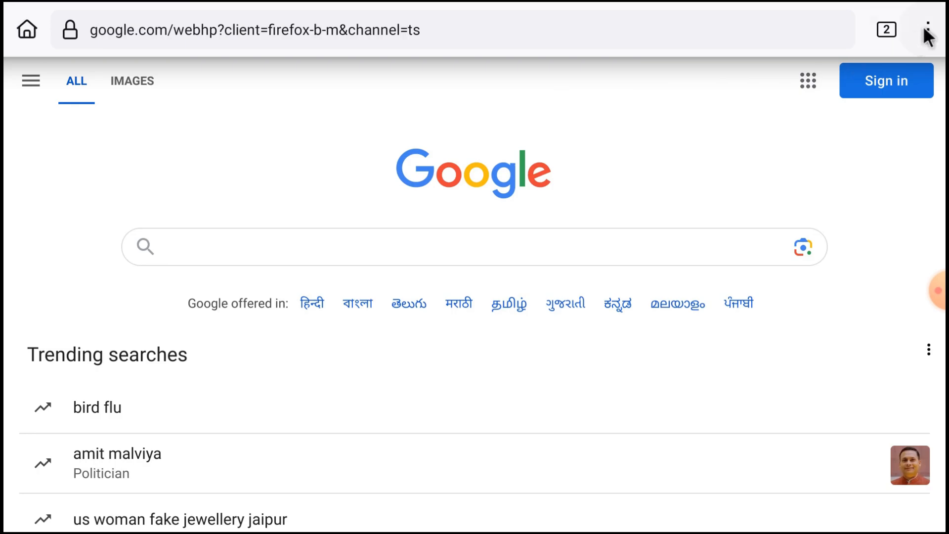
# Step: Switch the Google page to Desktop site, then back to the mobile version
pyautogui.click(934, 28)
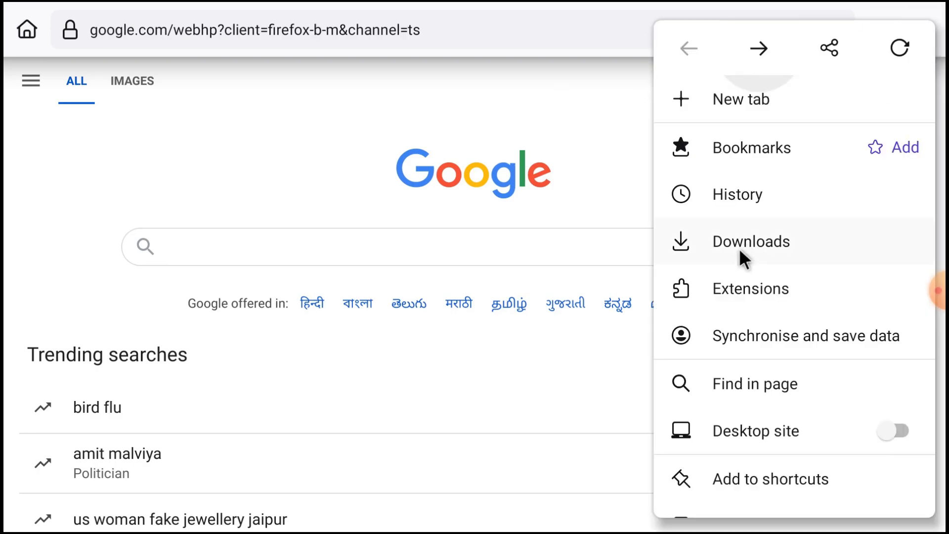
pyautogui.moveTo(736, 305)
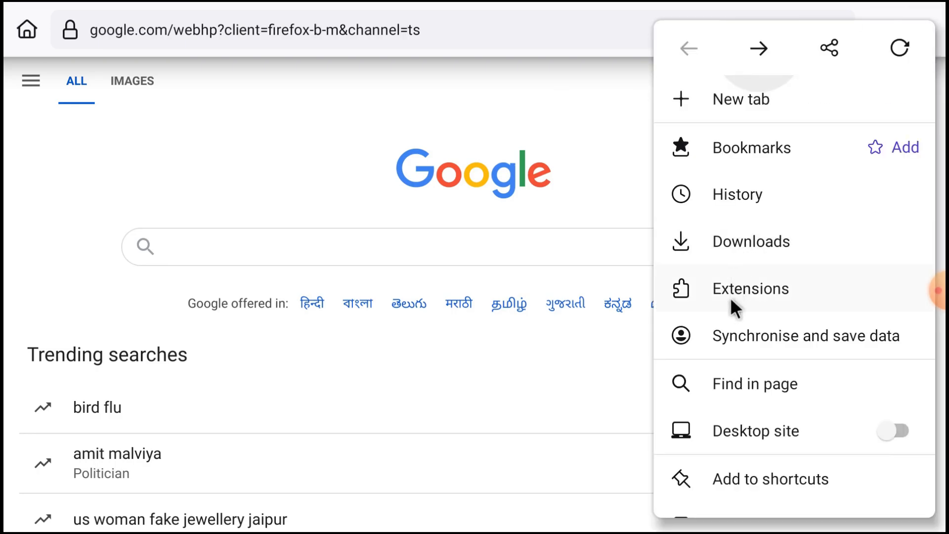
pyautogui.moveTo(750, 439)
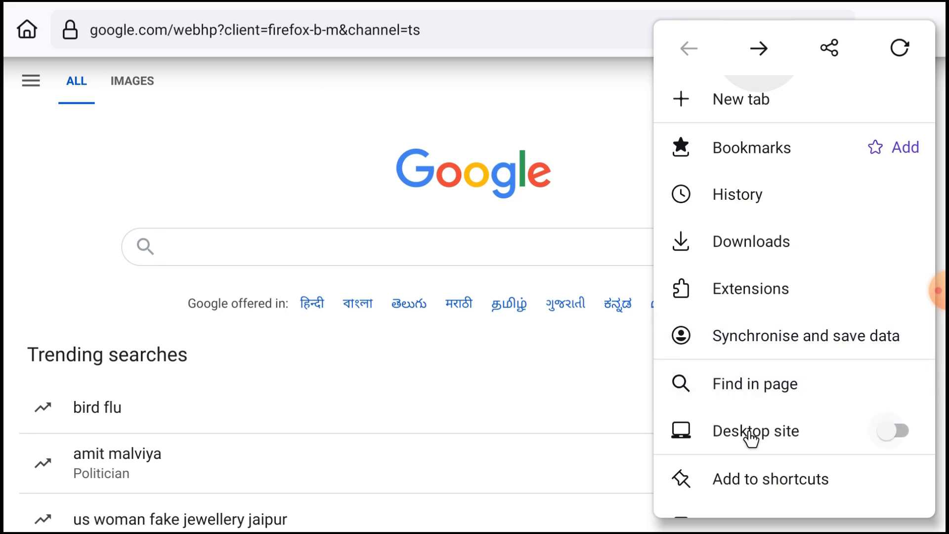
pyautogui.click(750, 431)
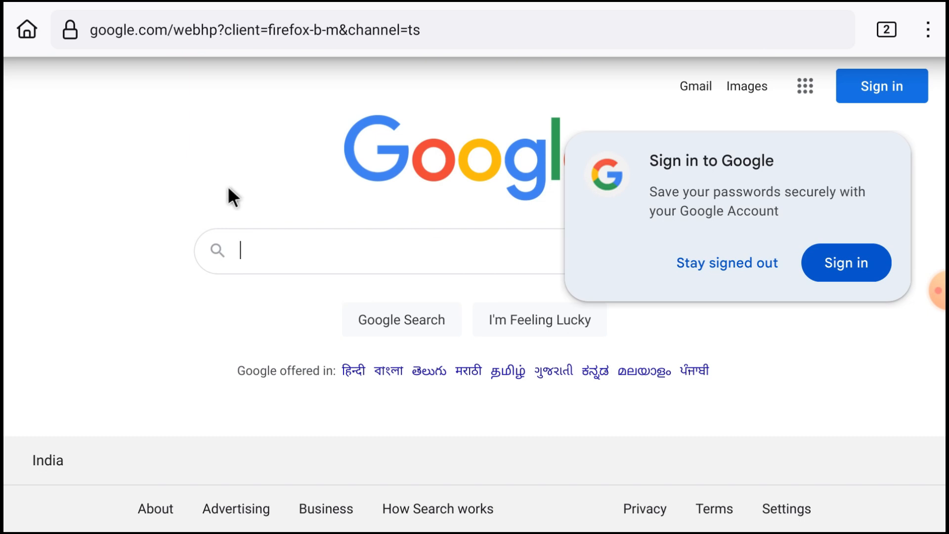
pyautogui.click(929, 29)
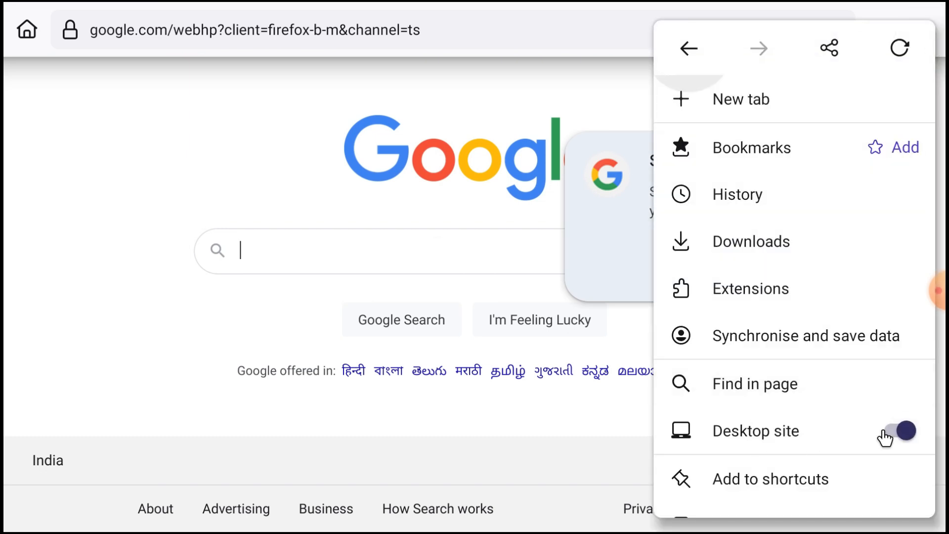
pyautogui.click(902, 430)
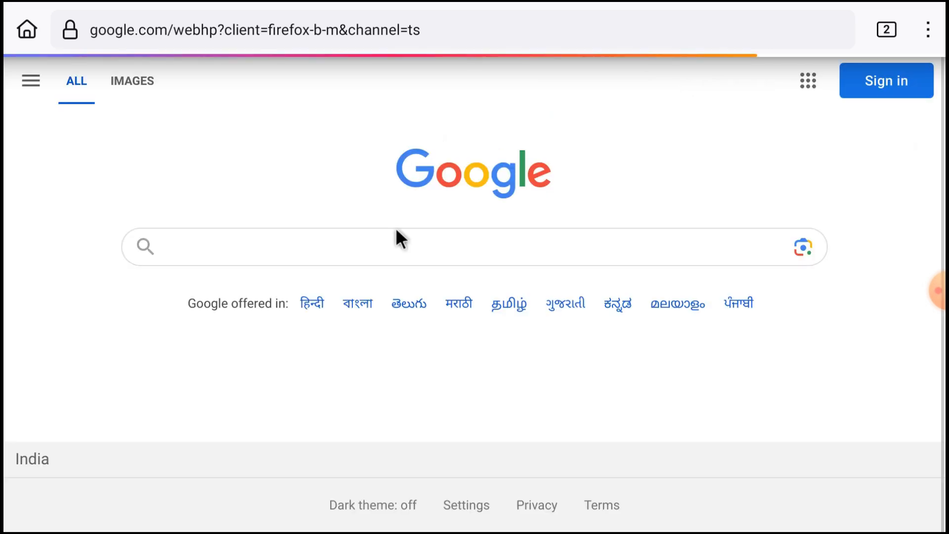
pyautogui.moveTo(250, 174)
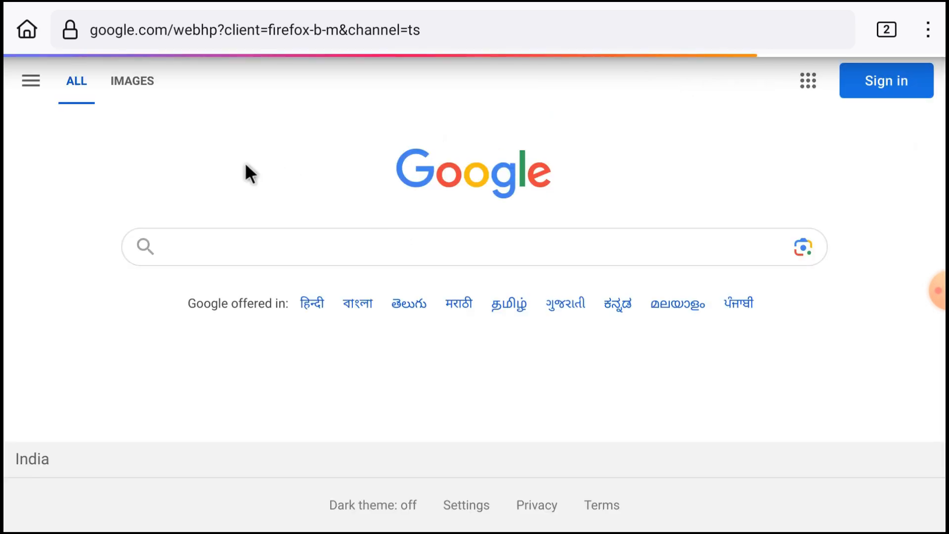
pyautogui.moveTo(127, 85)
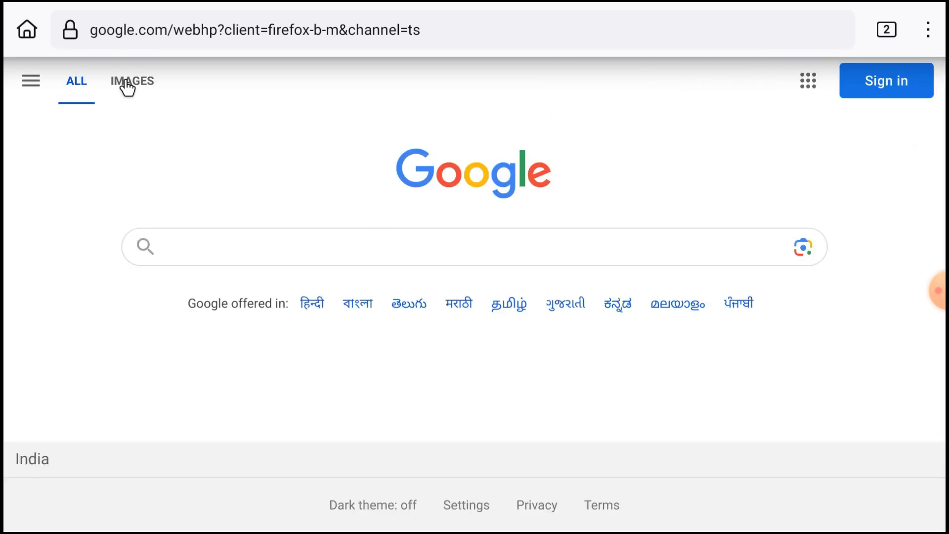
# Step: Return to the Google tab via the tab switcher, then leave Firefox for the TV home screen
pyautogui.click(885, 29)
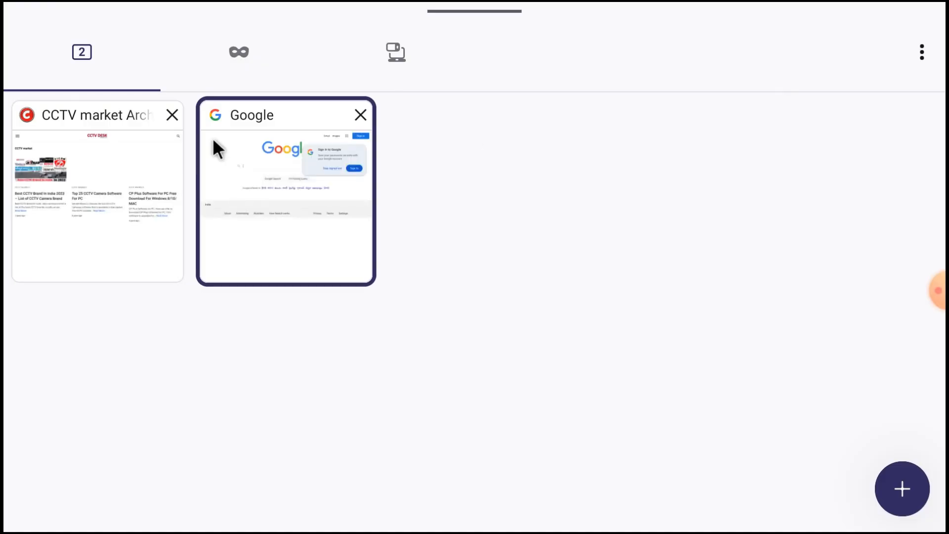
pyautogui.moveTo(394, 55)
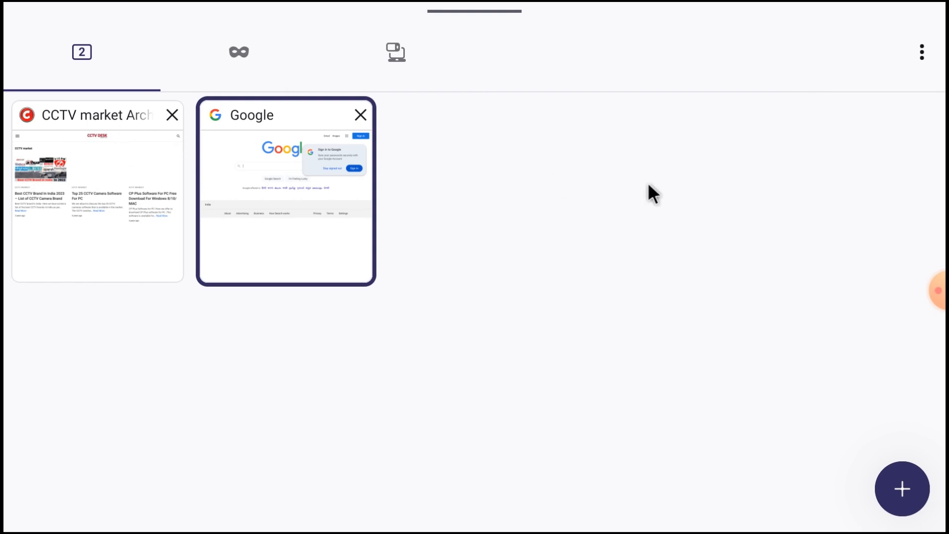
pyautogui.click(284, 191)
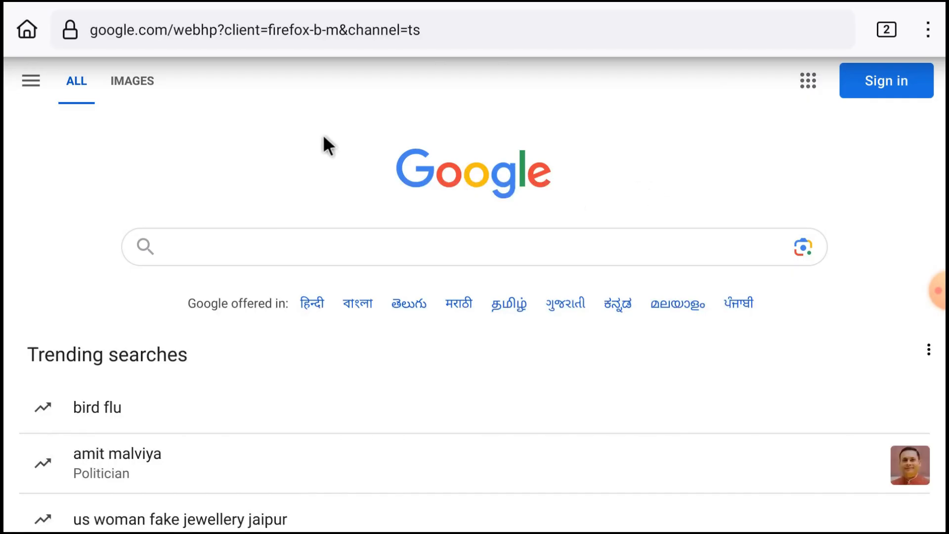
pyautogui.scroll(-3)
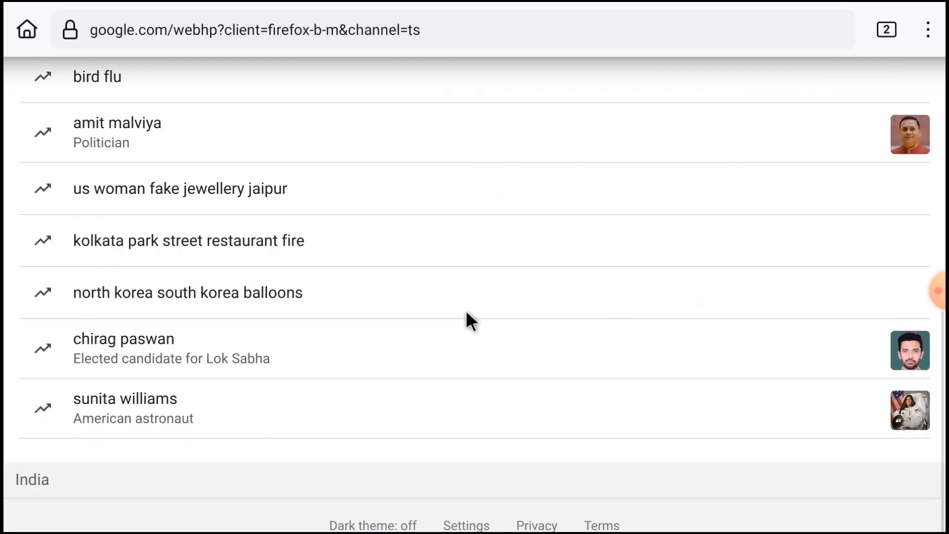
pyautogui.scroll(3)
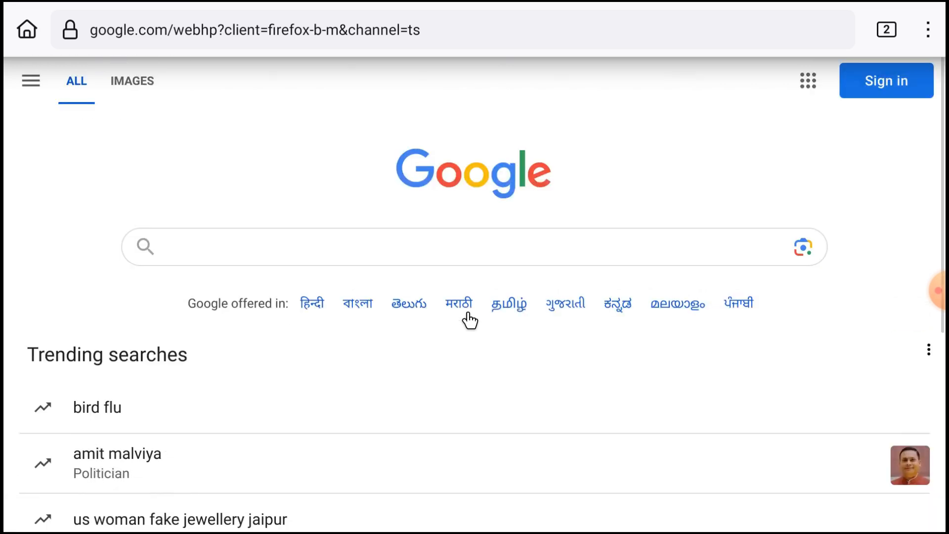
pyautogui.moveTo(636, 146)
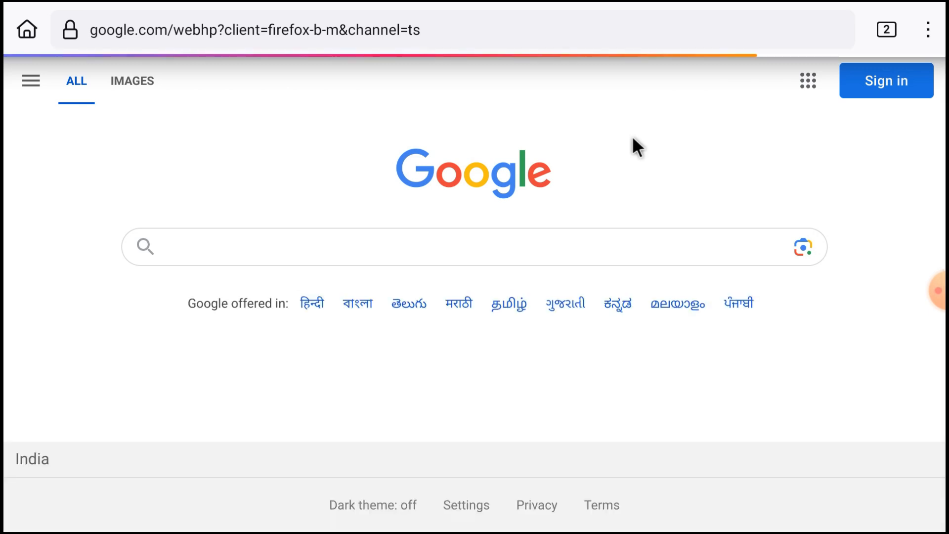
pyautogui.click(26, 29)
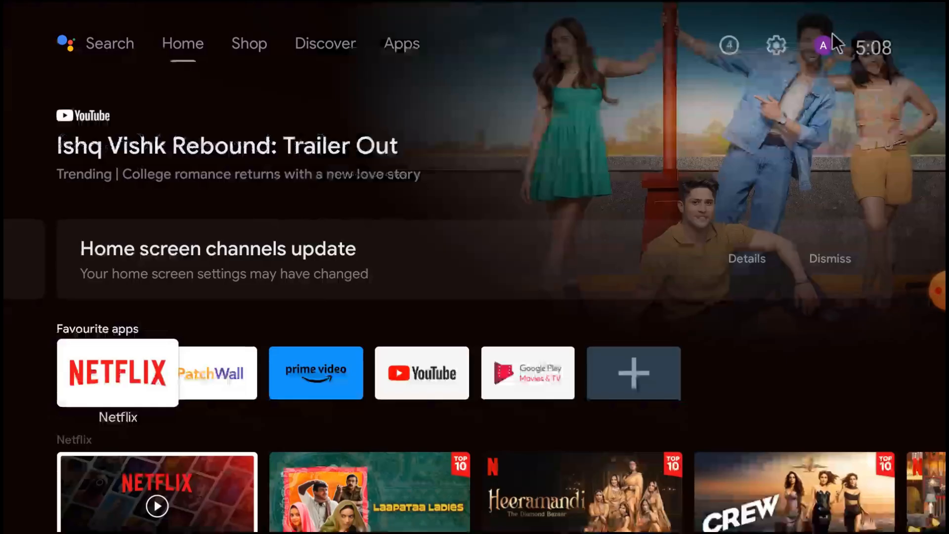
# Step: Open Firefox's details from See all apps and start uninstalling it
pyautogui.click(776, 45)
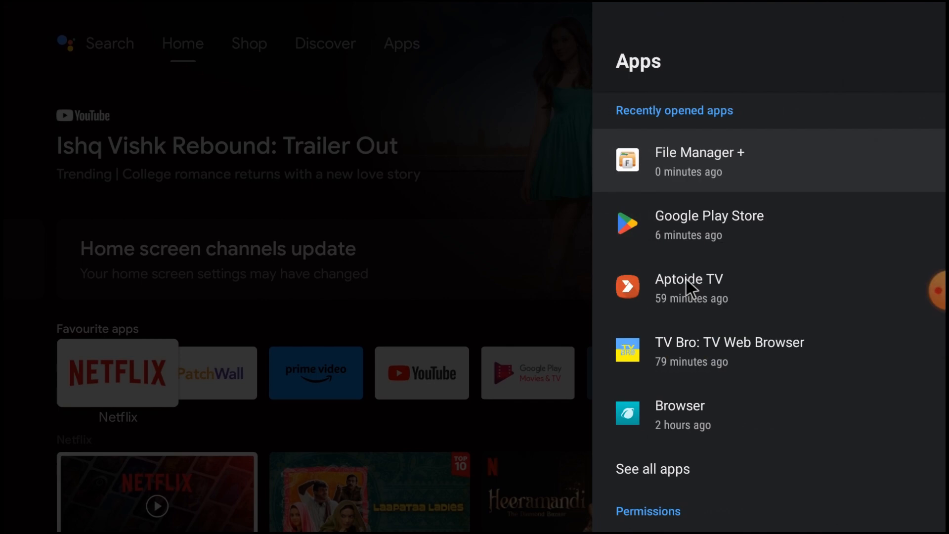
pyautogui.moveTo(695, 305)
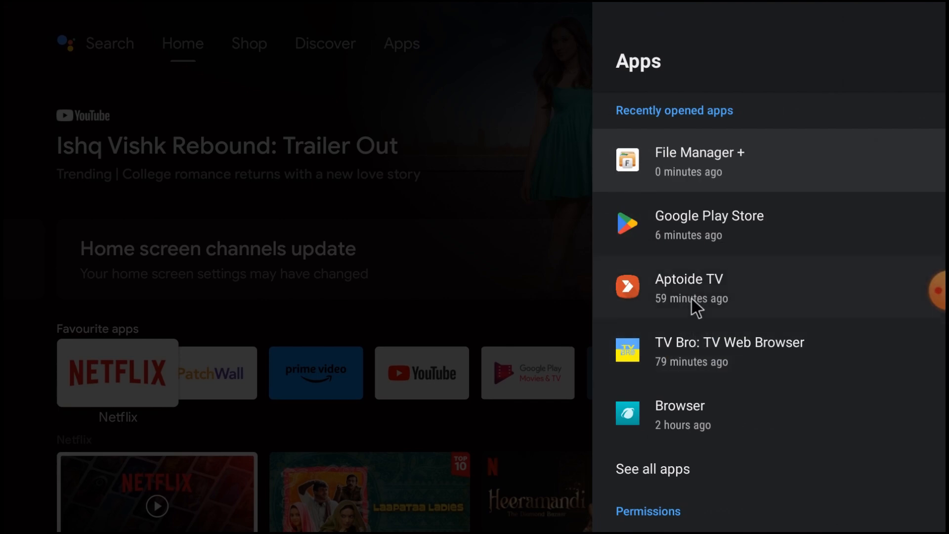
pyautogui.click(652, 468)
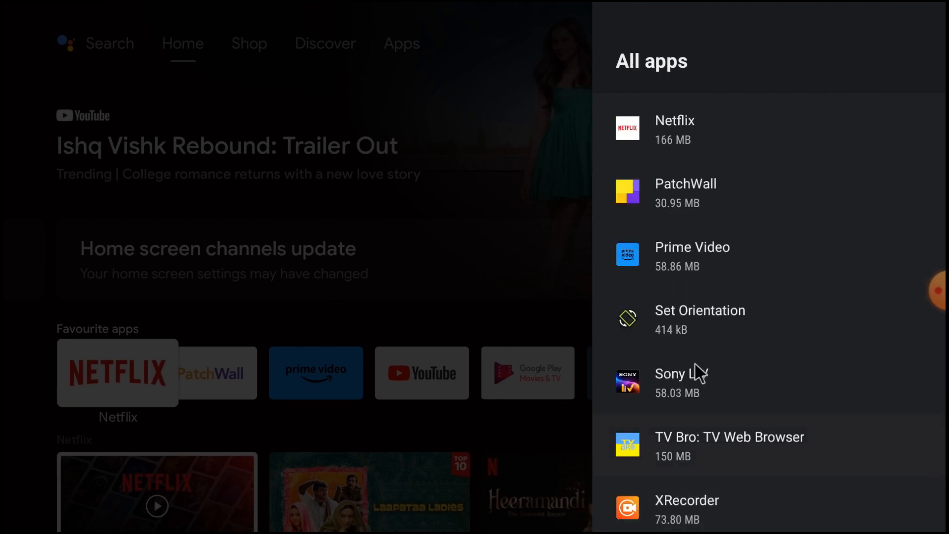
pyautogui.scroll(3)
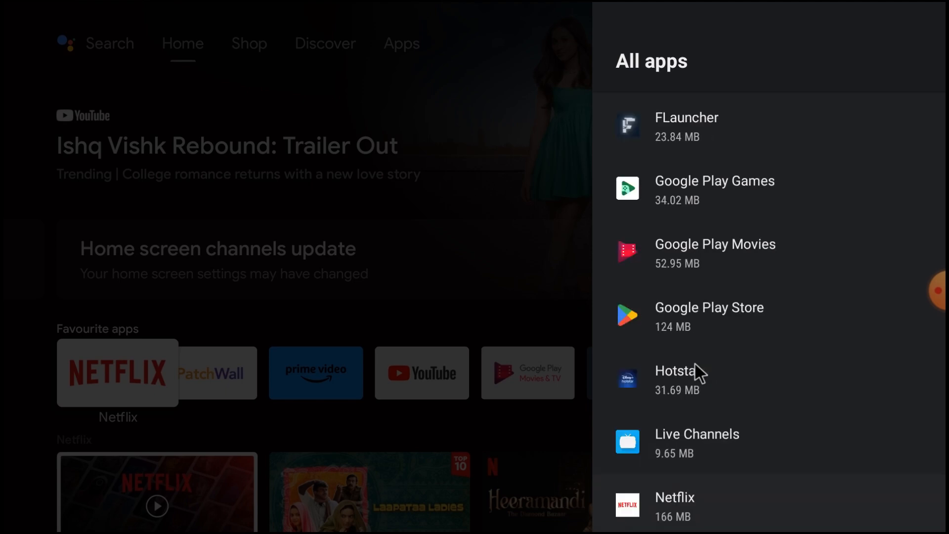
pyautogui.scroll(3)
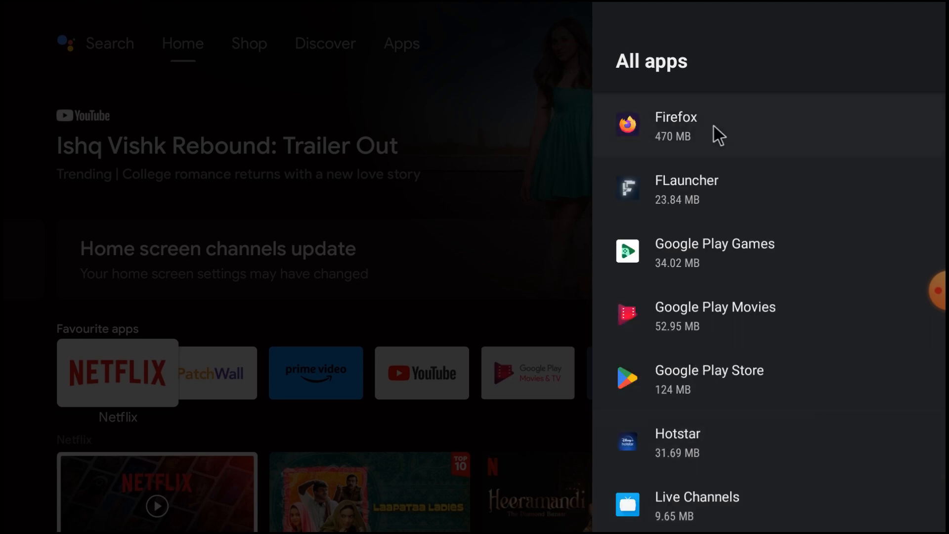
pyautogui.click(675, 125)
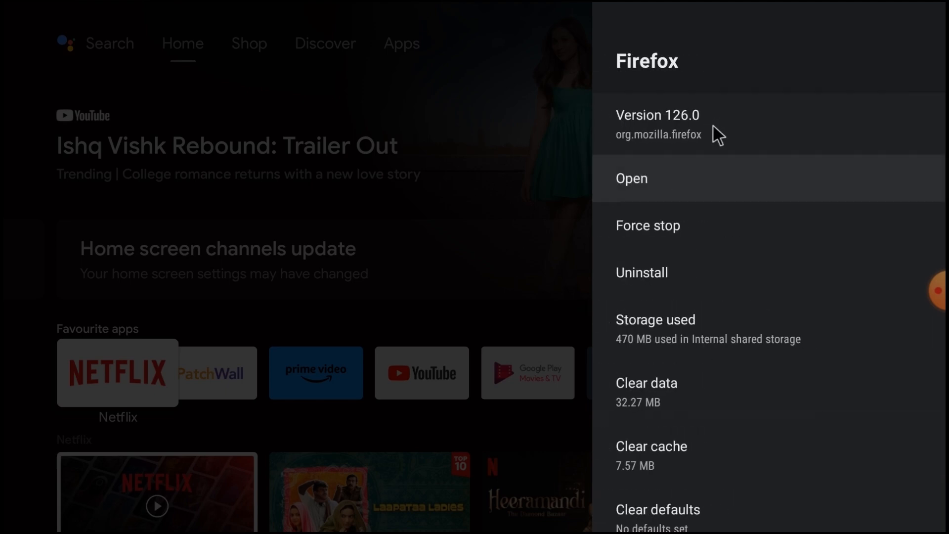
pyautogui.click(641, 272)
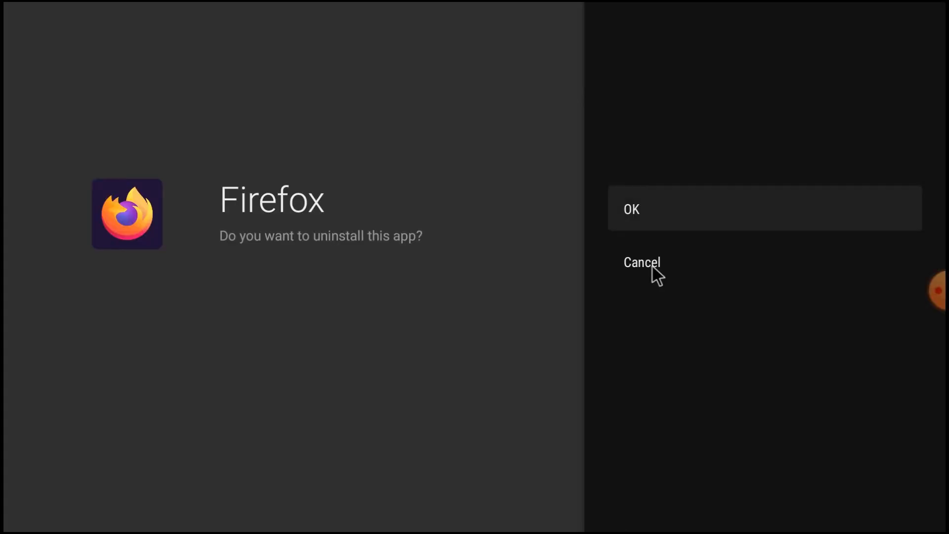
pyautogui.moveTo(880, 508)
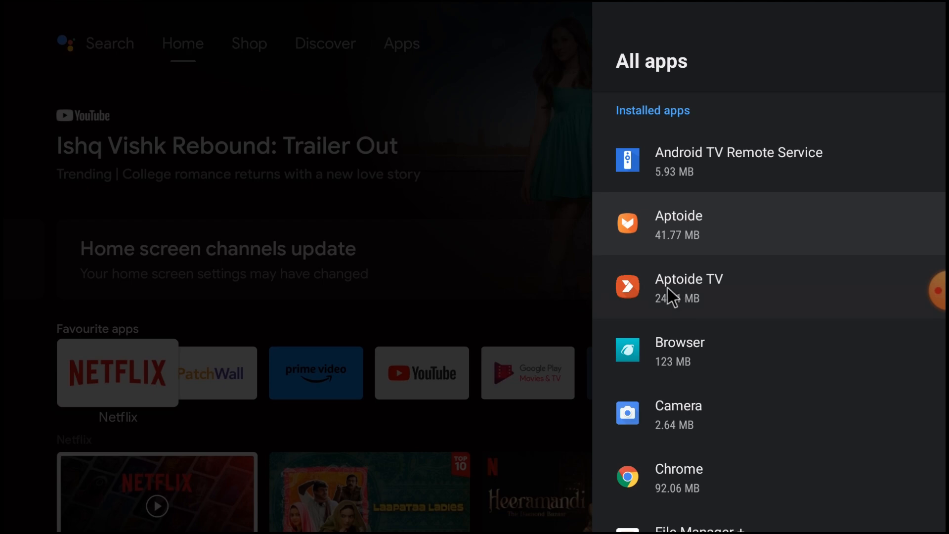
# Step: Launch Aptoide TV and search it for 'mozilla firefox' via the 'firefox' suggestion
pyautogui.click(688, 287)
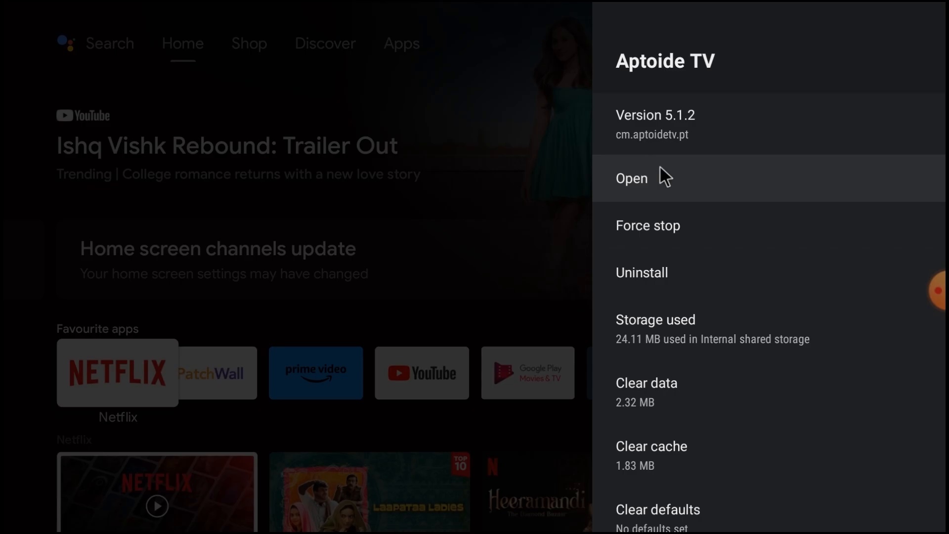
pyautogui.click(631, 178)
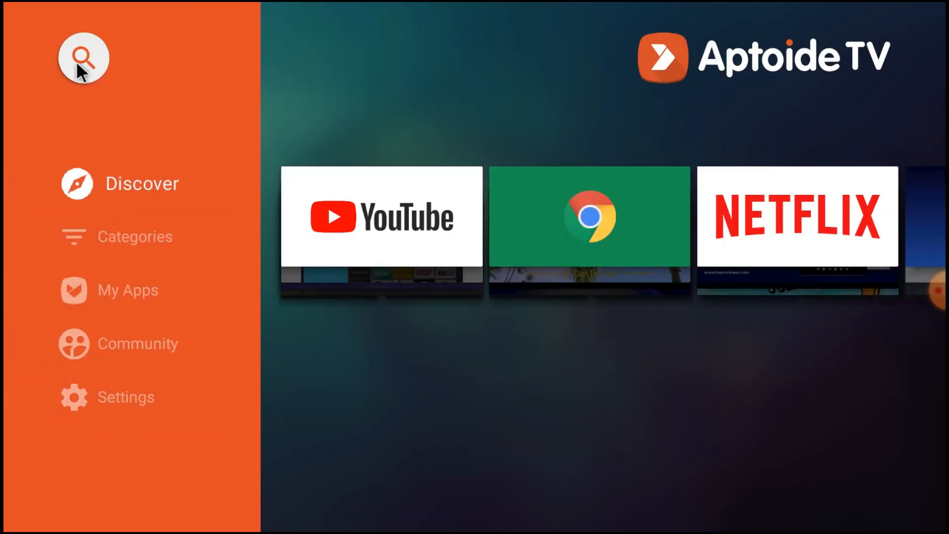
pyautogui.click(83, 57)
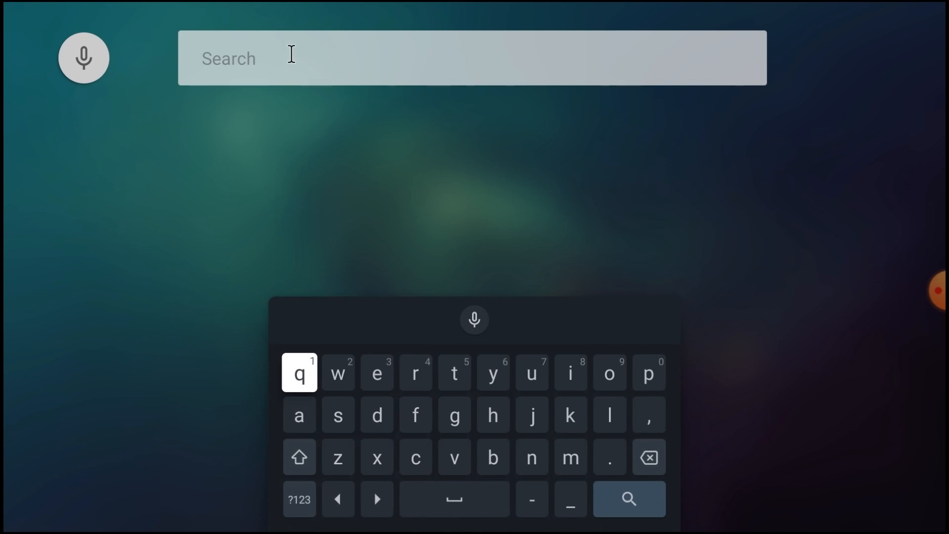
pyautogui.write('firef')
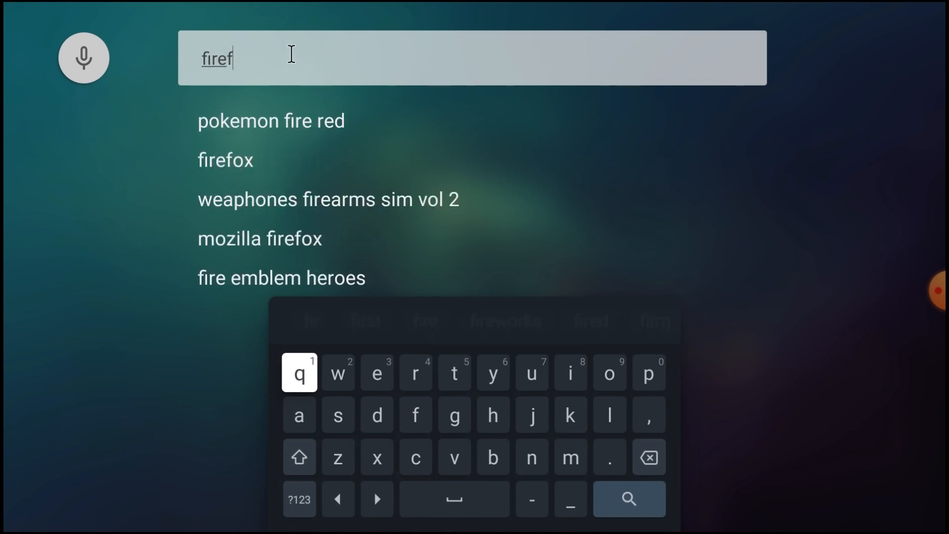
pyautogui.write('ox')
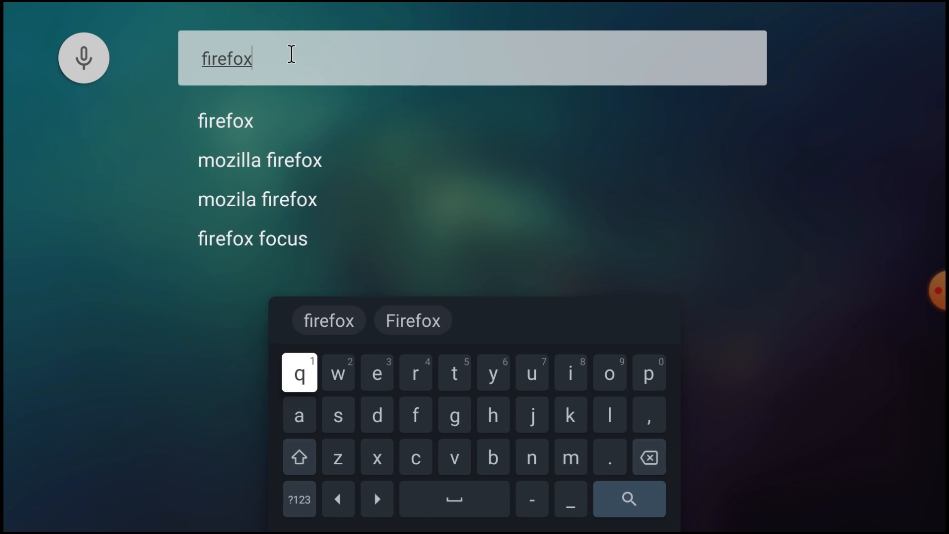
pyautogui.click(259, 160)
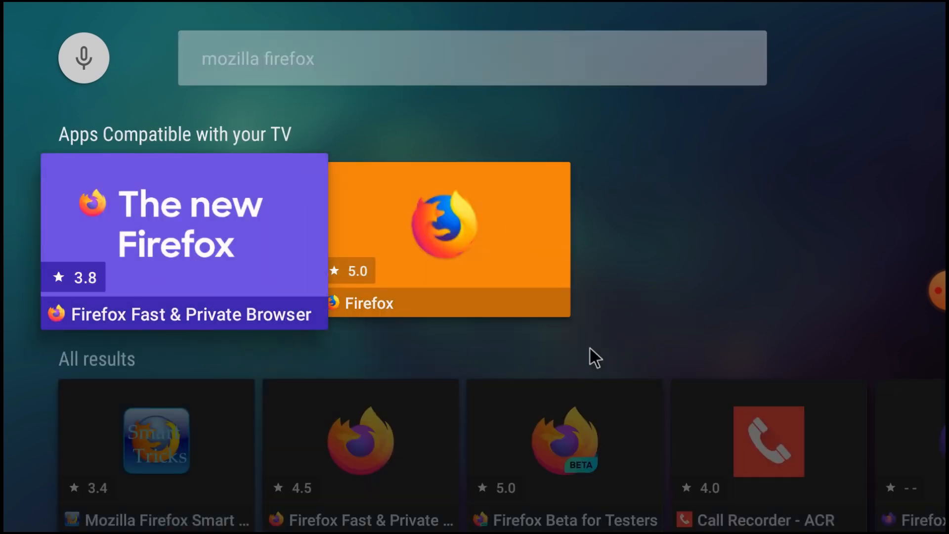
pyautogui.moveTo(493, 251)
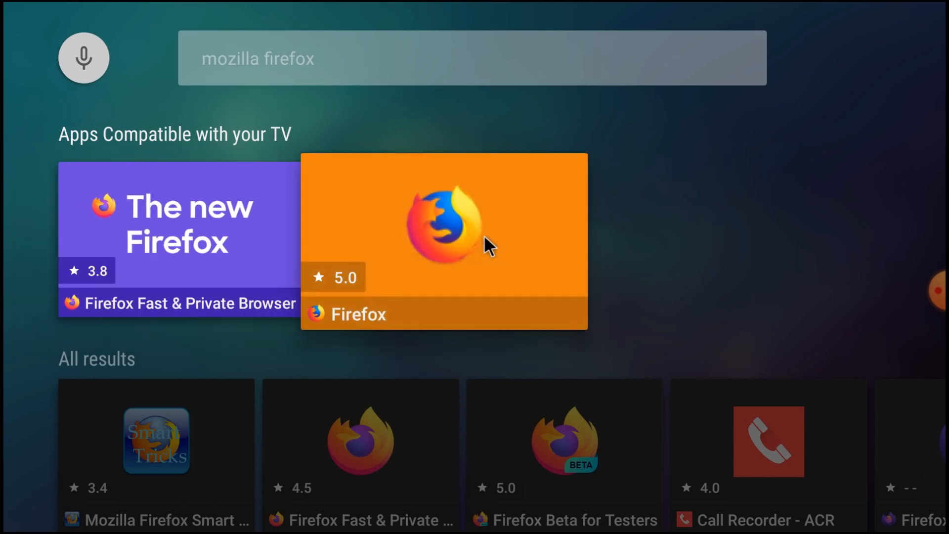
pyautogui.moveTo(469, 242)
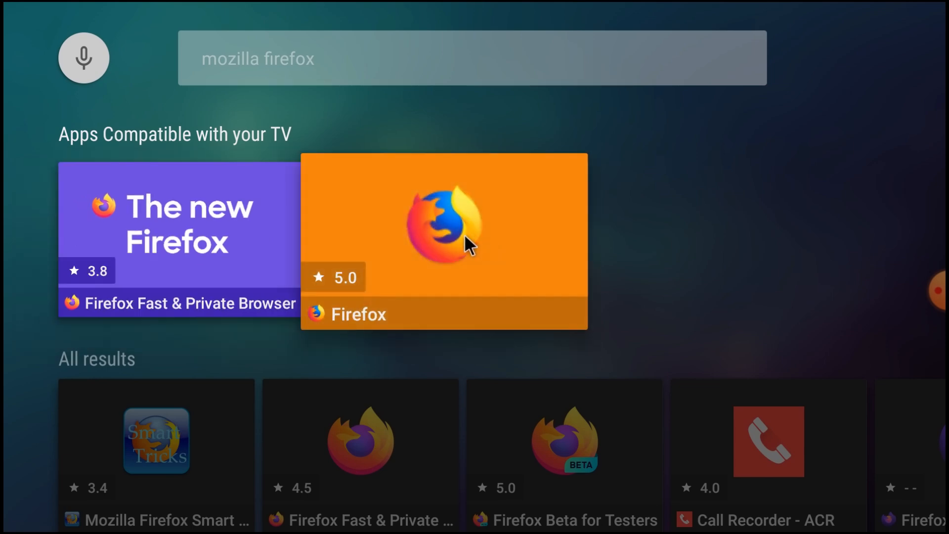
# Step: Install the orange Firefox 1.0 app and try to open it, hitting the app-not-found message
pyautogui.click(444, 227)
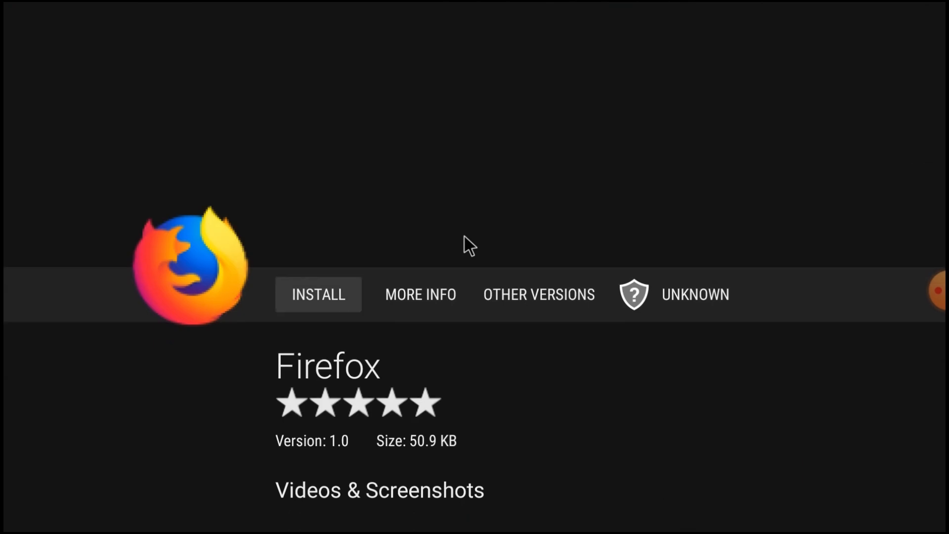
pyautogui.moveTo(325, 308)
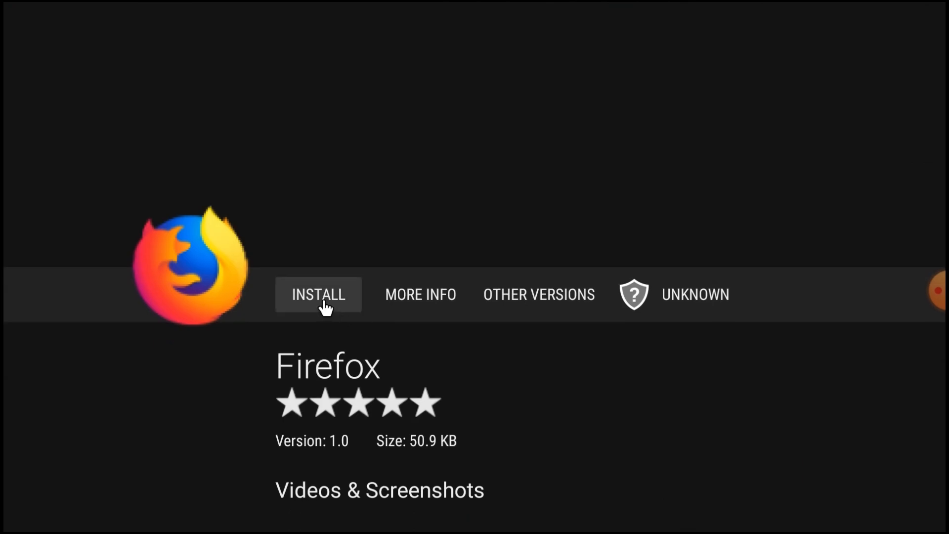
pyautogui.click(318, 295)
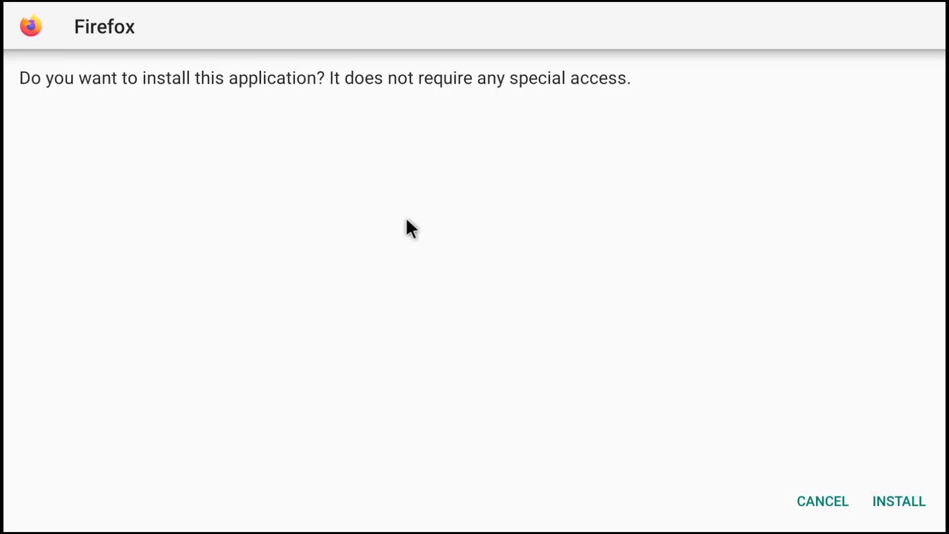
pyautogui.click(899, 501)
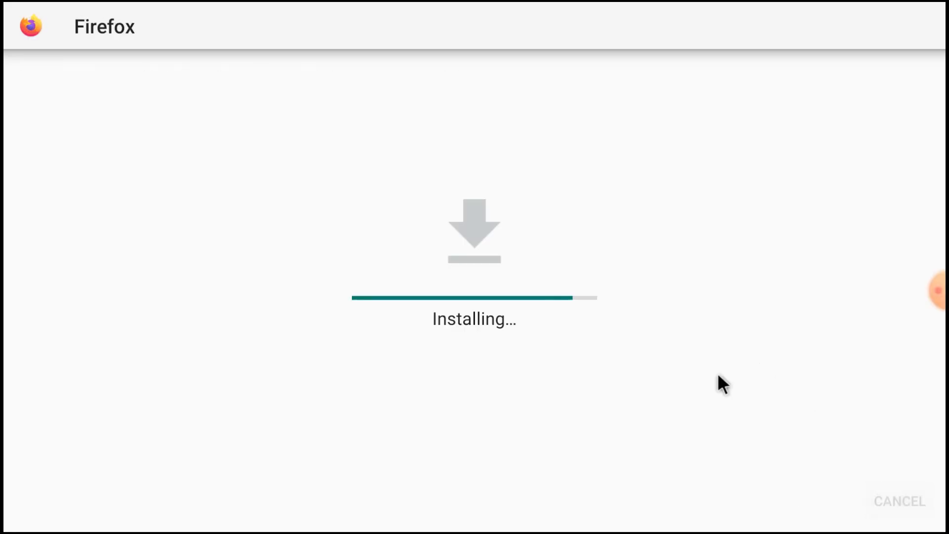
pyautogui.moveTo(683, 352)
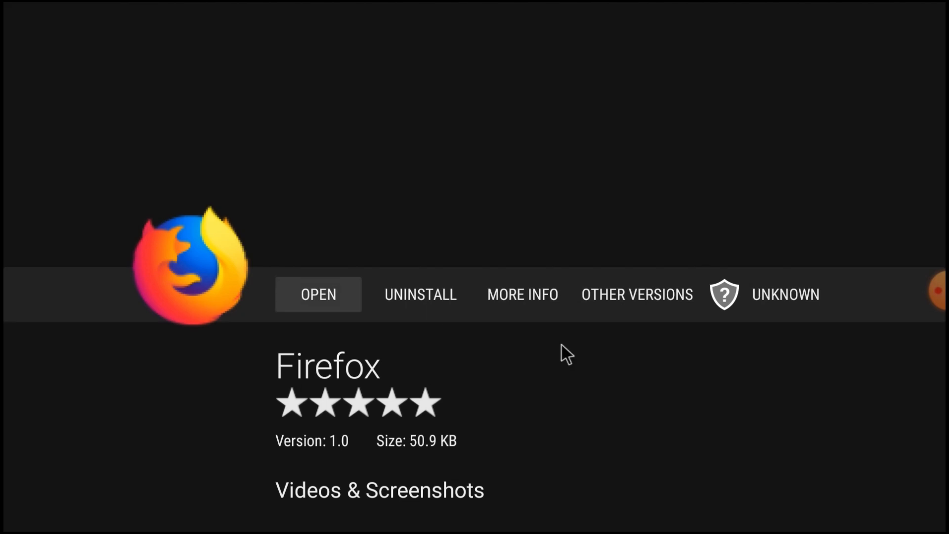
pyautogui.moveTo(302, 301)
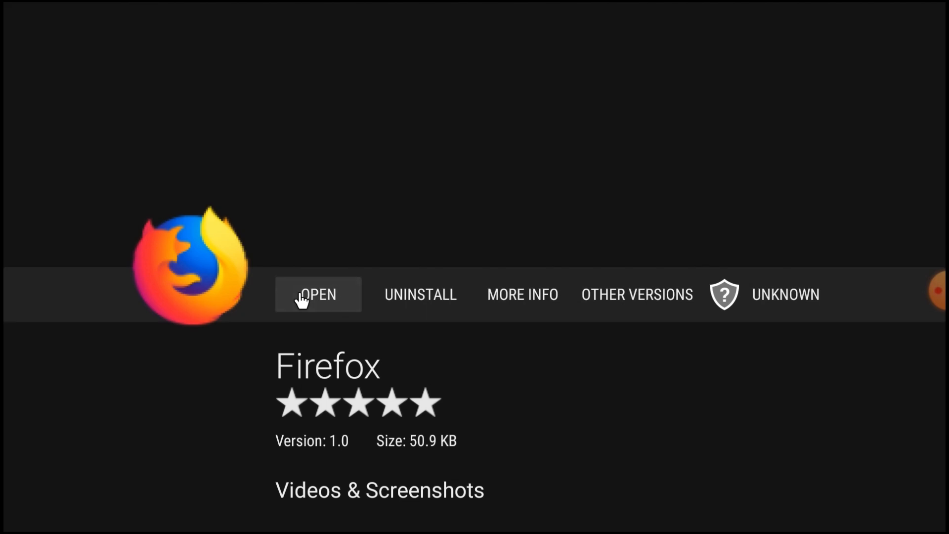
pyautogui.click(318, 294)
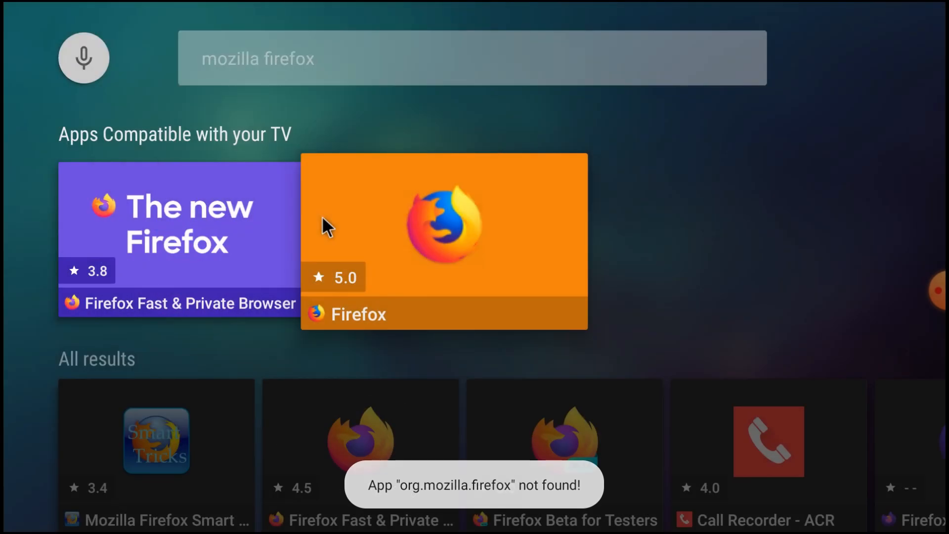
pyautogui.moveTo(210, 244)
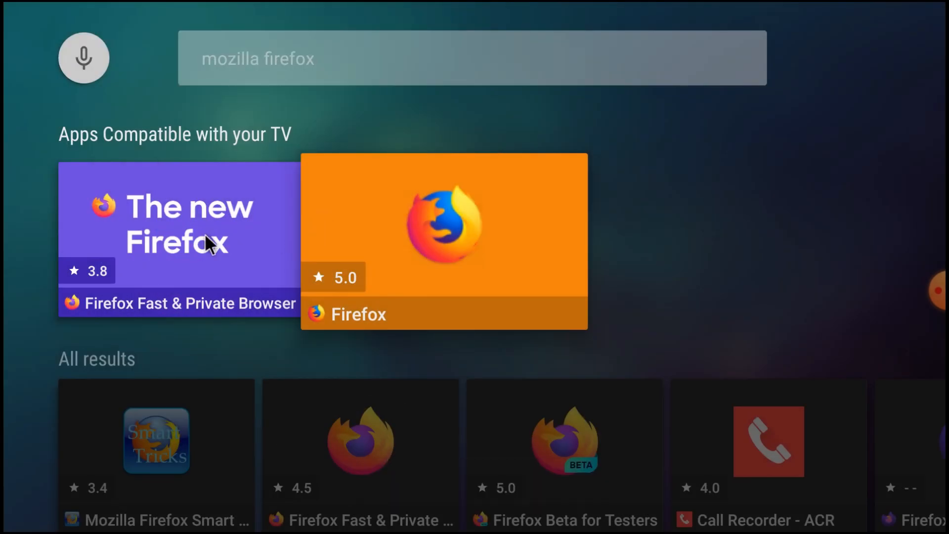
# Step: Install Firefox Fast & Private Browser 126.0.1 from All results and confirm the system install dialog
pyautogui.scroll(-3)
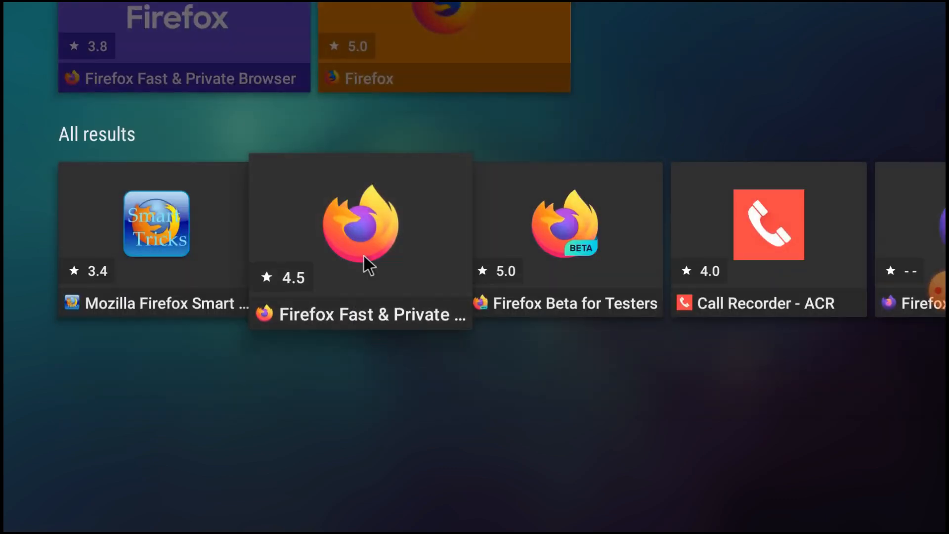
pyautogui.click(359, 224)
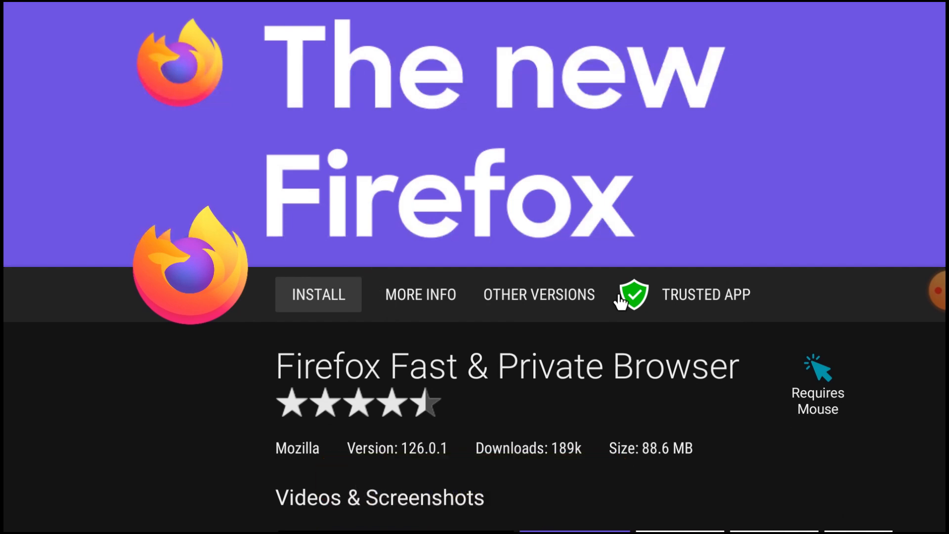
pyautogui.moveTo(322, 299)
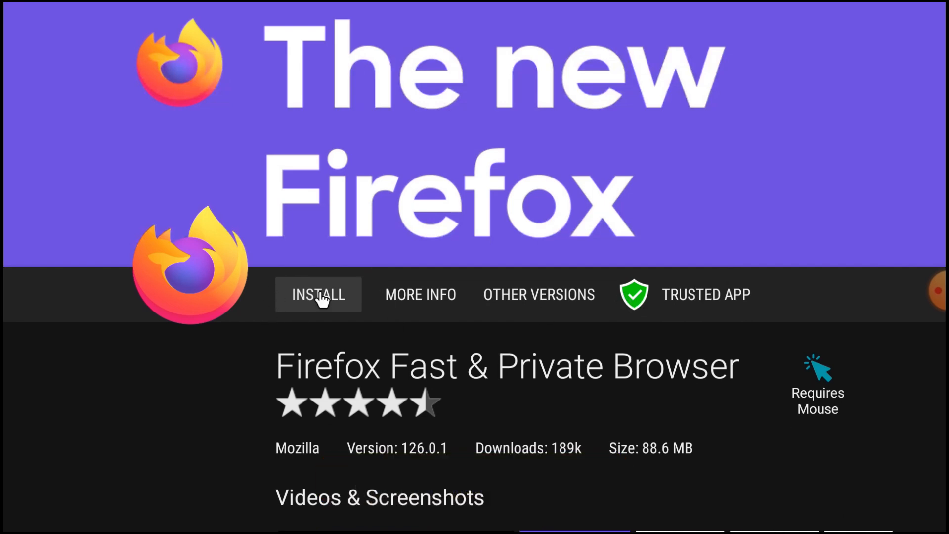
pyautogui.click(318, 294)
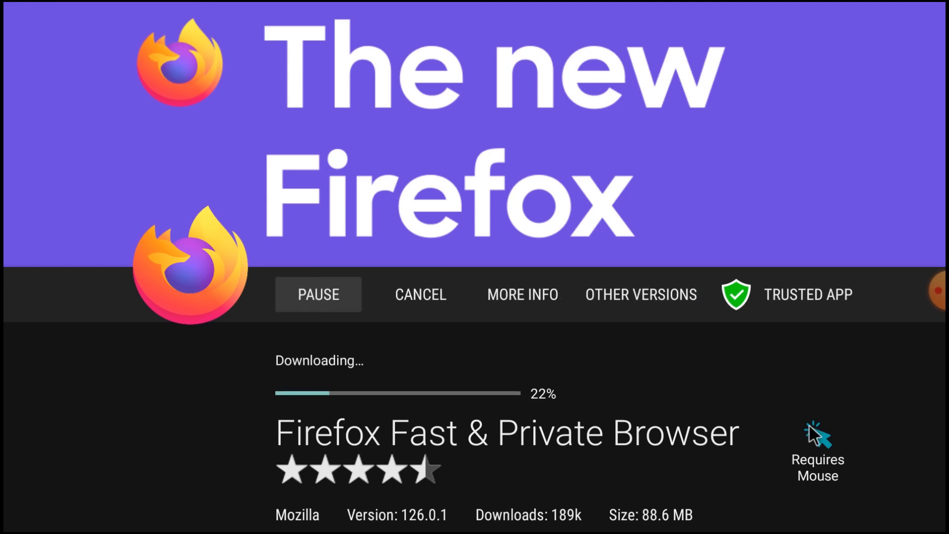
pyautogui.moveTo(740, 396)
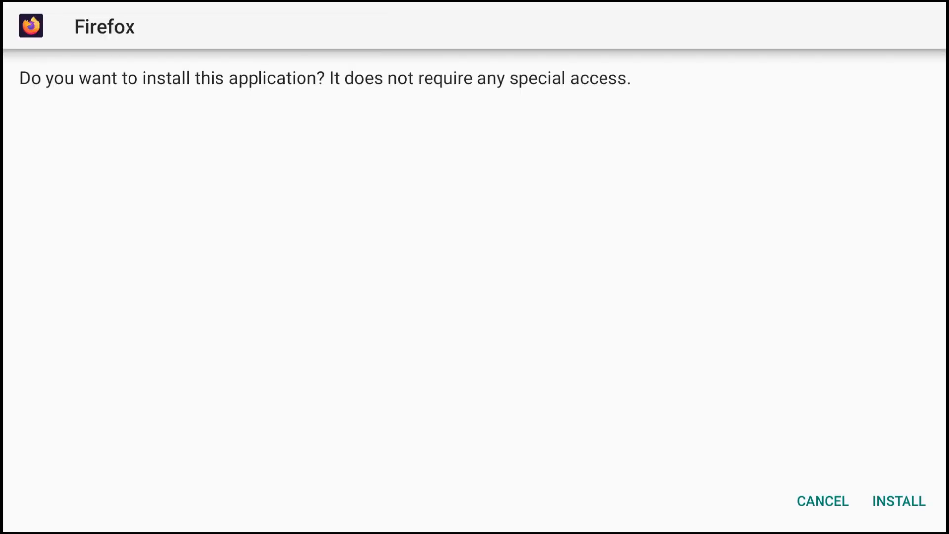
pyautogui.click(898, 501)
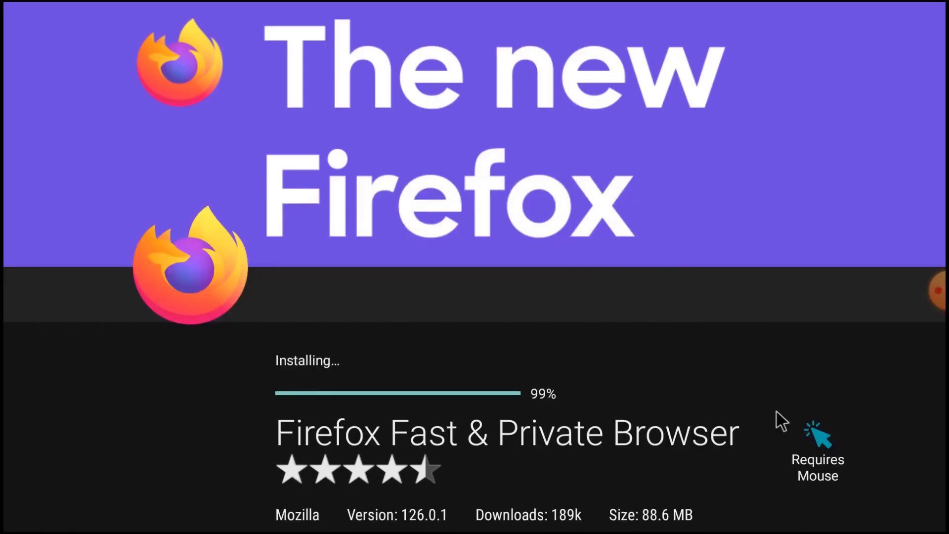
pyautogui.moveTo(752, 398)
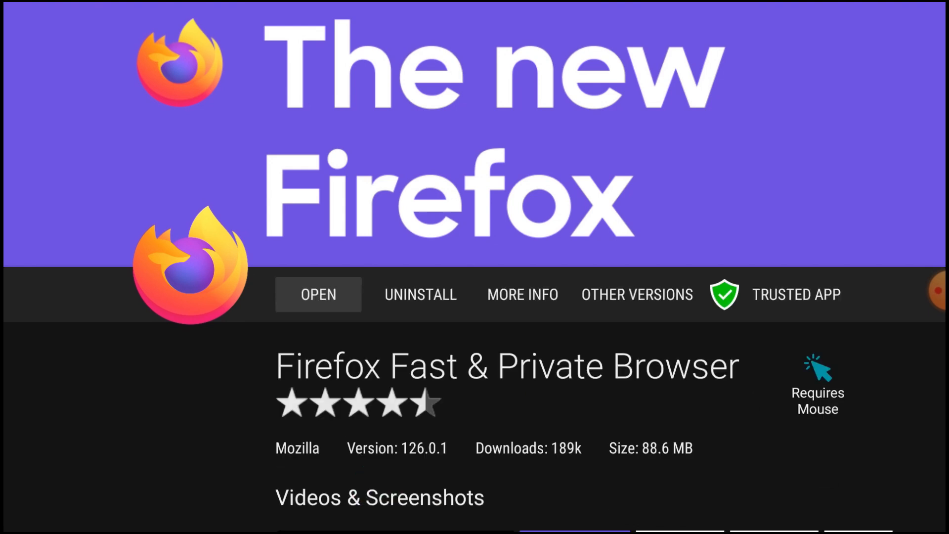
pyautogui.moveTo(740, 400)
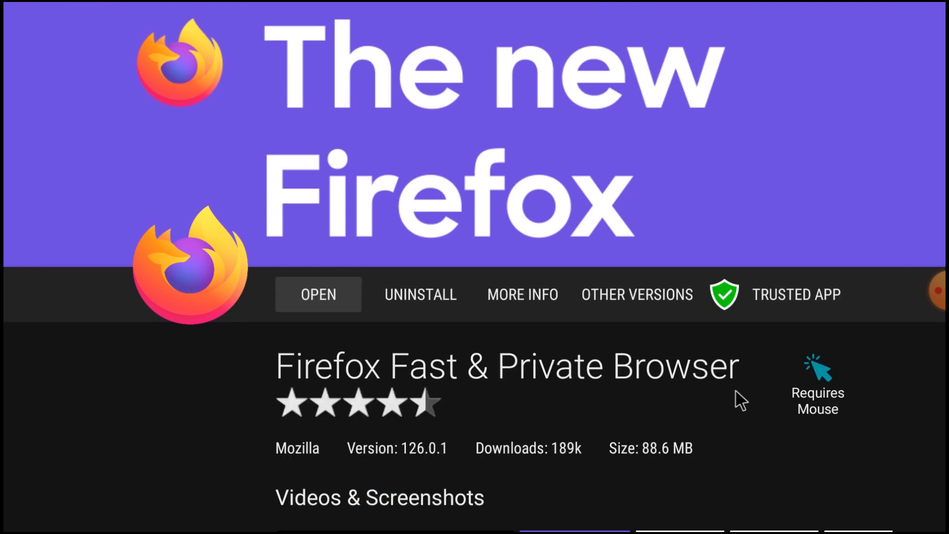
pyautogui.moveTo(305, 300)
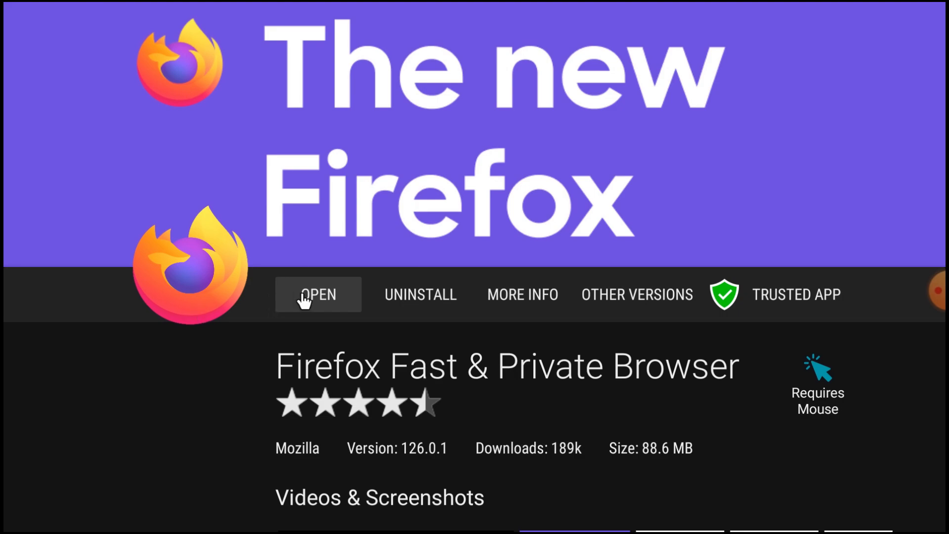
# Step: Open the new Firefox and answer 'Not now' to default browser, search widget and sign-in prompts
pyautogui.click(317, 295)
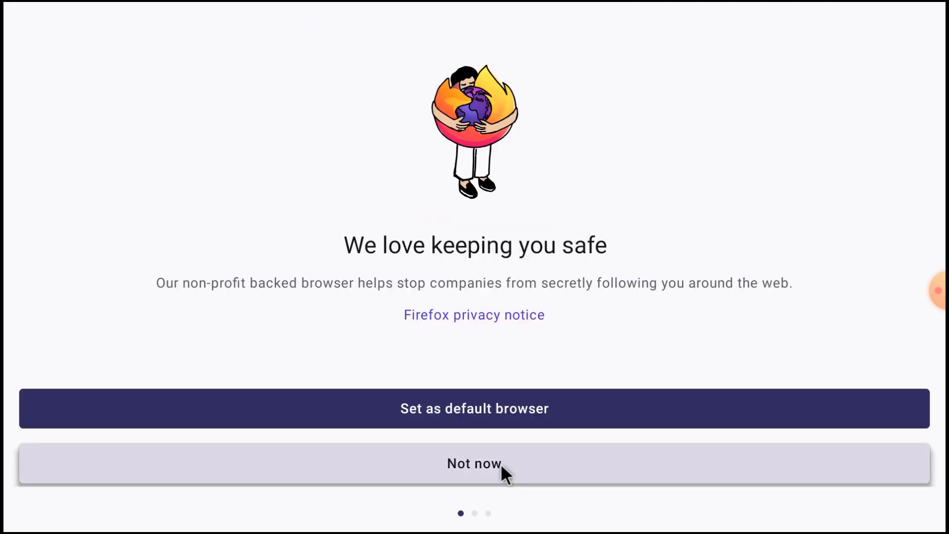
pyautogui.click(473, 462)
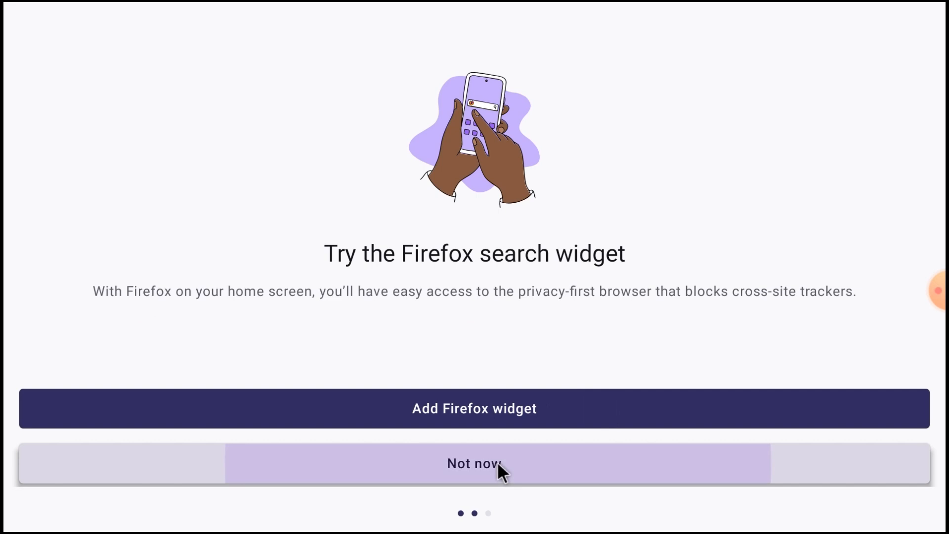
pyautogui.click(473, 463)
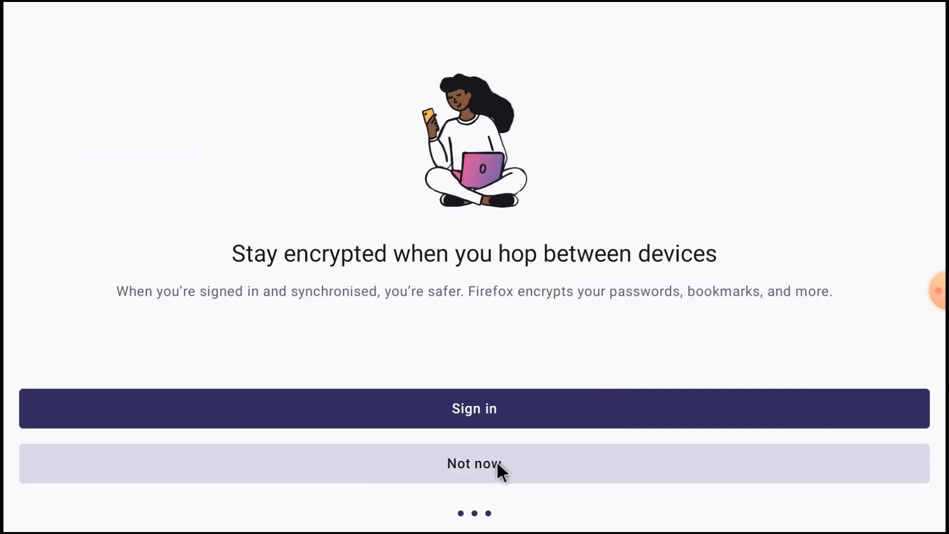
pyautogui.click(474, 463)
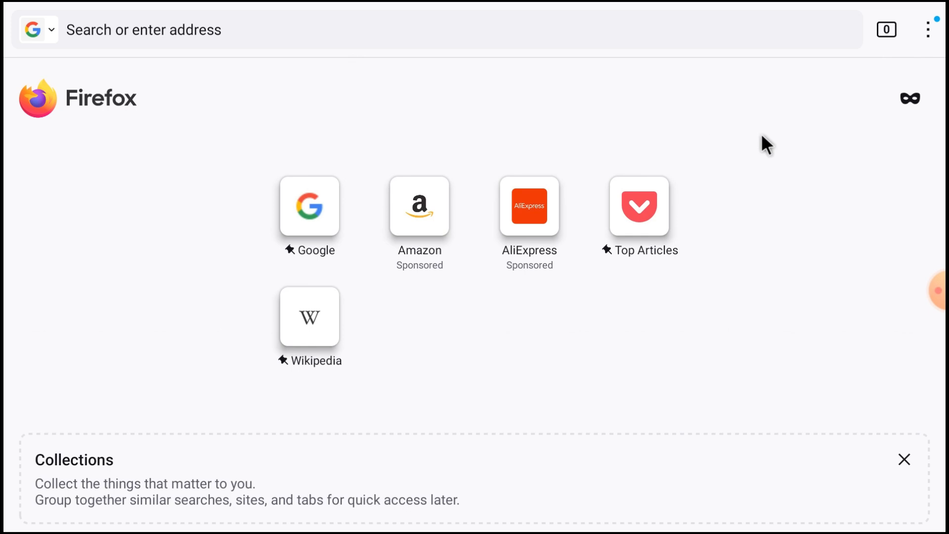
pyautogui.moveTo(533, 151)
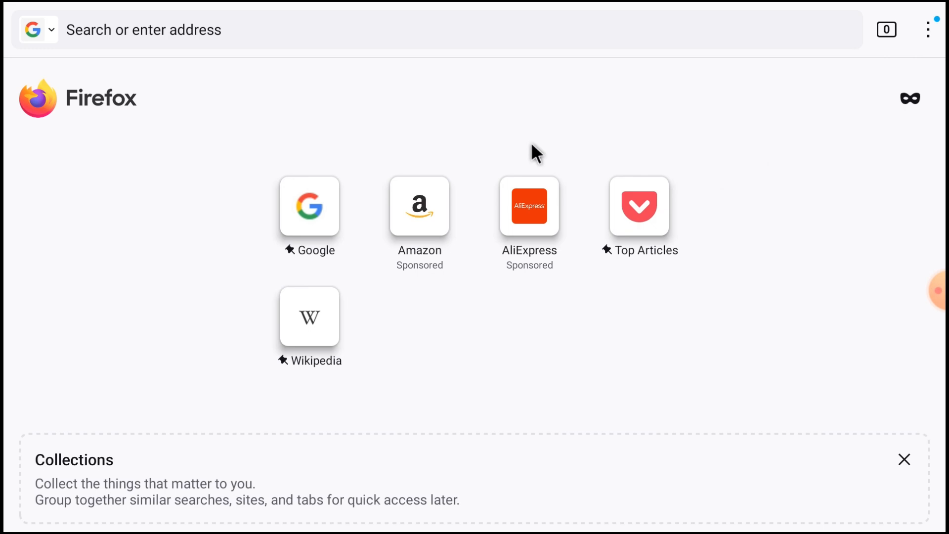
pyautogui.moveTo(526, 162)
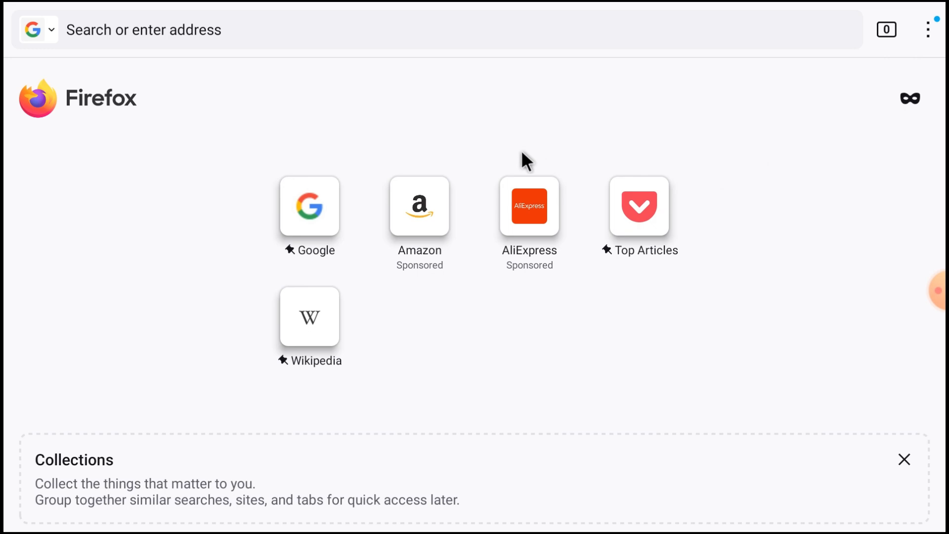